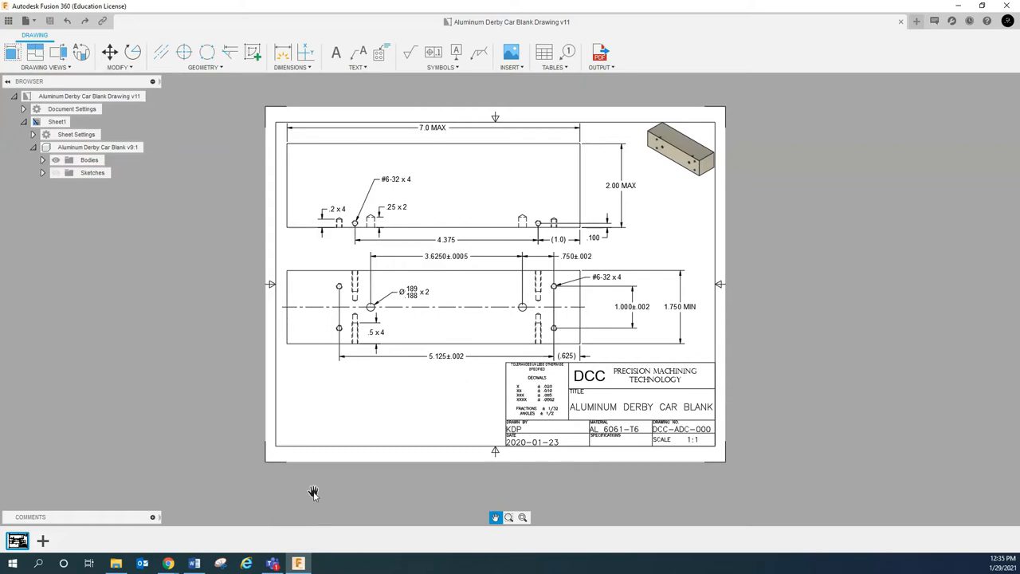
pyautogui.moveTo(572, 354)
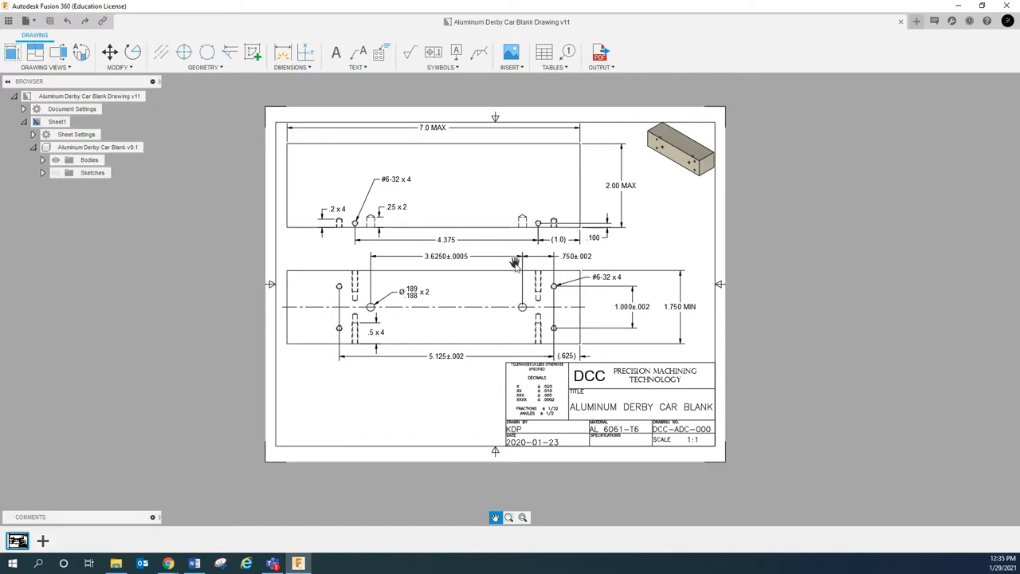
pyautogui.moveTo(755, 465)
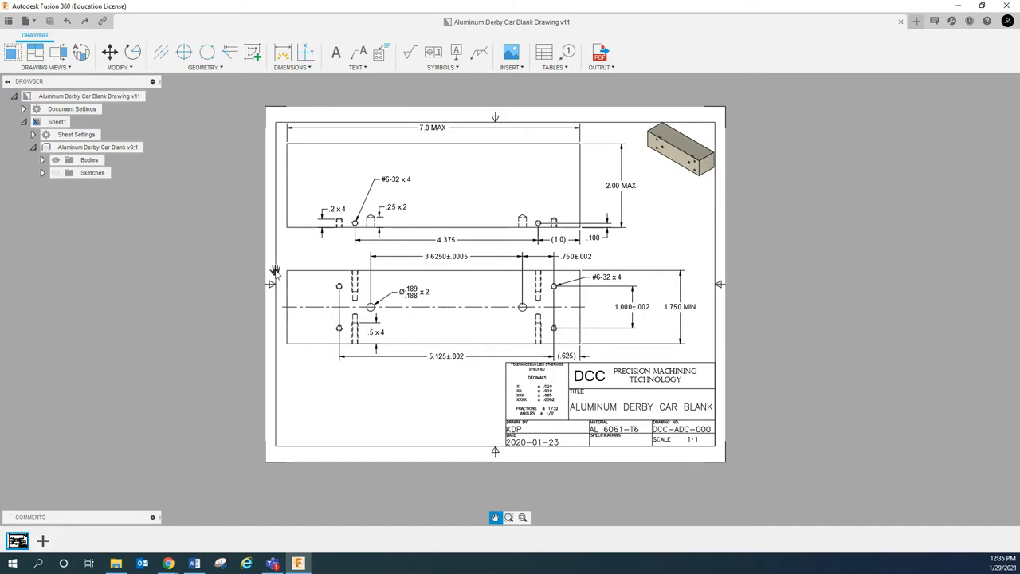
pyautogui.moveTo(502, 320)
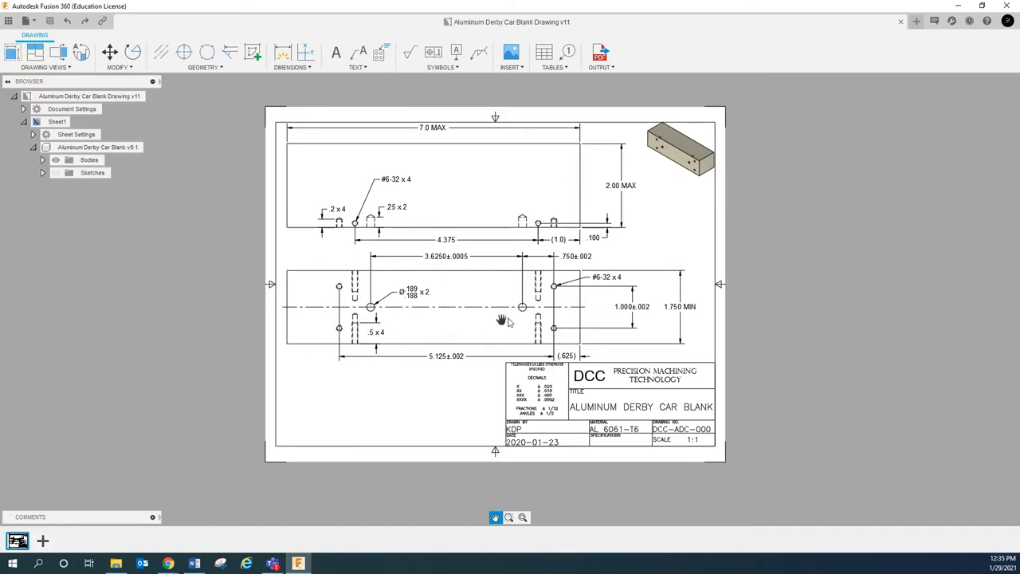
pyautogui.moveTo(455, 302)
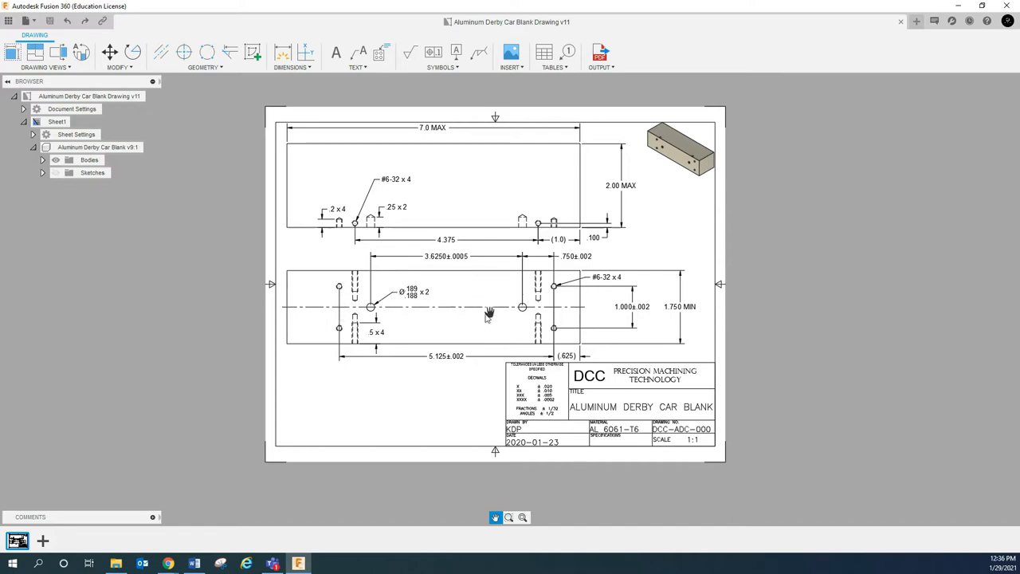
pyautogui.moveTo(475, 319)
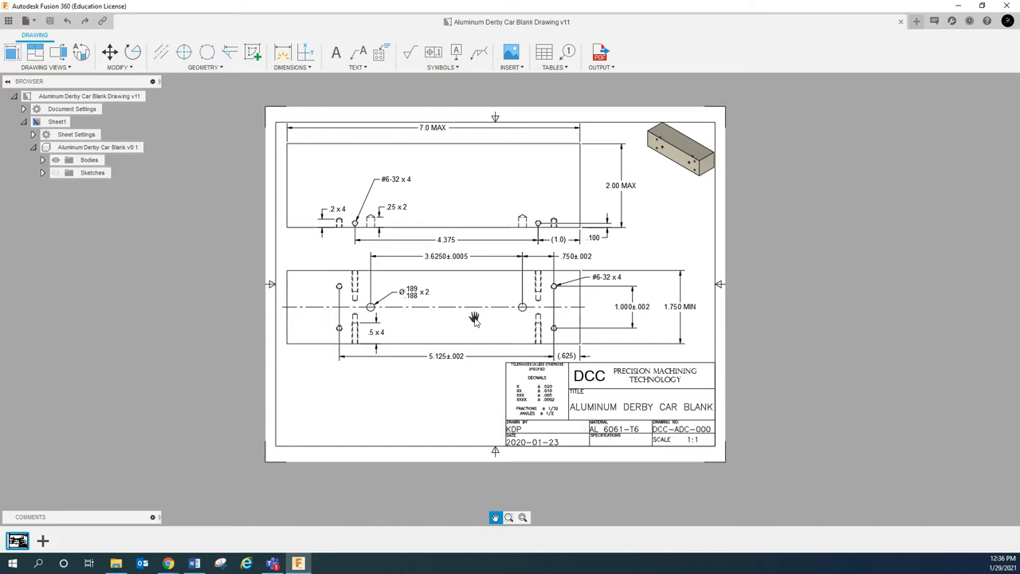
pyautogui.moveTo(461, 319)
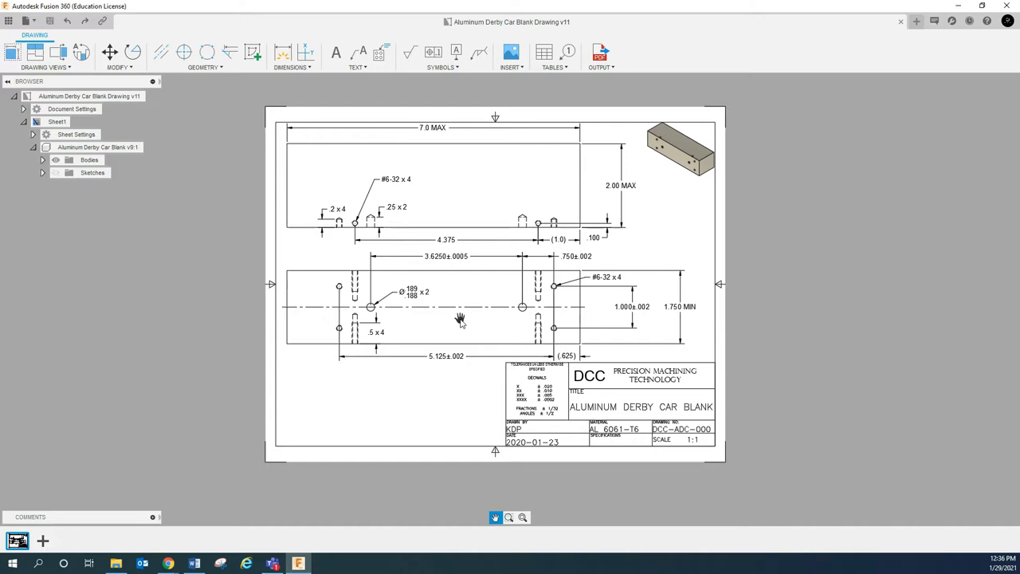
pyautogui.moveTo(533, 270)
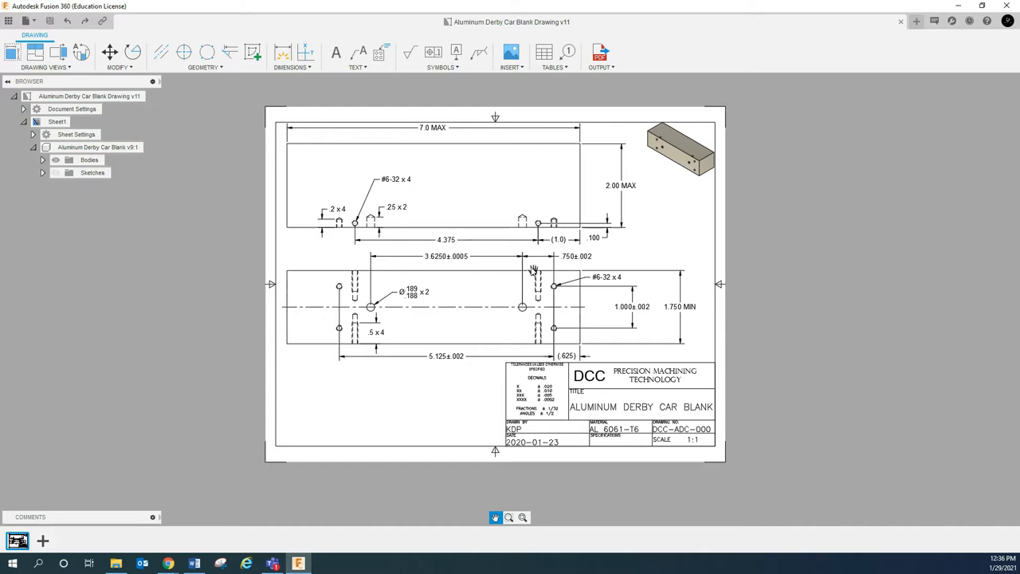
pyautogui.moveTo(376, 315)
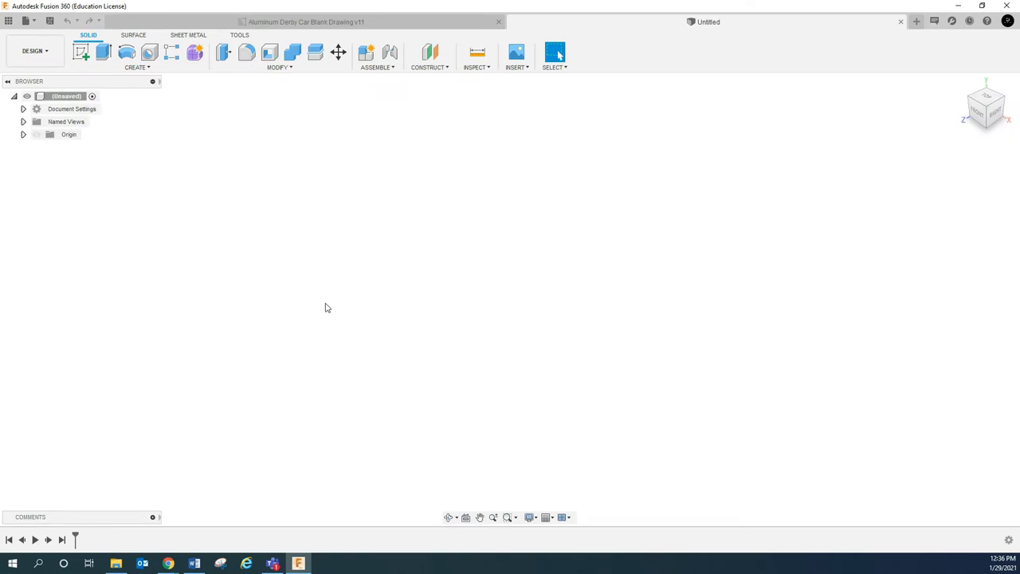
pyautogui.moveTo(414, 309)
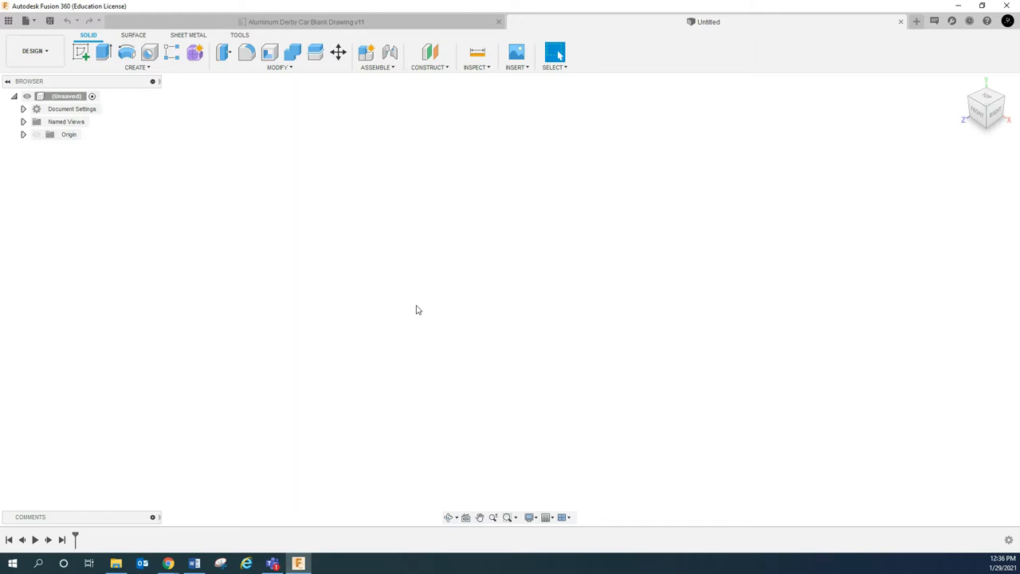
pyautogui.moveTo(432, 311)
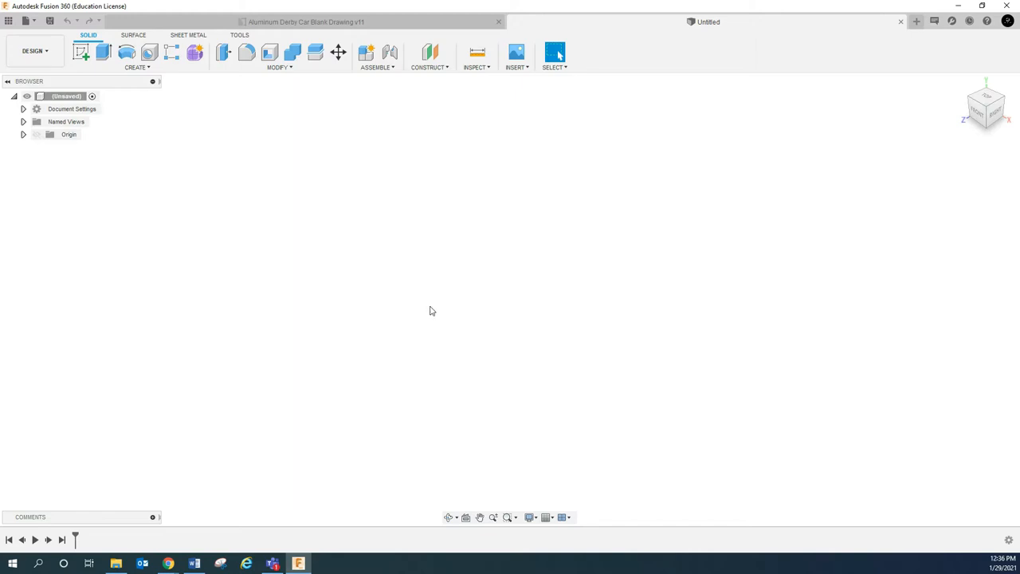
pyautogui.moveTo(390, 309)
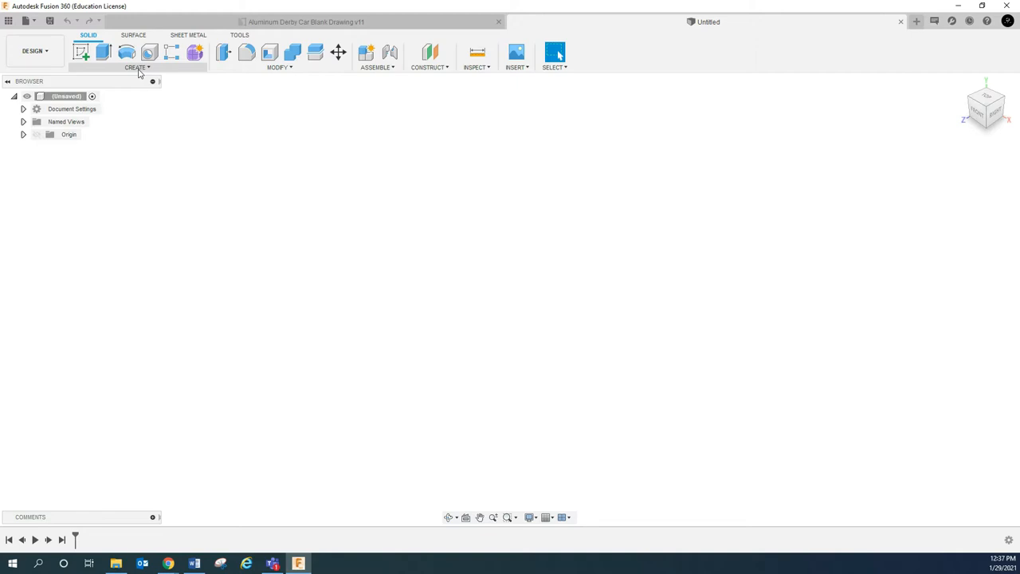
pyautogui.moveTo(144, 74)
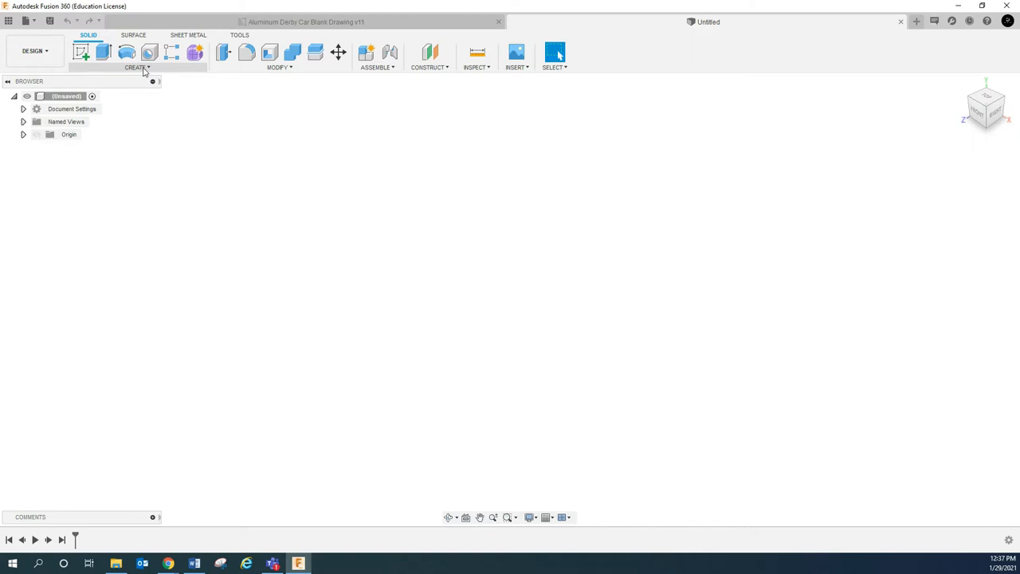
# Start a sketch on the top plane, backing out of the first empty attempt and restarting it
pyautogui.click(136, 67)
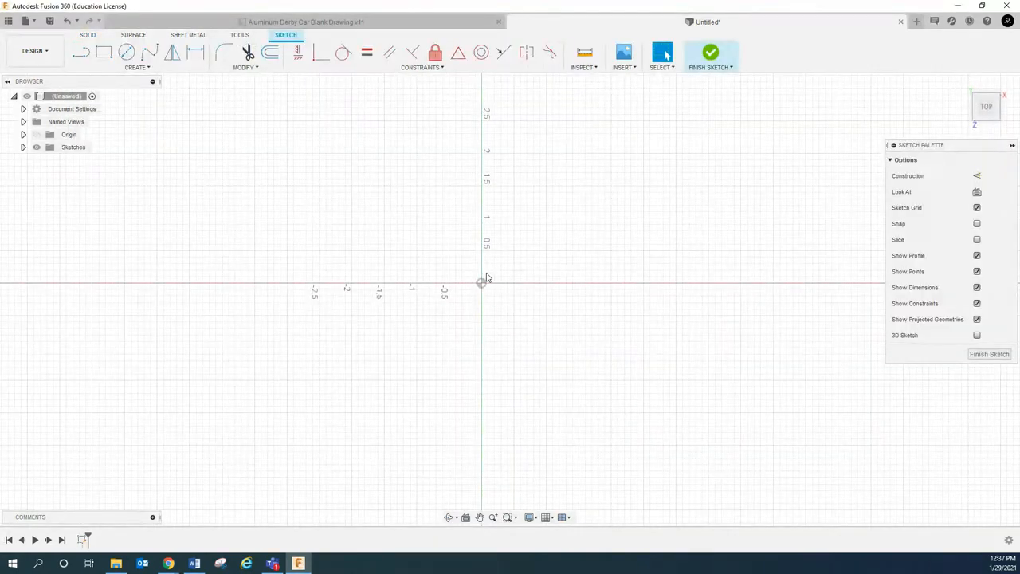
pyautogui.moveTo(459, 293)
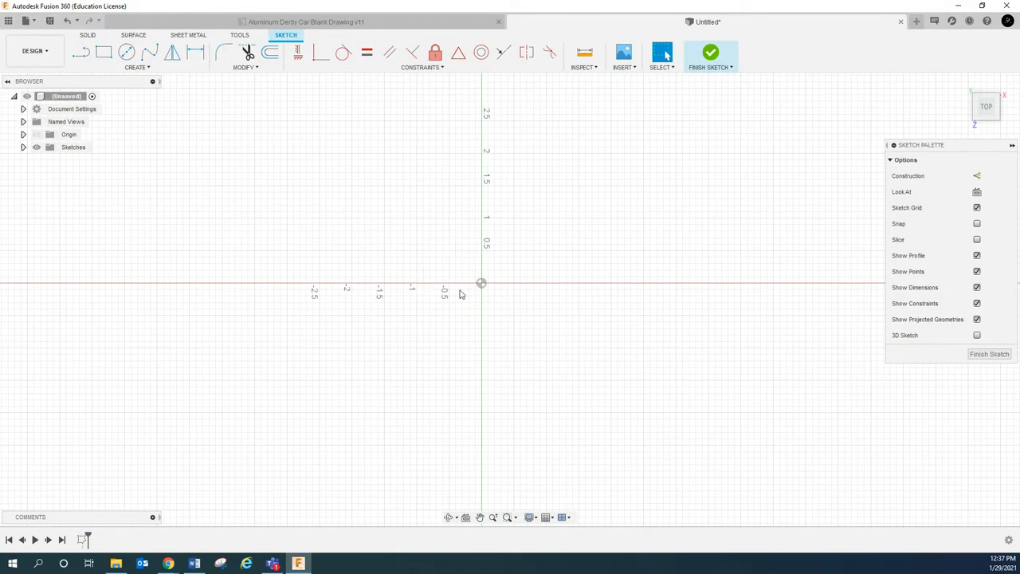
pyautogui.click(709, 54)
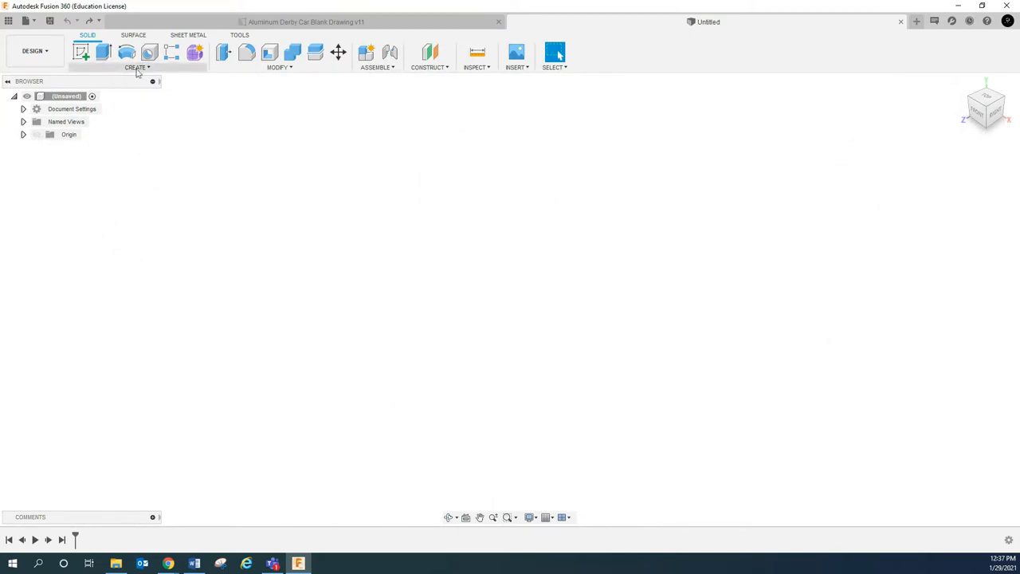
pyautogui.click(79, 51)
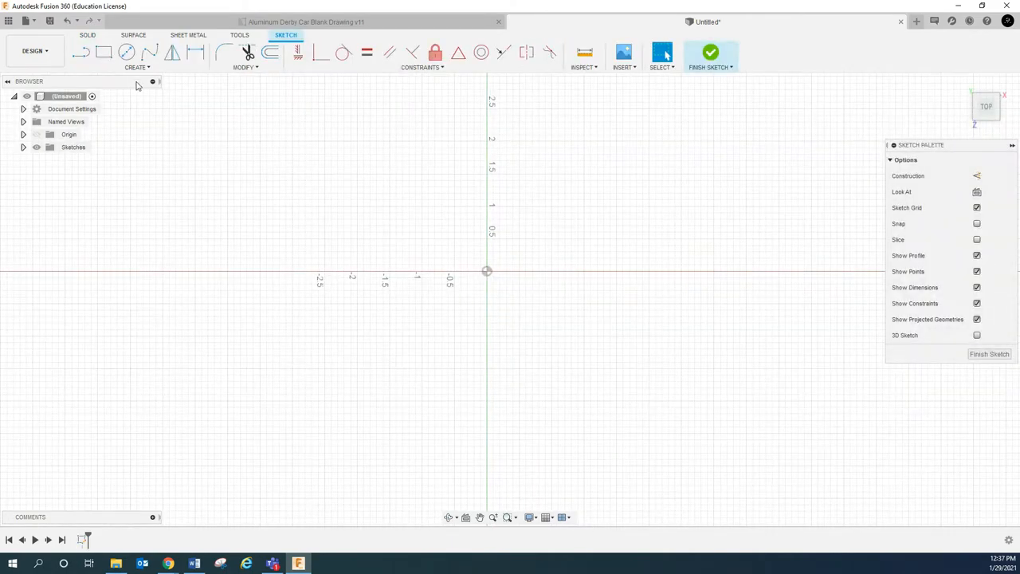
# Draw a center rectangle on the origin for the 7.00 by 1.75 blank outline
pyautogui.click(138, 67)
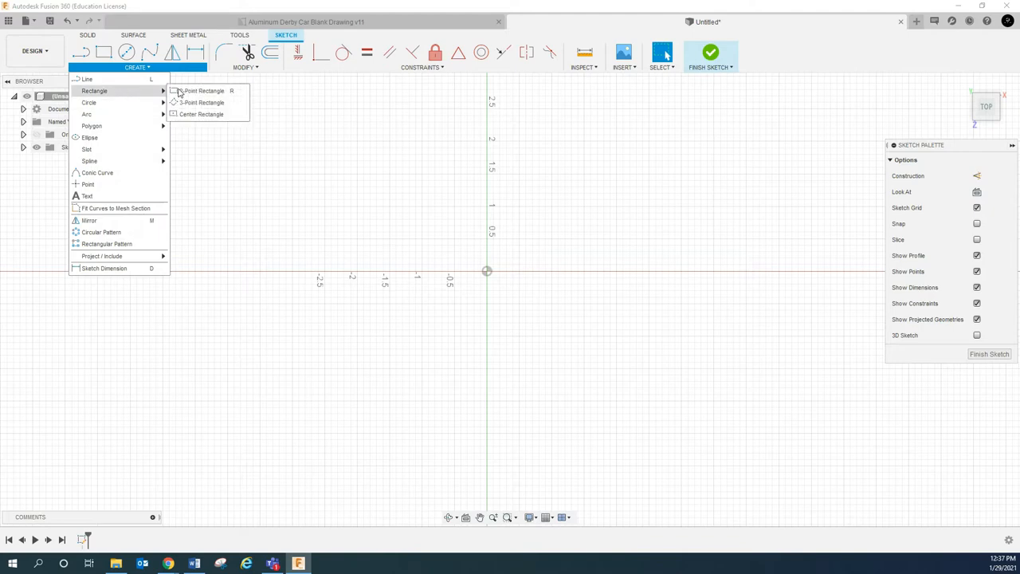
pyautogui.click(201, 91)
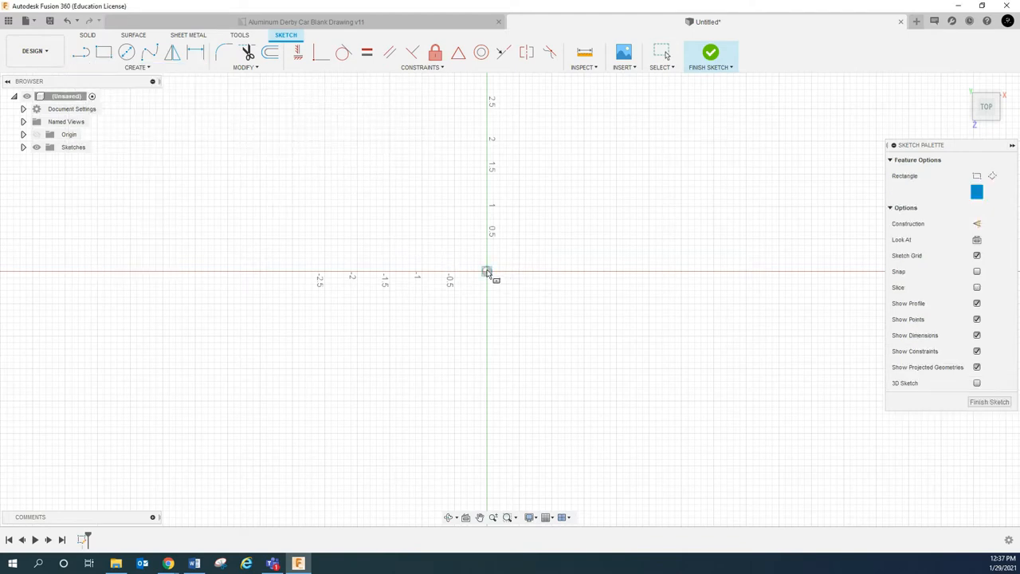
pyautogui.moveTo(488, 271); pyautogui.dragTo(731, 217)
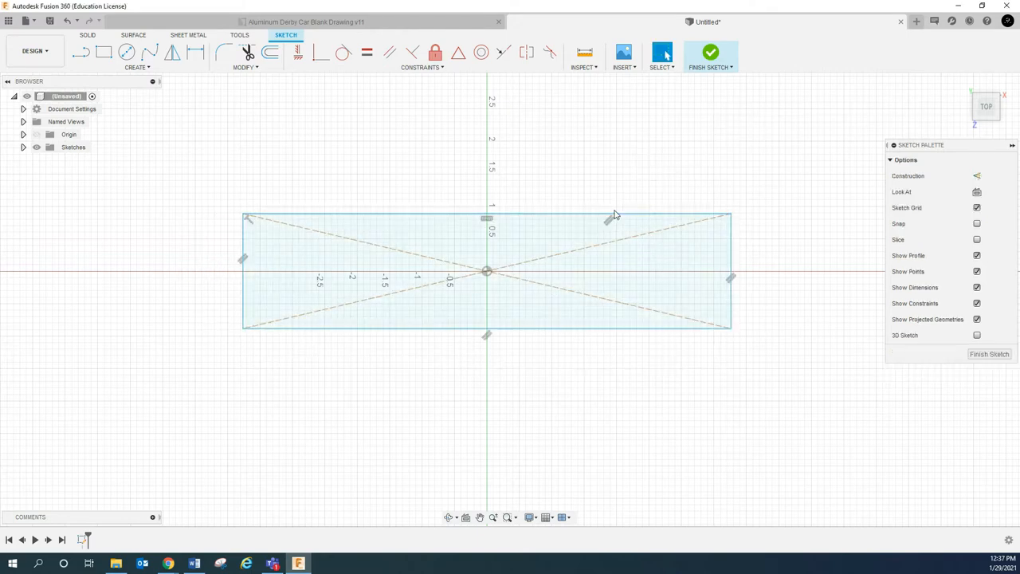
pyautogui.click(194, 51)
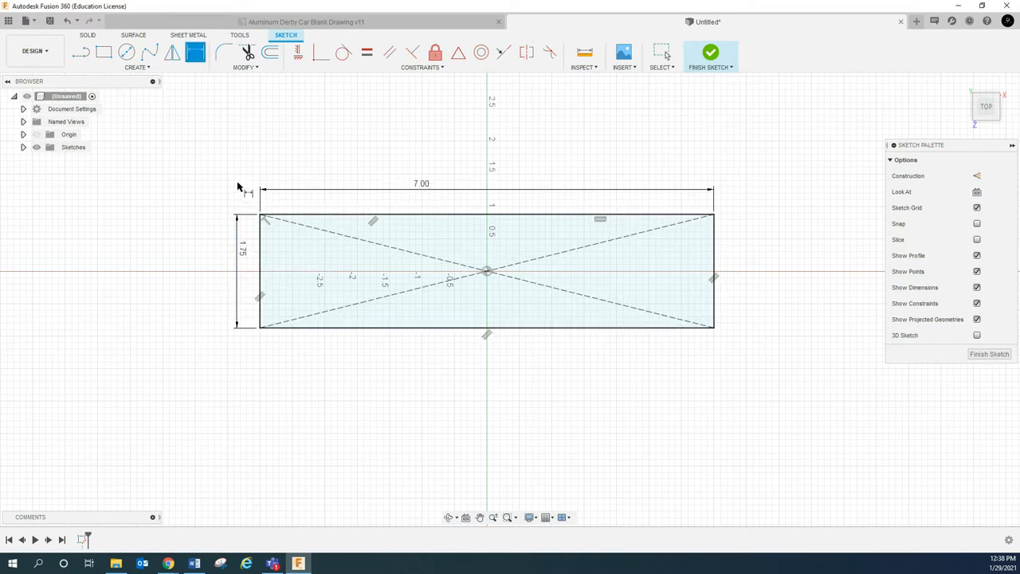
pyautogui.moveTo(328, 271)
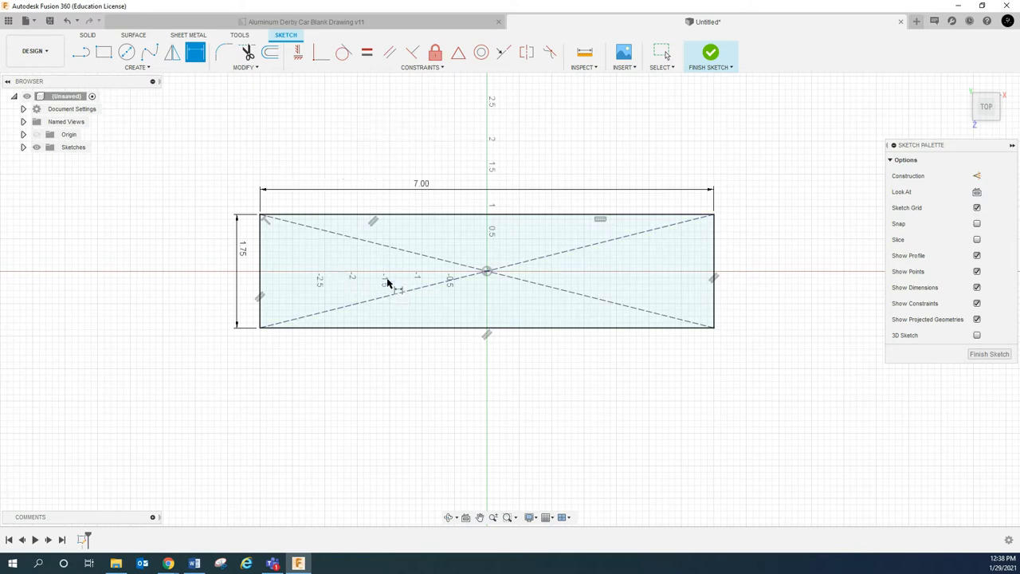
pyautogui.moveTo(391, 281)
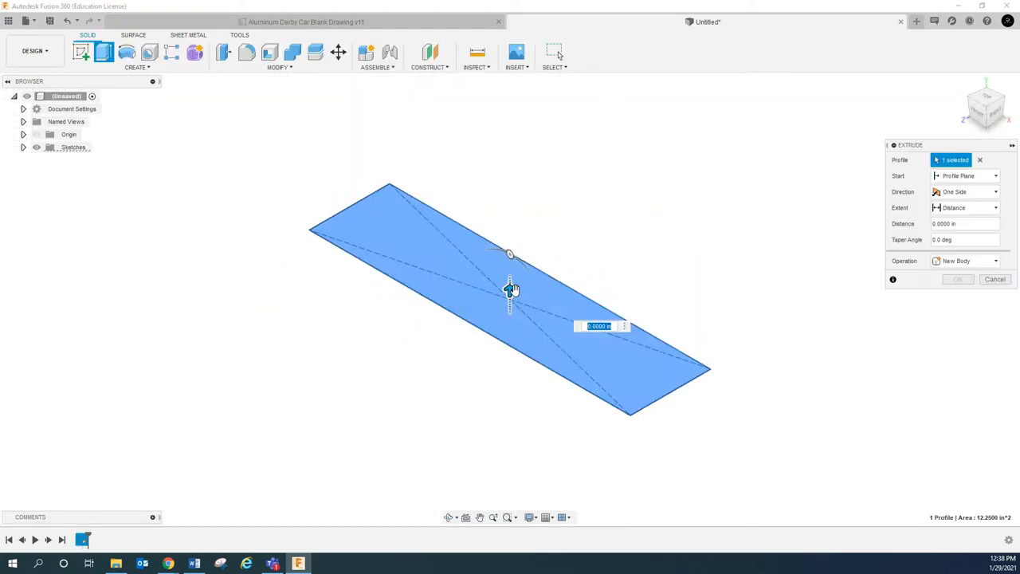
# Extrude the rectangle profile upward about 1.5 in into a solid block
pyautogui.moveTo(510, 288); pyautogui.dragTo(510, 211)
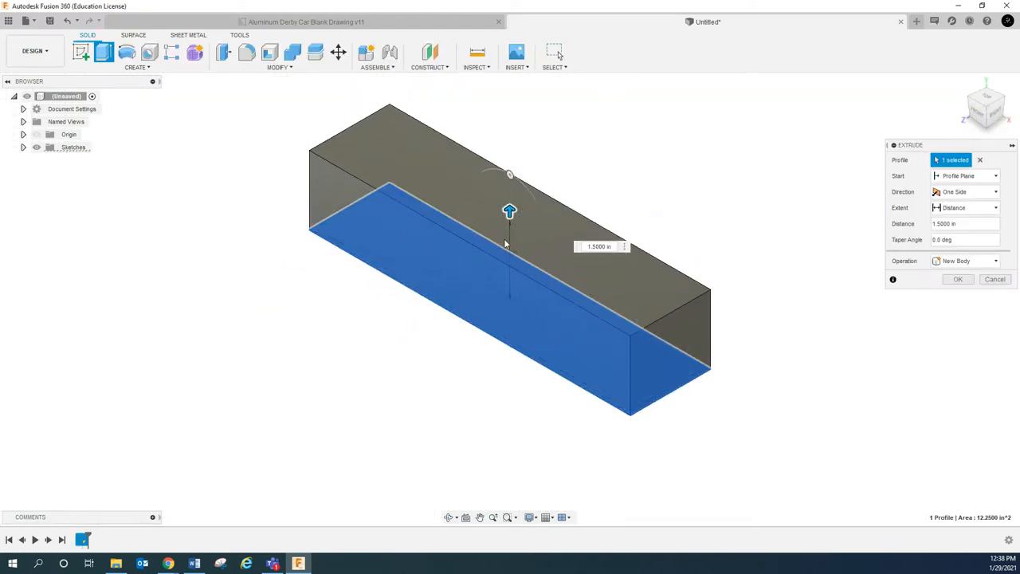
pyautogui.click(957, 223)
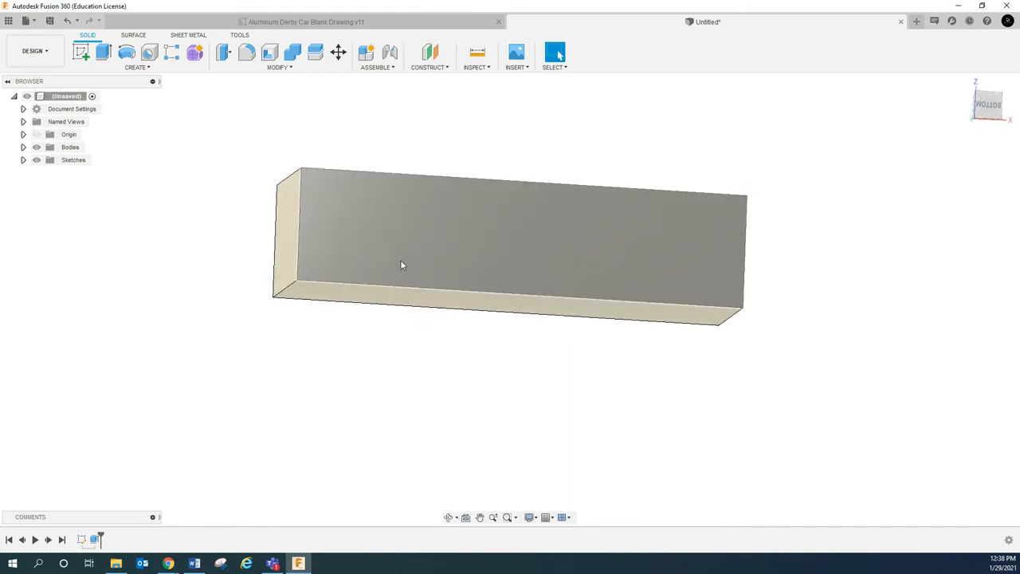
pyautogui.moveTo(459, 239)
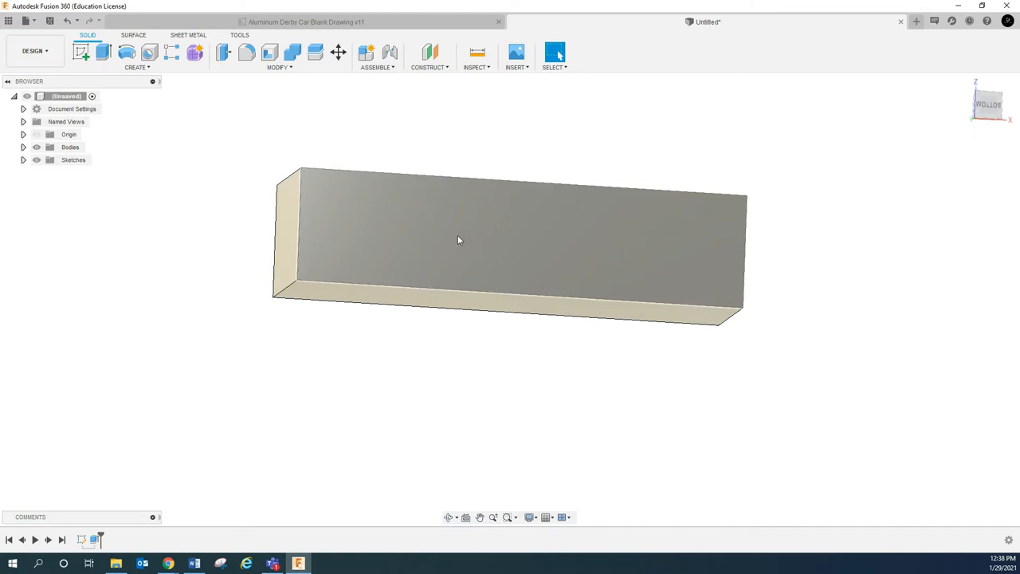
# Sketch on the block's face and move the 3.625 line onto the horizontal centreline
pyautogui.click(459, 239)
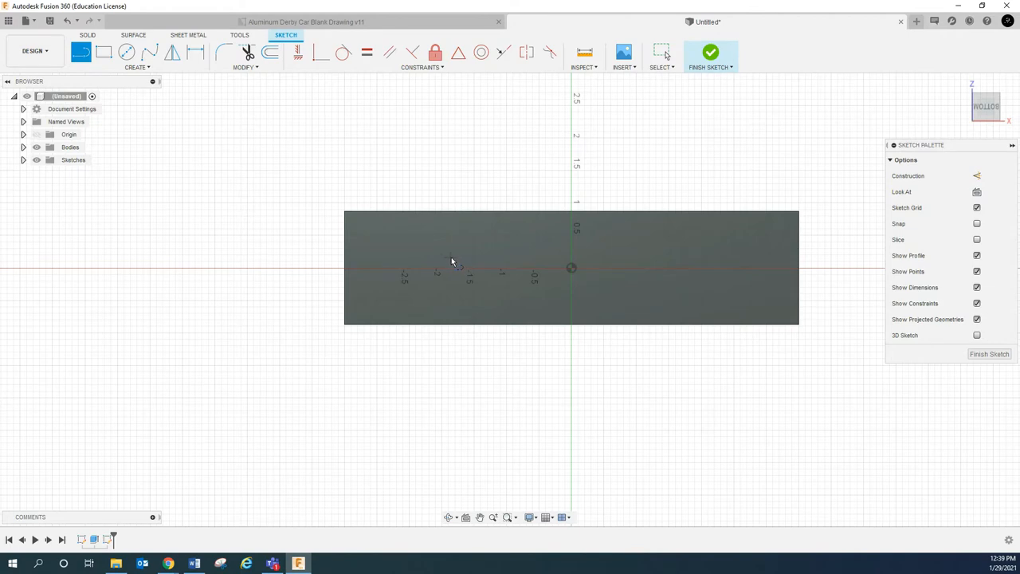
pyautogui.moveTo(487, 268)
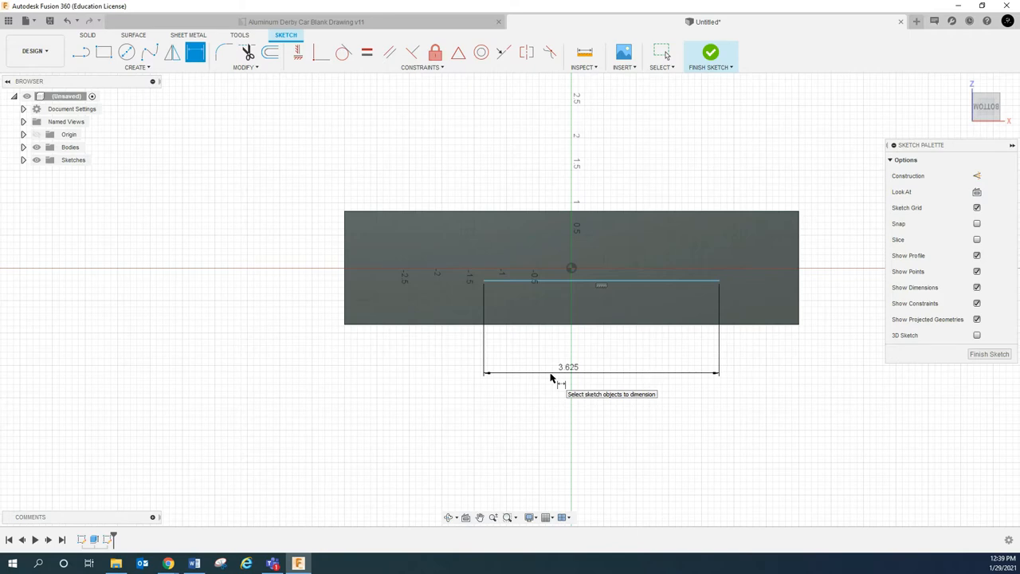
pyautogui.moveTo(491, 299)
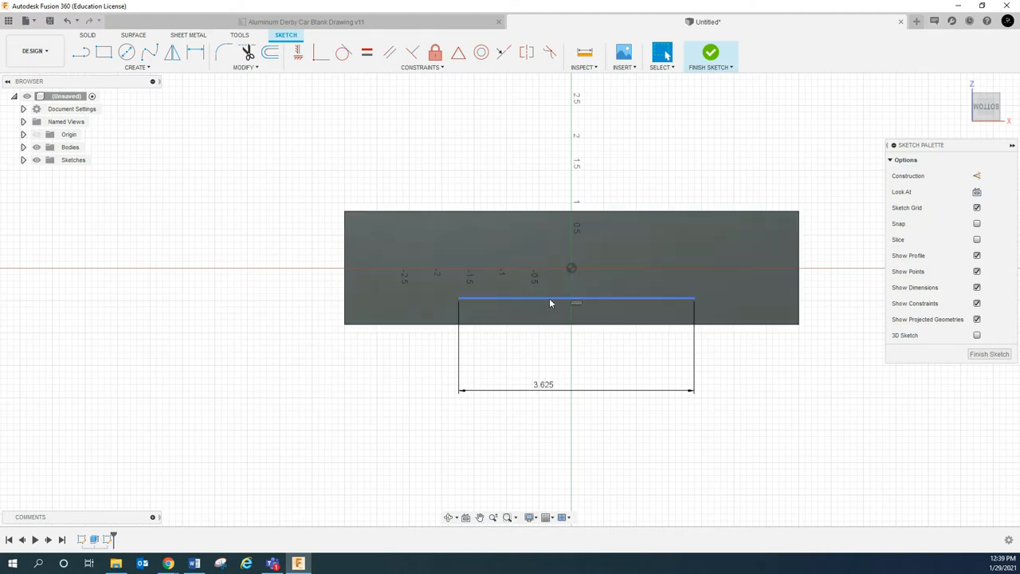
pyautogui.click(558, 300)
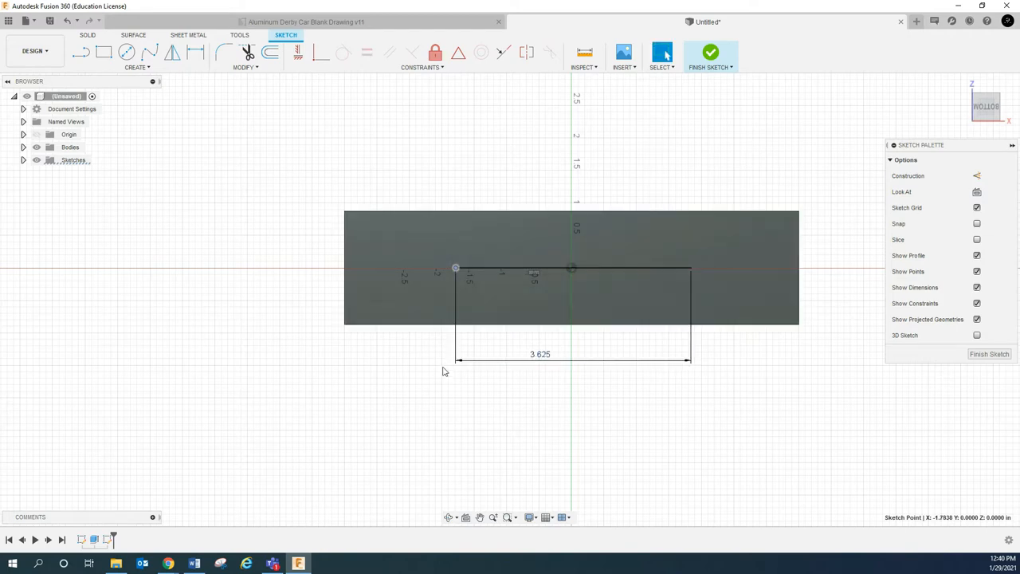
pyautogui.moveTo(456, 268); pyautogui.dragTo(479, 268)
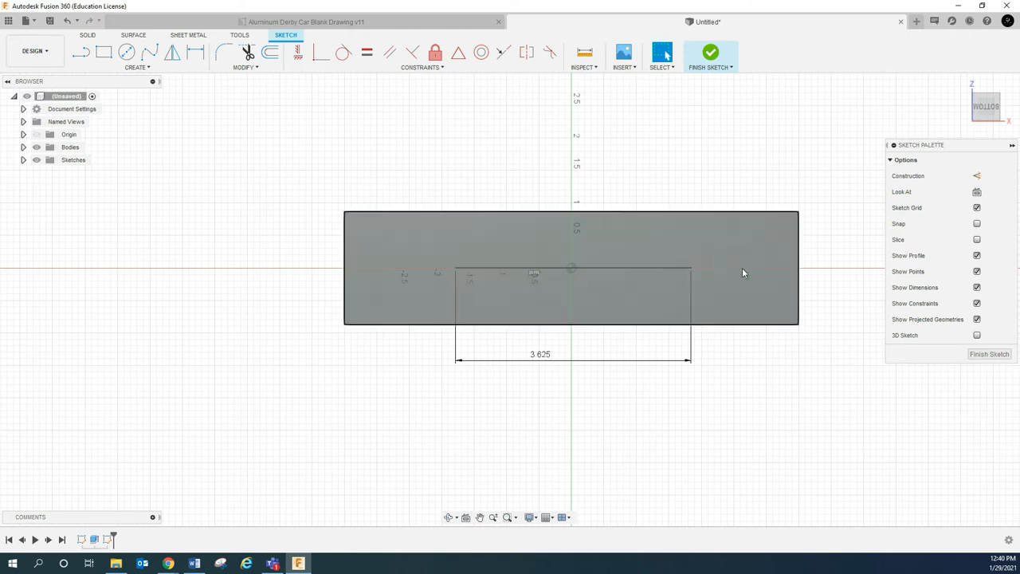
# Dimension the left vertical line and set its length to 1.00
pyautogui.click(570, 269)
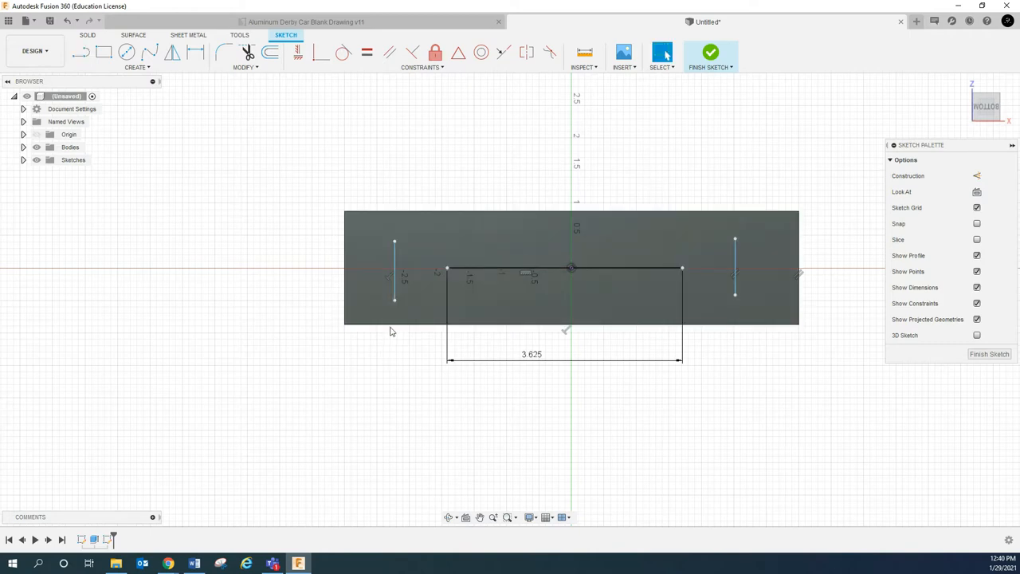
pyautogui.click(194, 51)
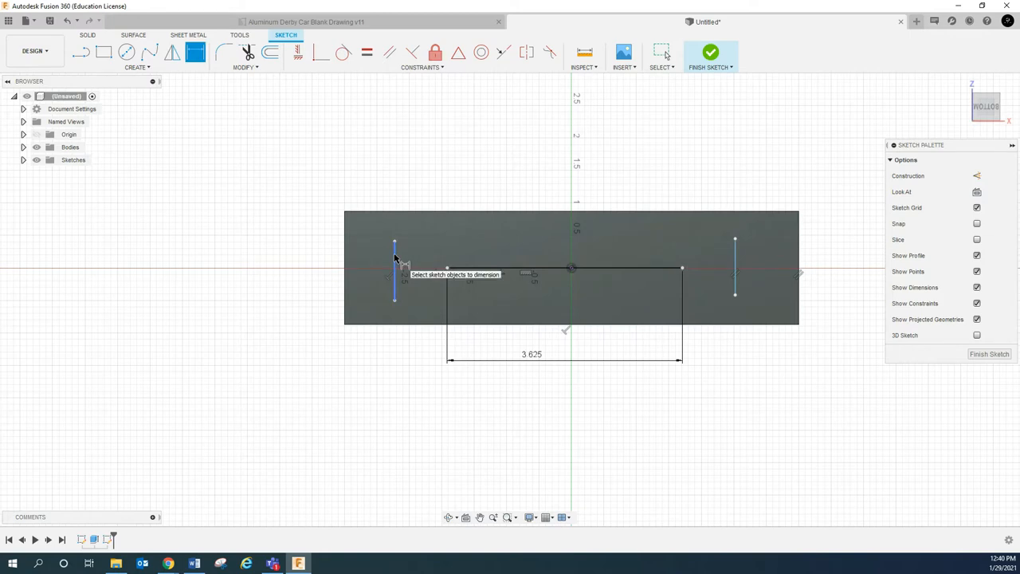
pyautogui.click(395, 274)
pyautogui.write('1')
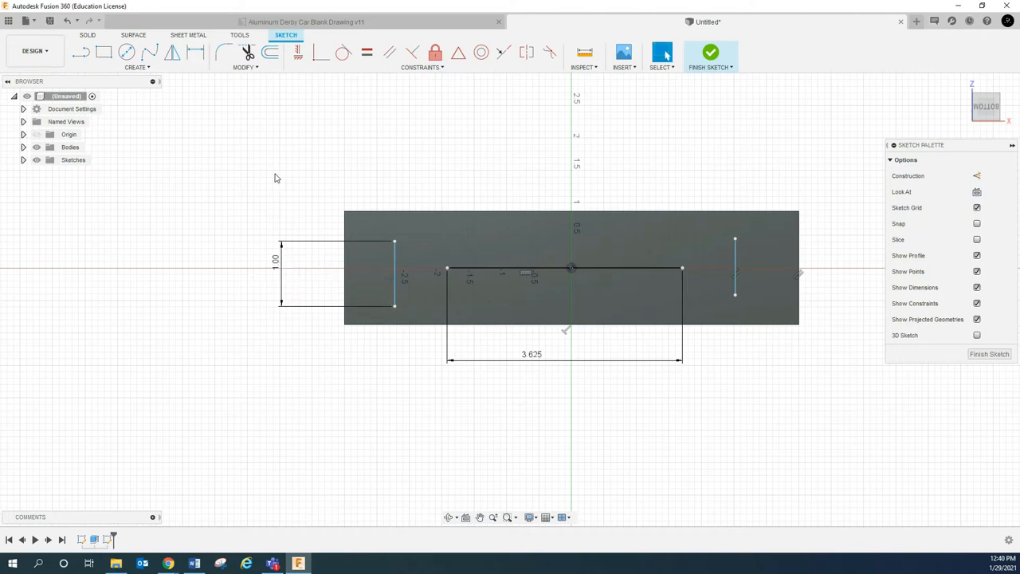
pyautogui.click(395, 275)
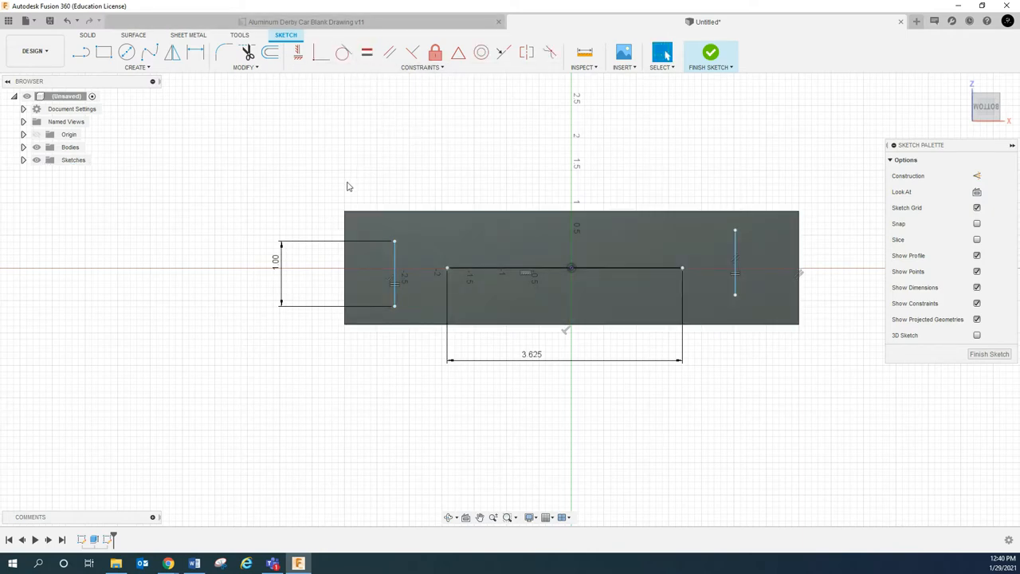
pyautogui.doubleClick(274, 260)
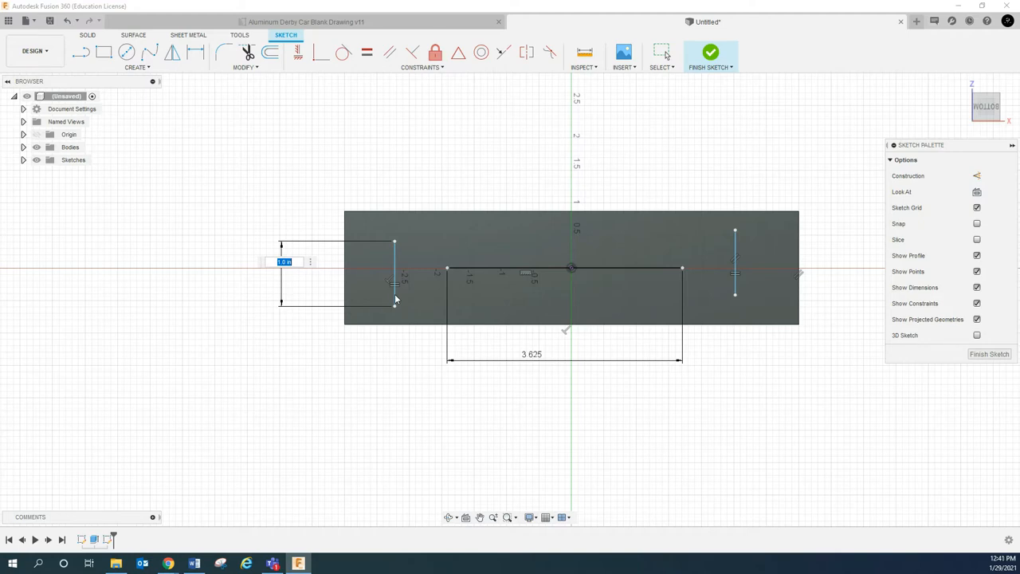
pyautogui.write('1')
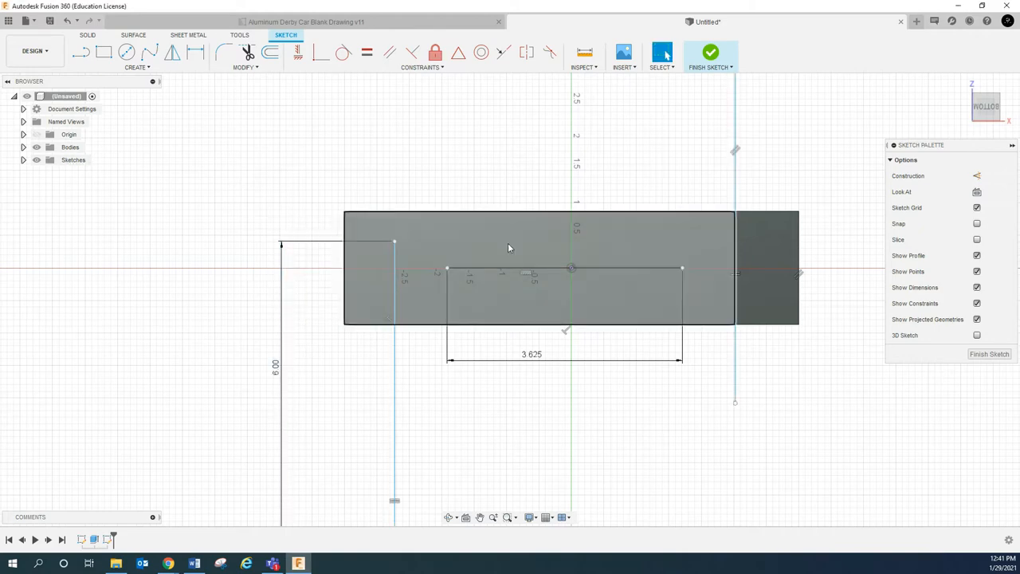
pyautogui.scroll(-3)
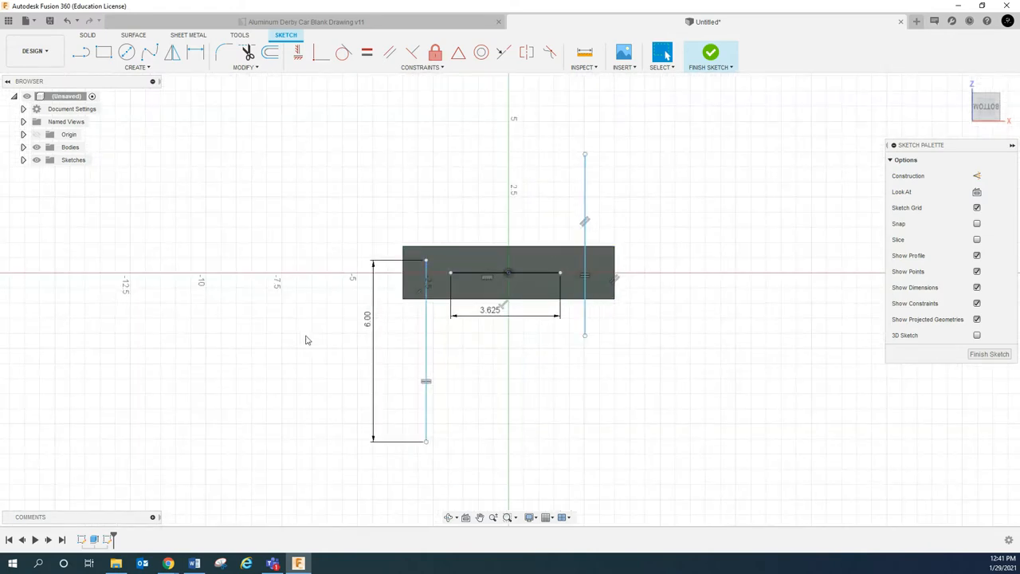
pyautogui.doubleClick(367, 315)
pyautogui.write('1')
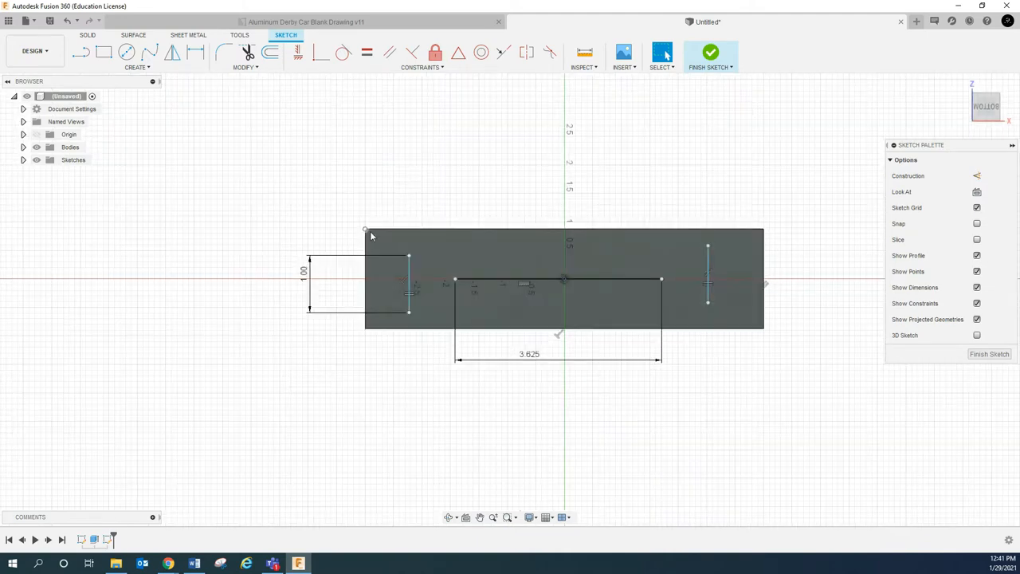
pyautogui.moveTo(410, 201)
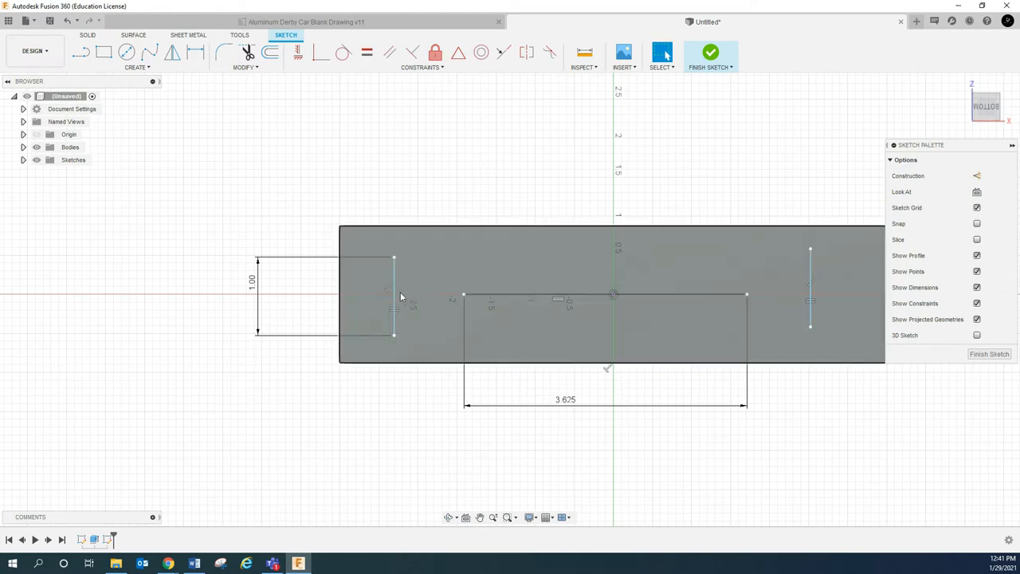
# Constrain the centre line ends to the midpoints of both vertical lines
pyautogui.click(394, 294)
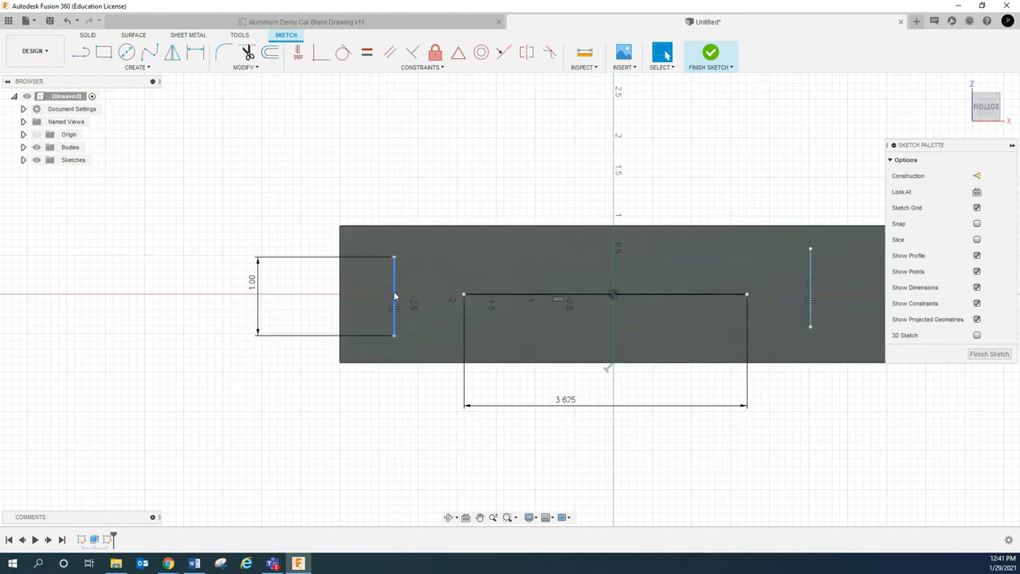
pyautogui.click(394, 295)
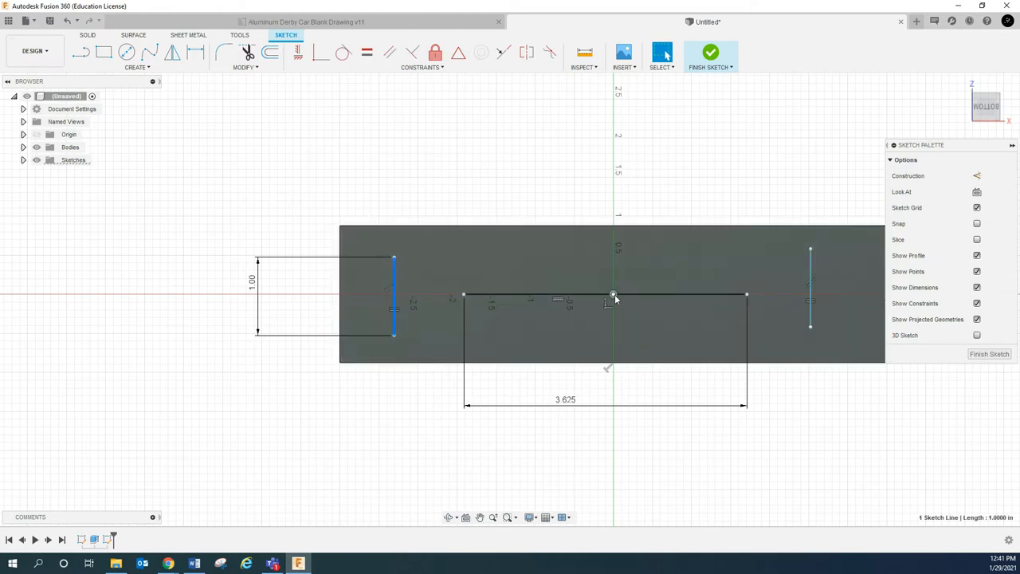
pyautogui.moveTo(459, 51)
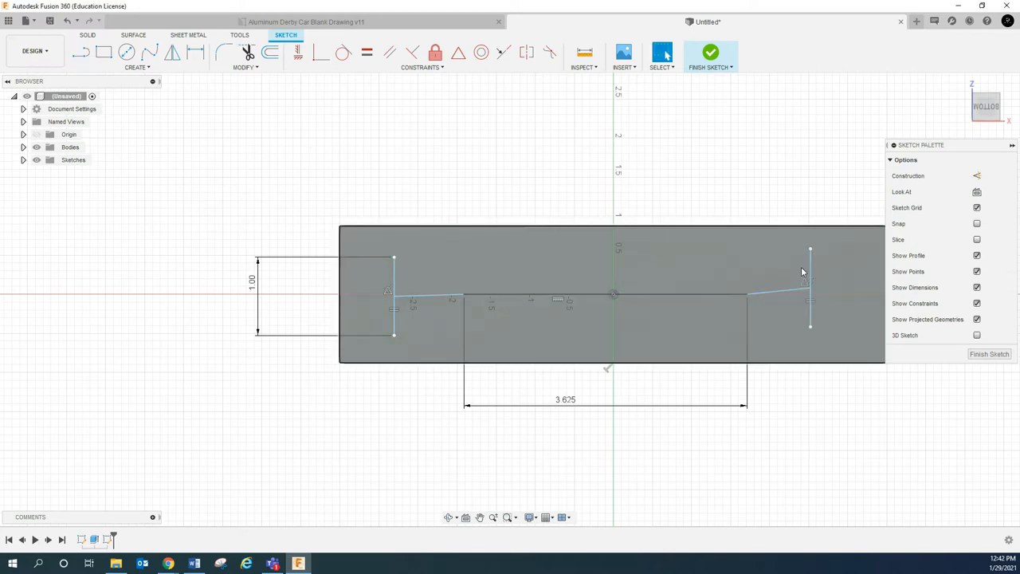
pyautogui.click(392, 295)
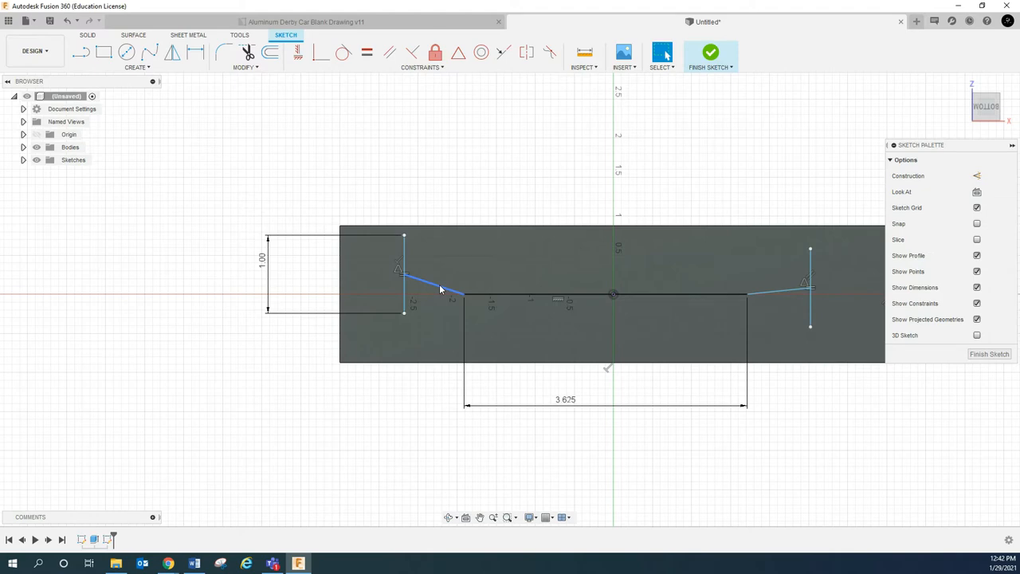
pyautogui.click(778, 293)
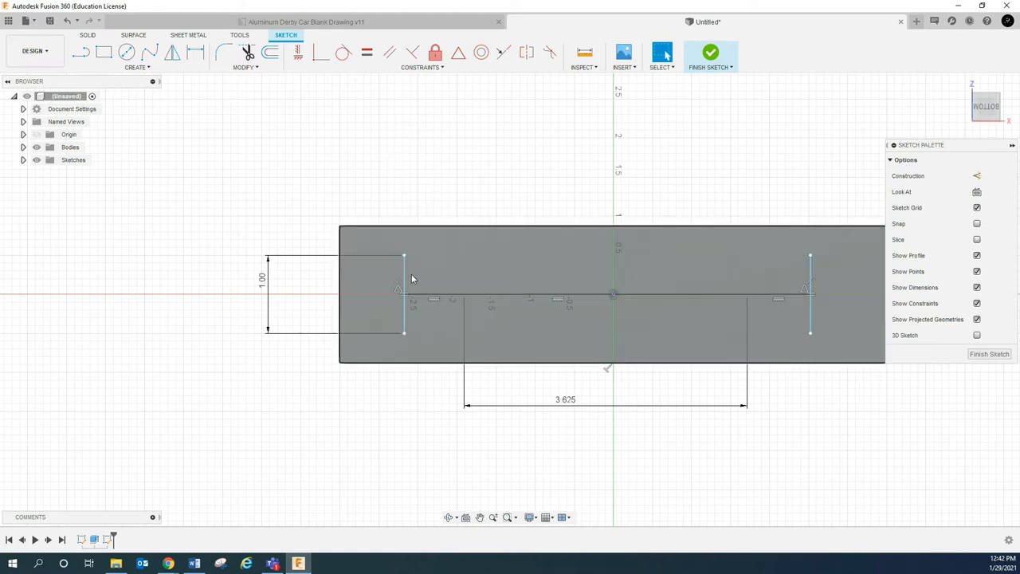
# Dimension the spacing between the two vertical lines as 5.125
pyautogui.click(194, 51)
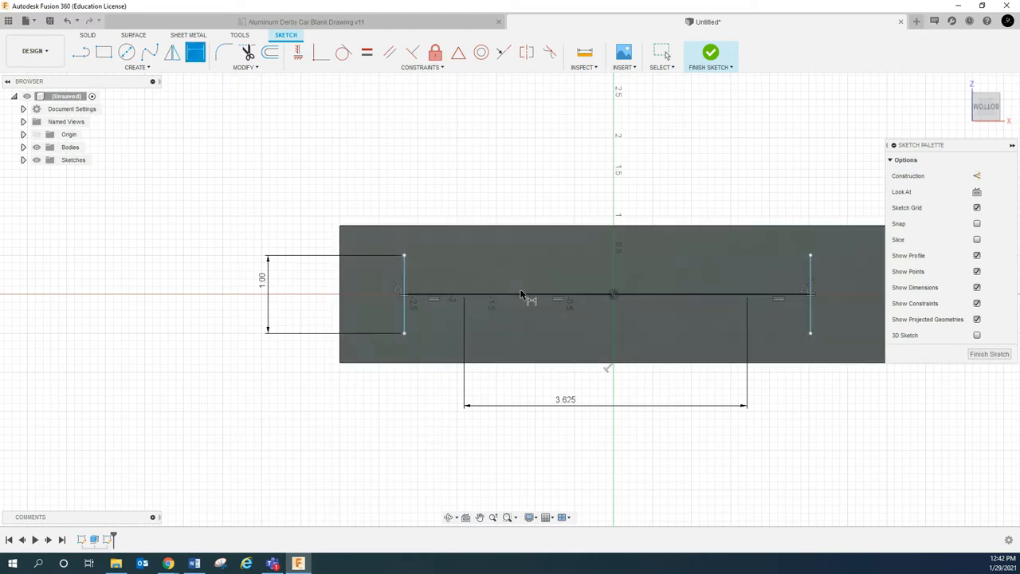
pyautogui.moveTo(810, 319)
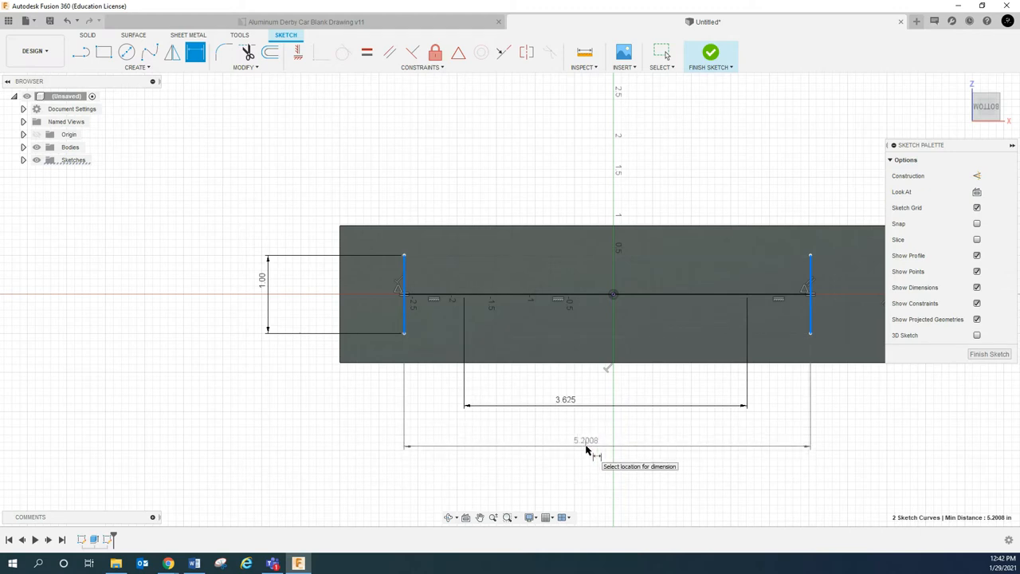
pyautogui.click(587, 445)
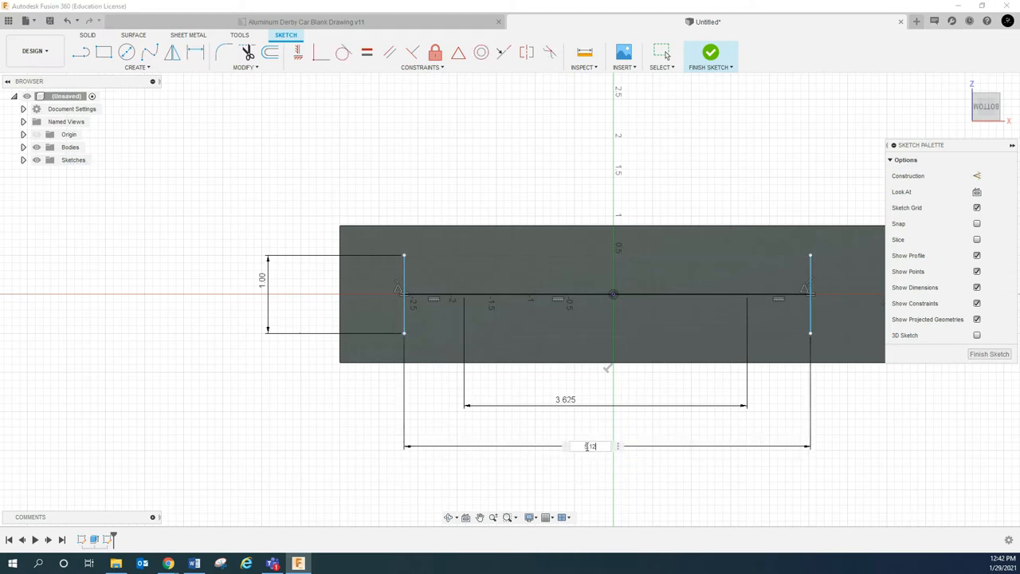
pyautogui.write('5.125')
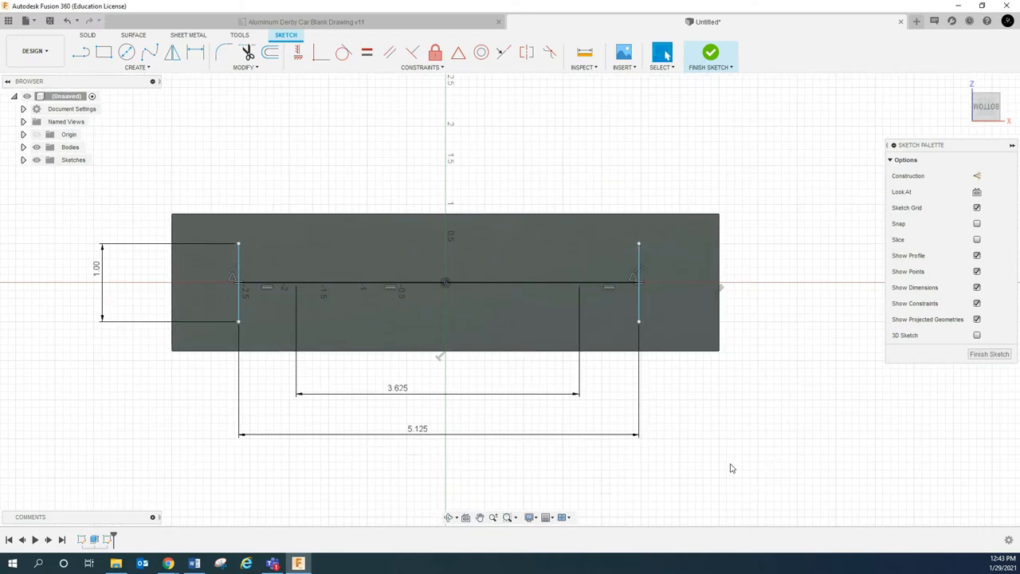
pyautogui.moveTo(666, 484)
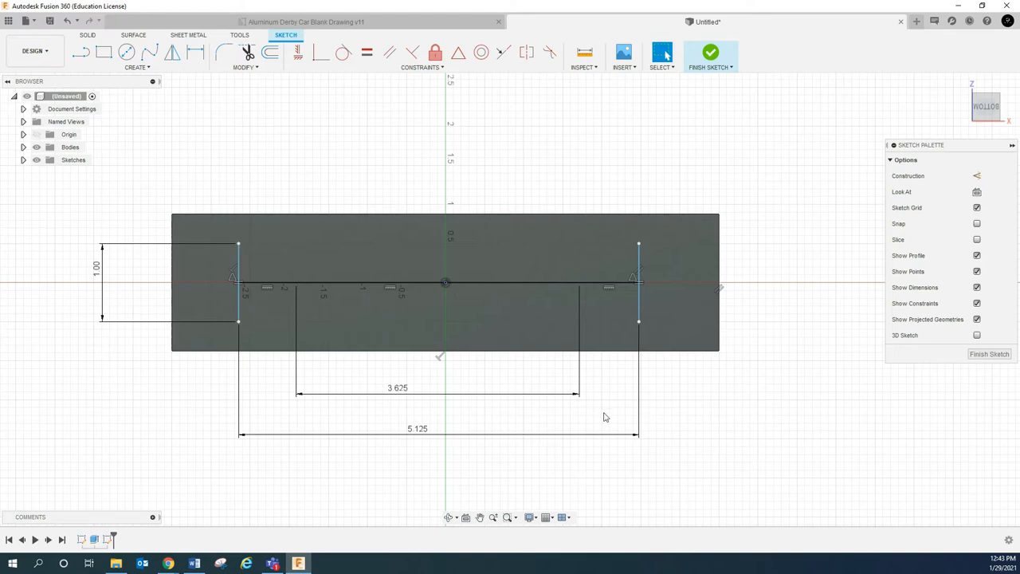
# Add the 0.75 centreline offset and dimension the right line 0.625 from the block edge
pyautogui.click(194, 51)
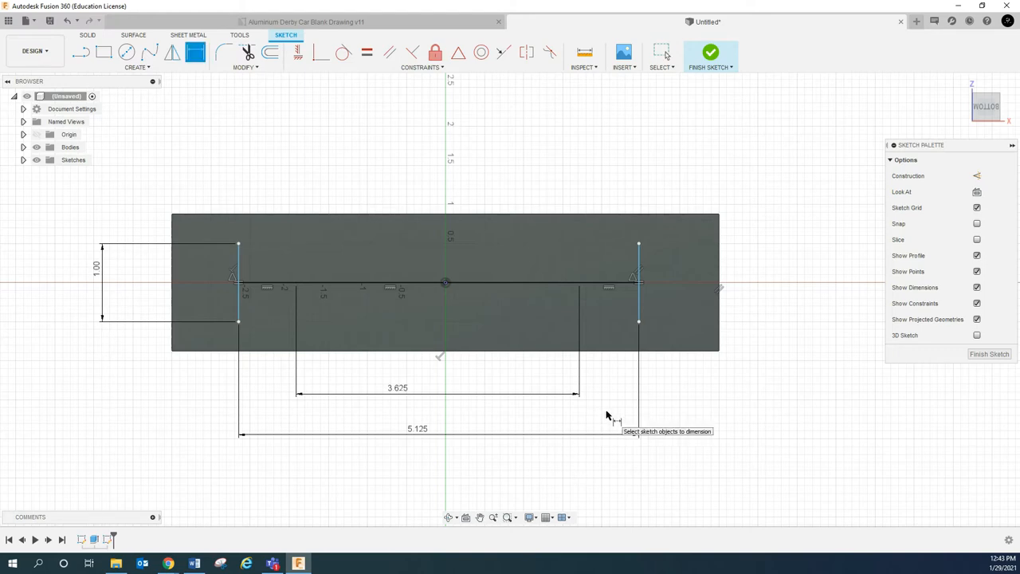
pyautogui.moveTo(600, 428)
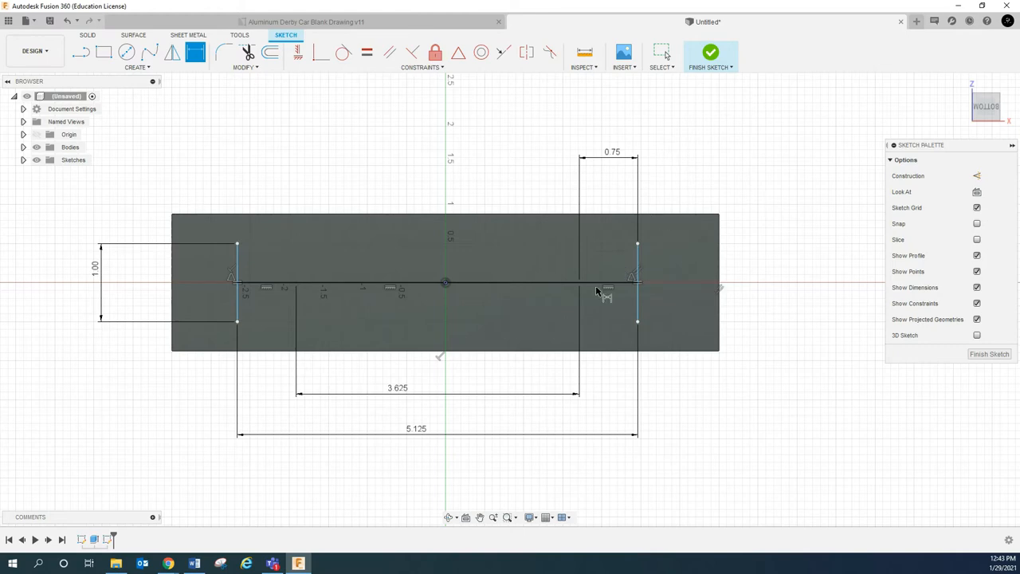
pyautogui.moveTo(402, 226)
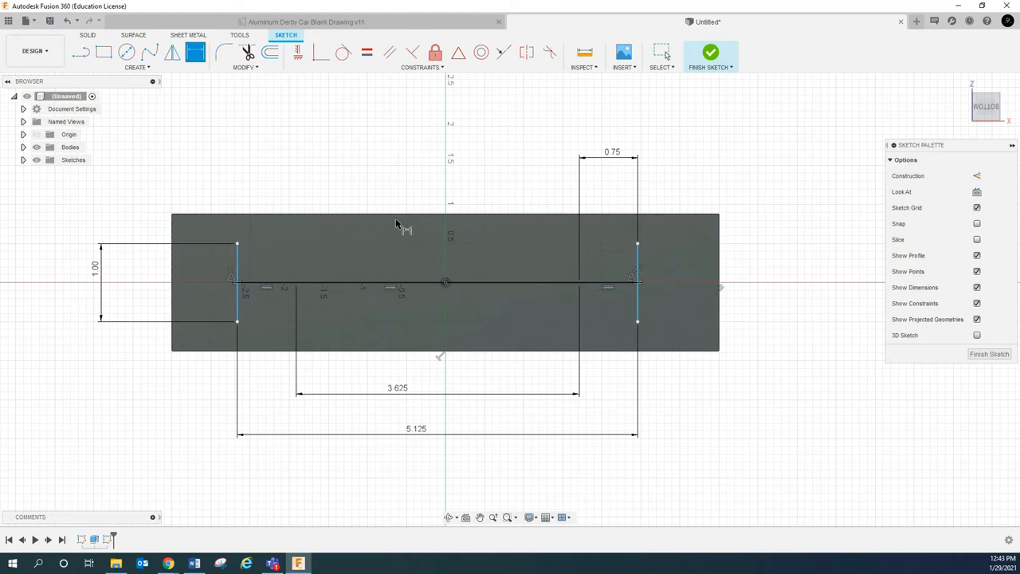
pyautogui.click(663, 53)
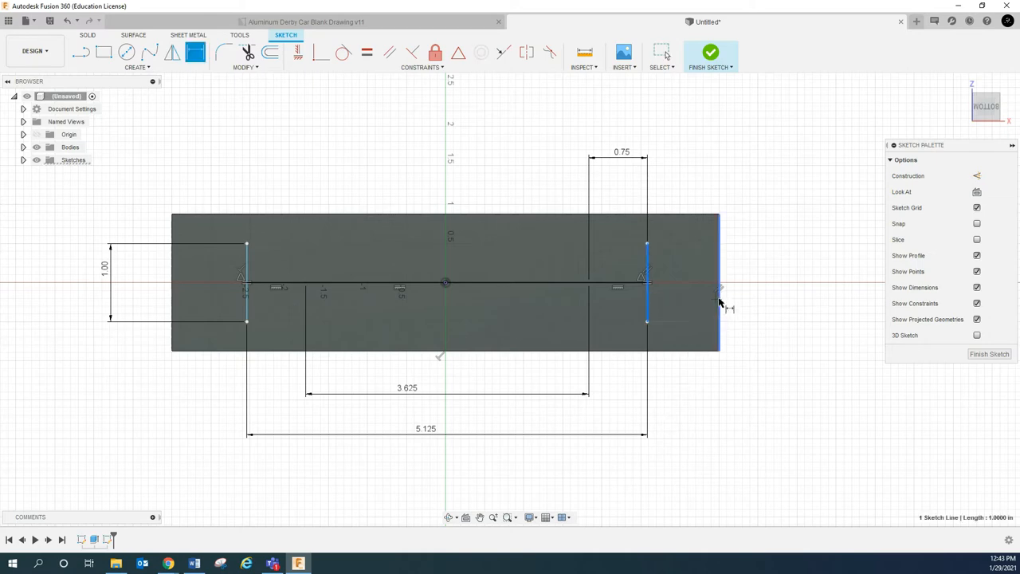
pyautogui.click(721, 287)
pyautogui.write('0.625')
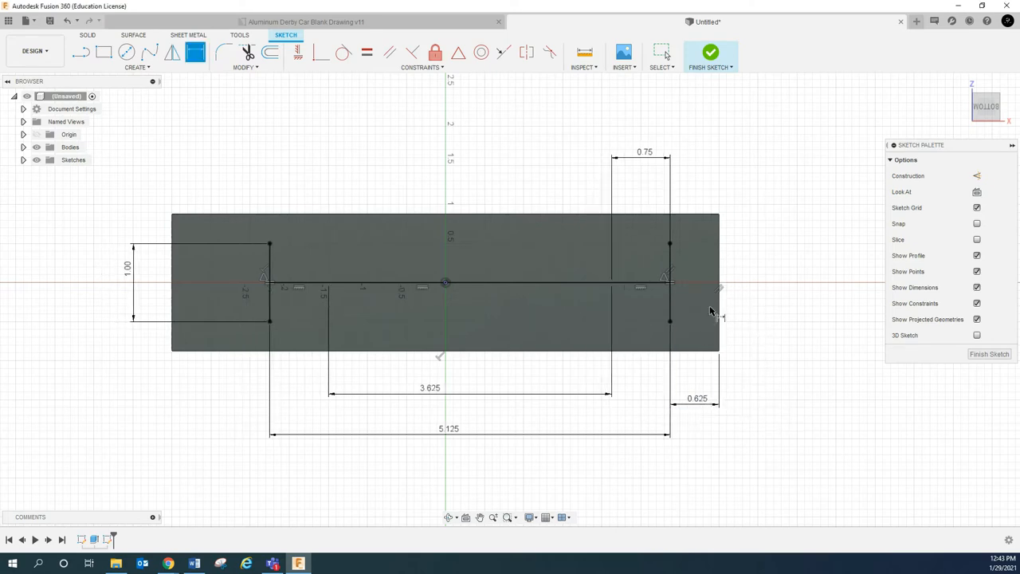
pyautogui.moveTo(507, 240)
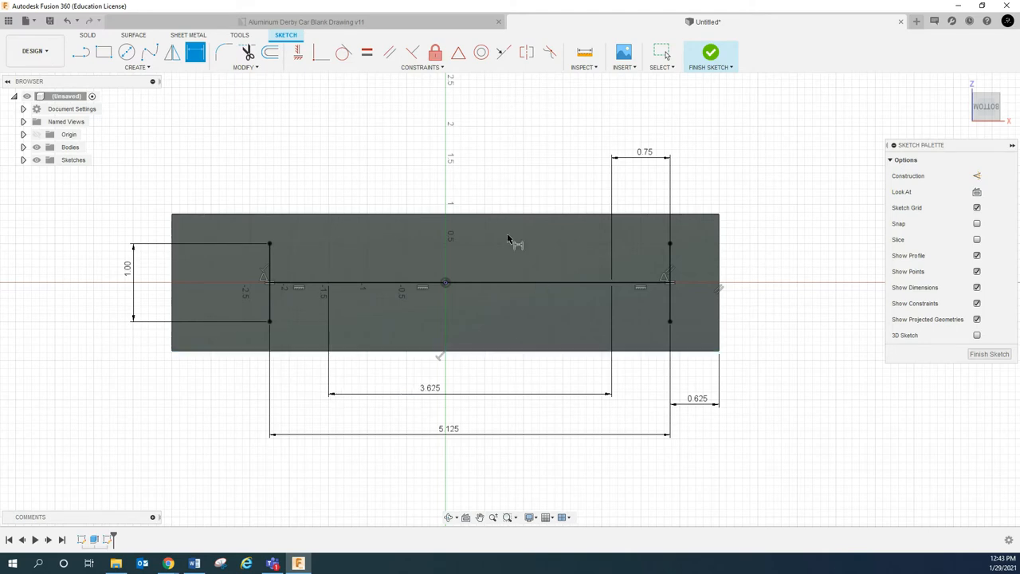
pyautogui.moveTo(545, 309)
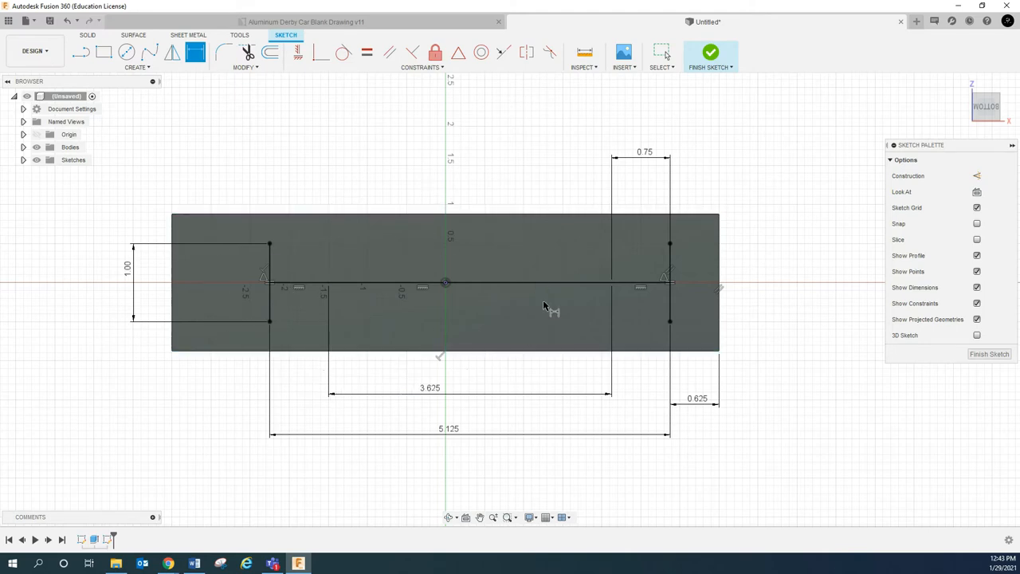
pyautogui.moveTo(360, 174)
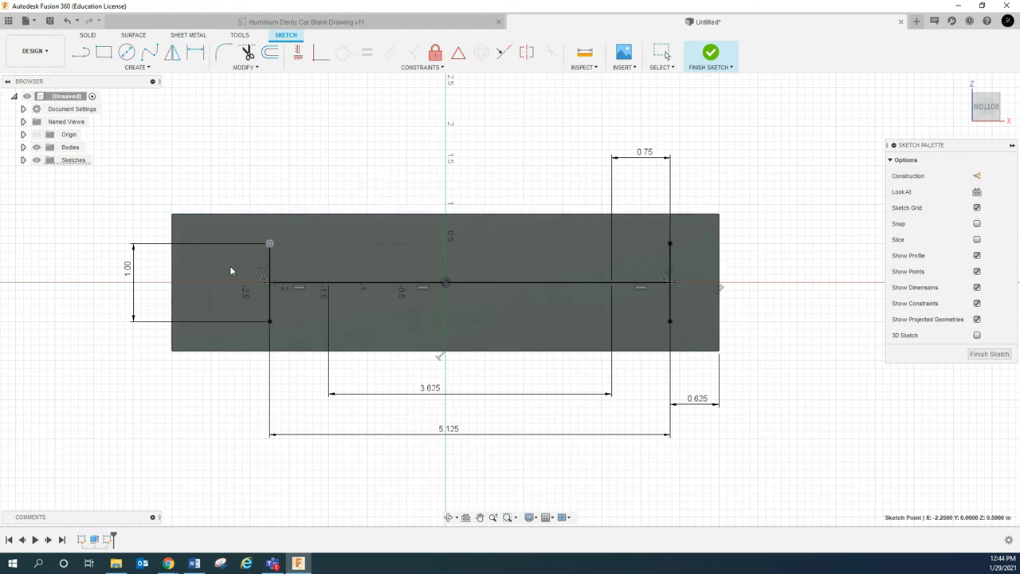
# Select the centreline and connecting segments and convert them to construction geometry
pyautogui.click(270, 284)
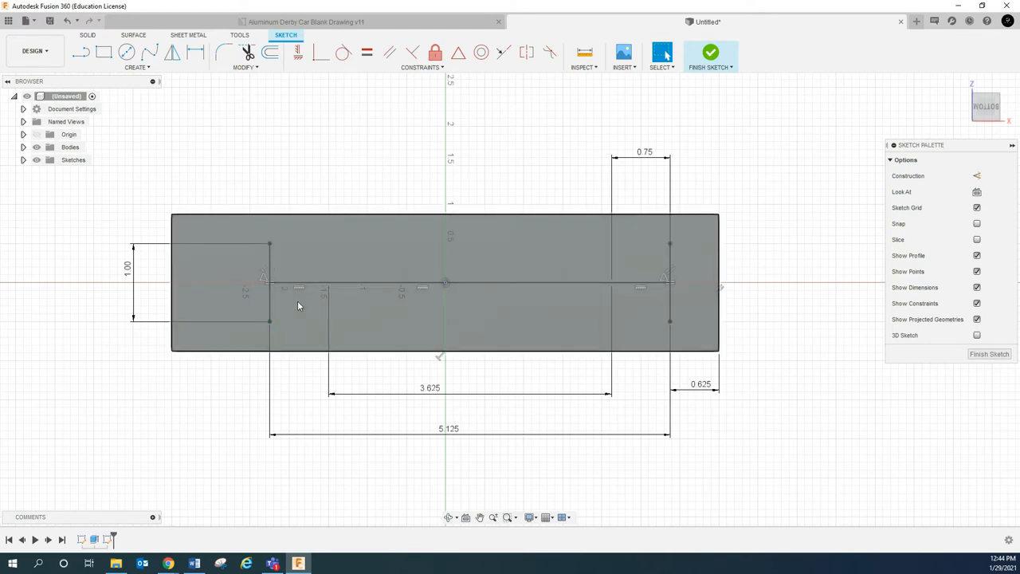
pyautogui.moveTo(475, 325)
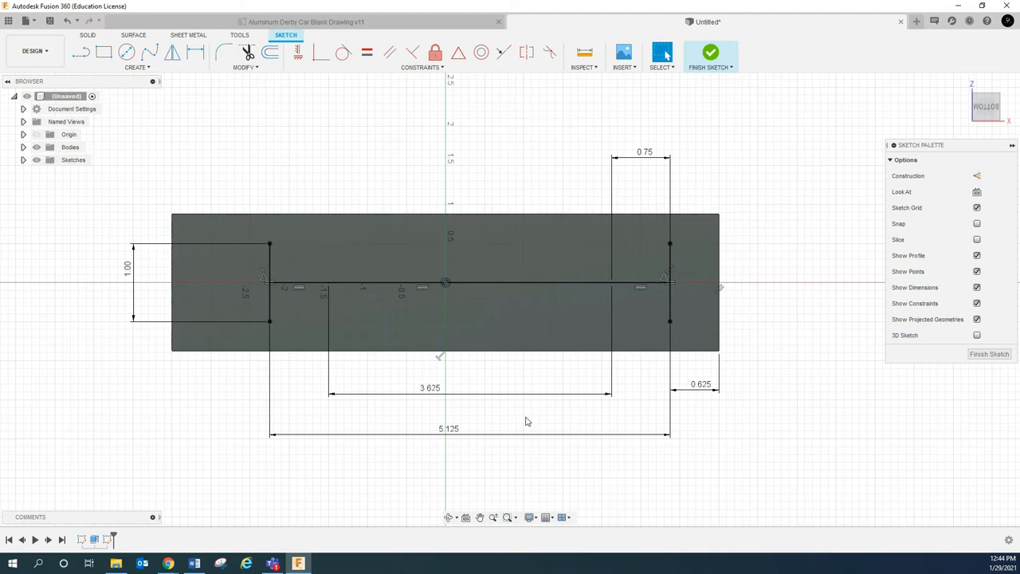
pyautogui.moveTo(472, 468)
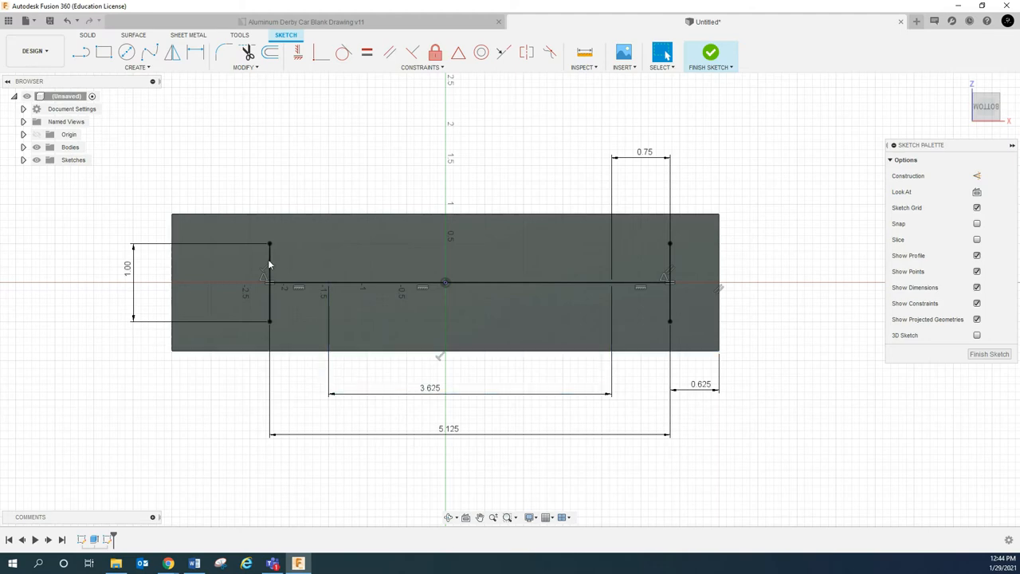
pyautogui.click(269, 279)
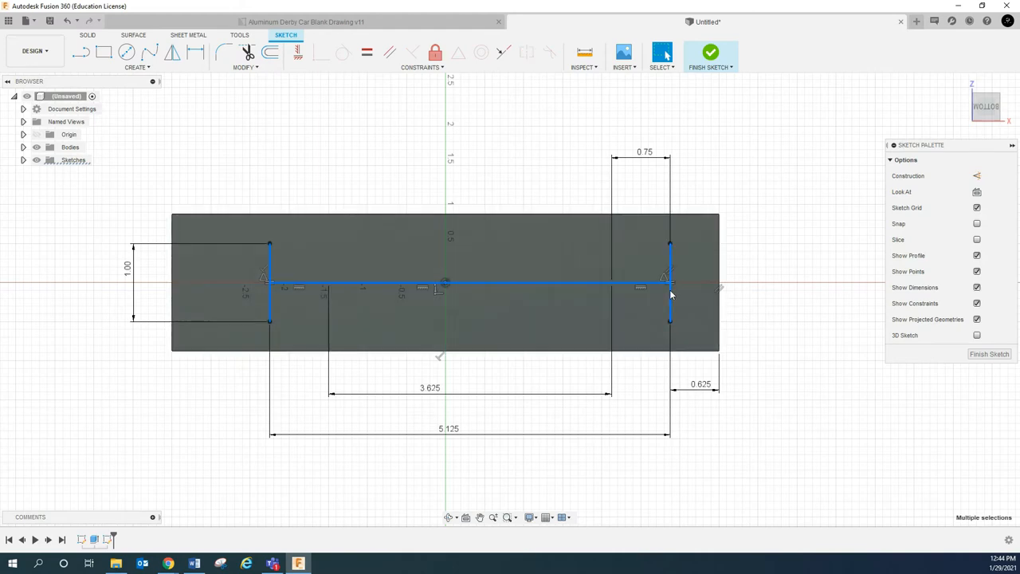
pyautogui.click(976, 175)
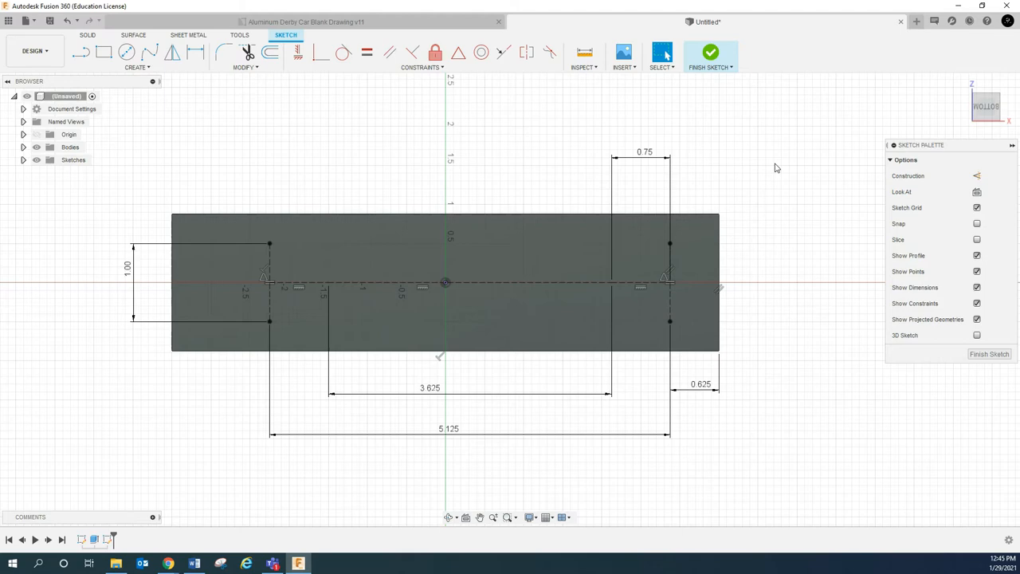
pyautogui.moveTo(417, 163)
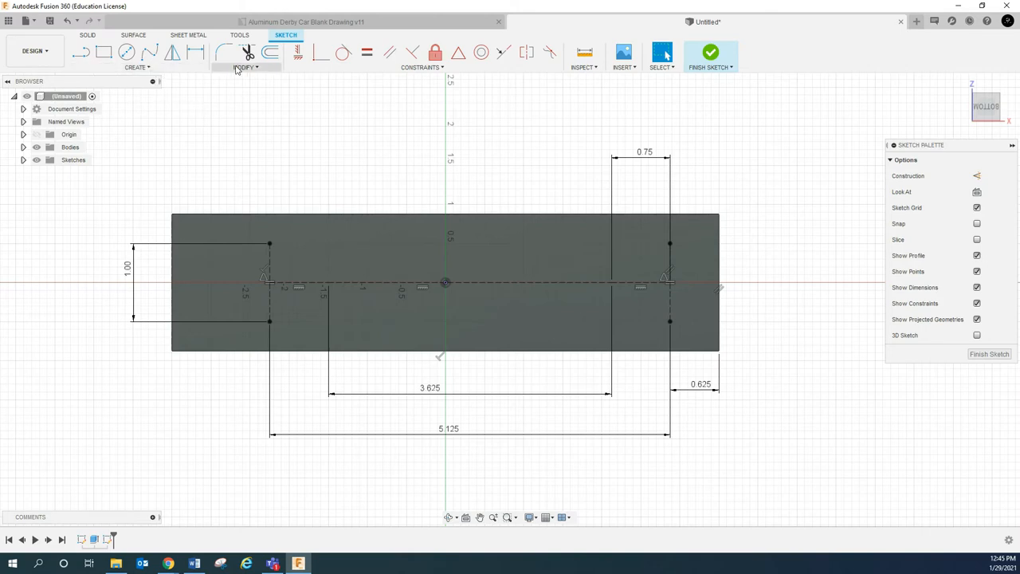
pyautogui.click(137, 67)
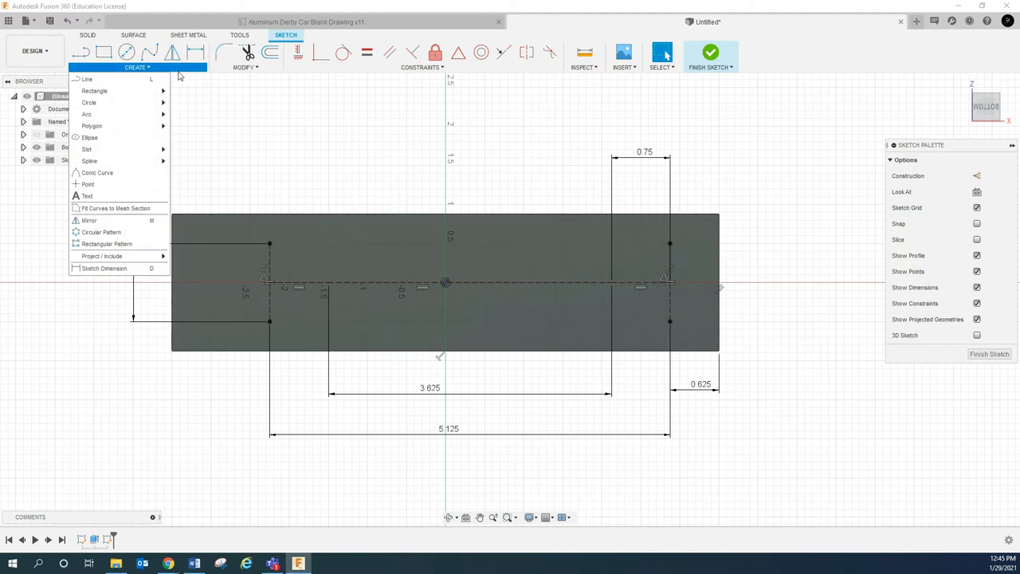
pyautogui.moveTo(128, 51)
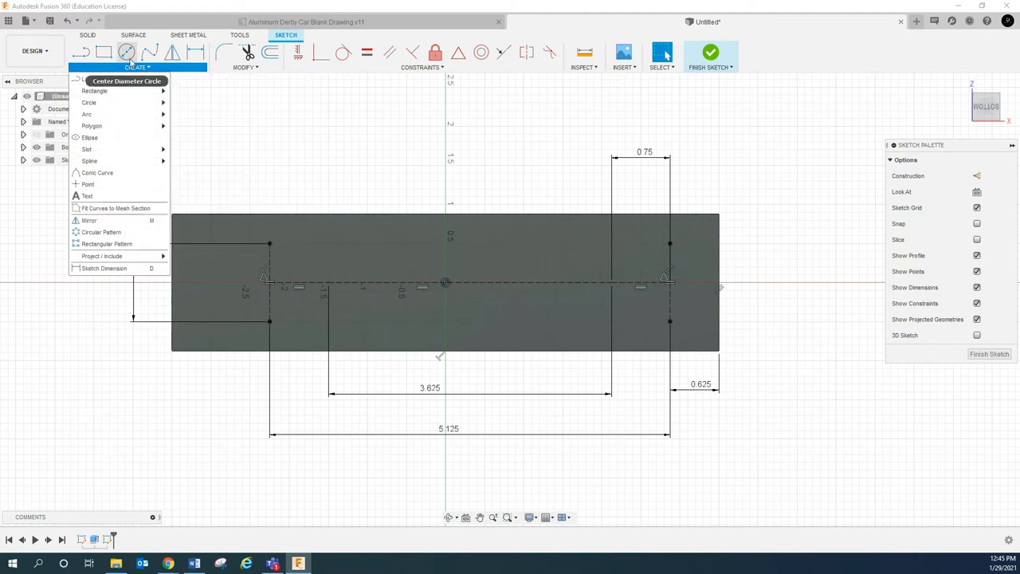
pyautogui.click(246, 67)
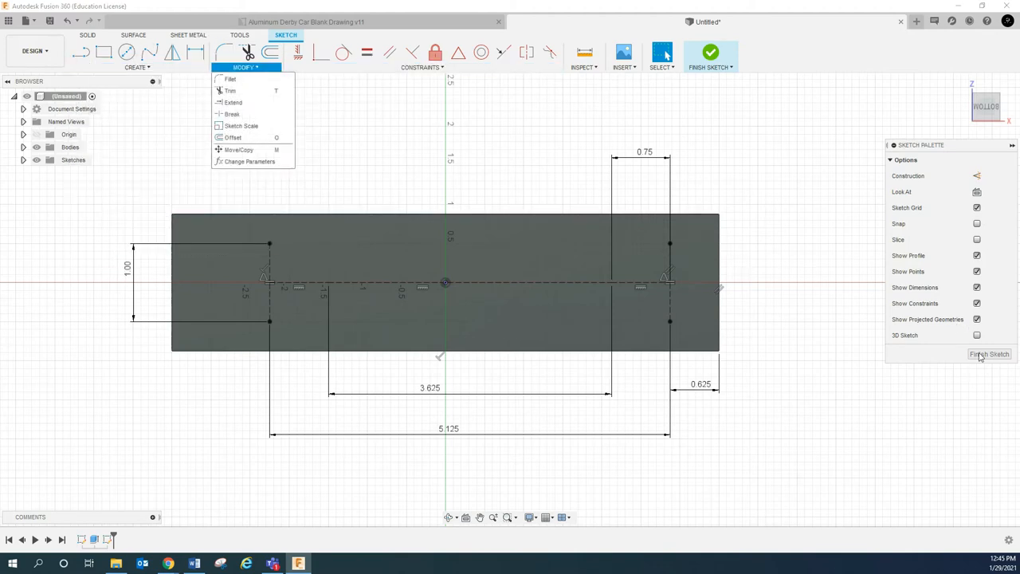
# Finish the sketch and hide Sketch1 so only Sketch2's hole points show on the block
pyautogui.click(988, 354)
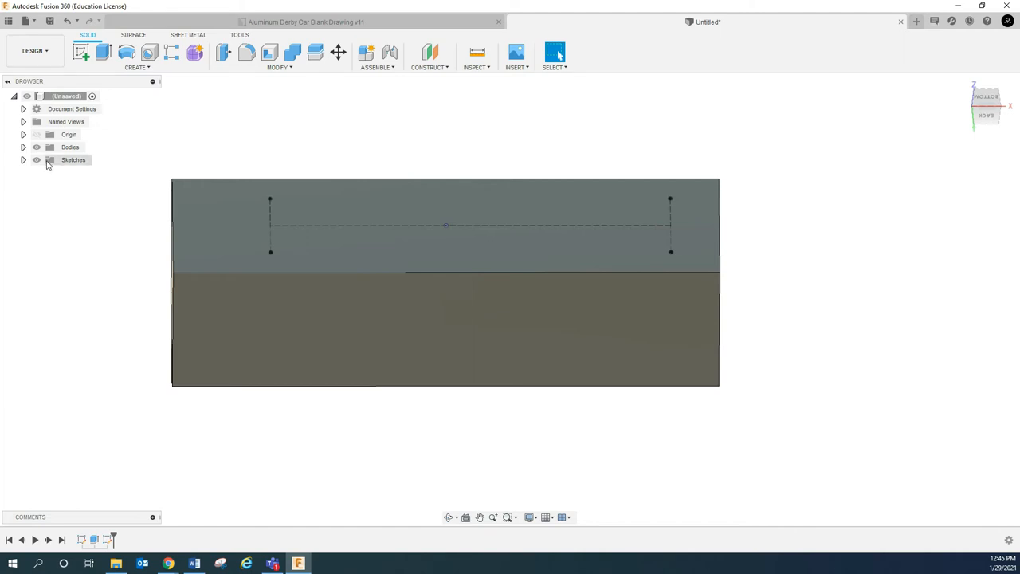
pyautogui.click(36, 159)
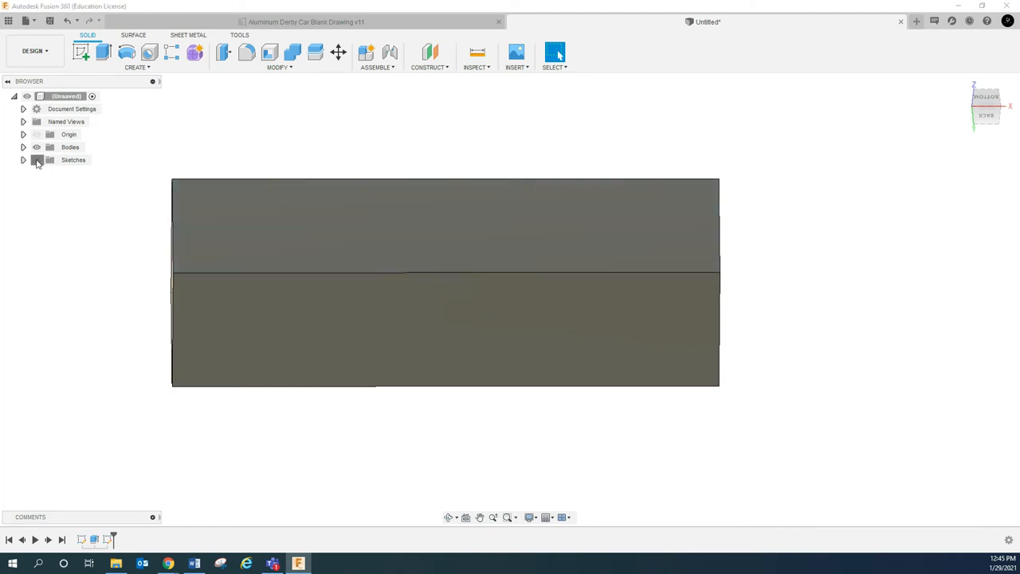
pyautogui.click(23, 160)
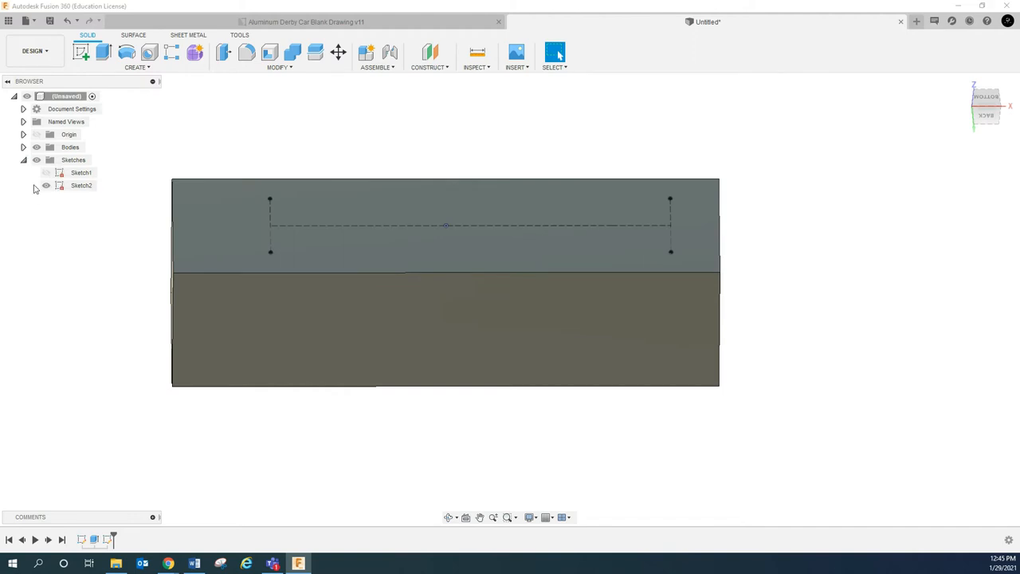
pyautogui.click(44, 172)
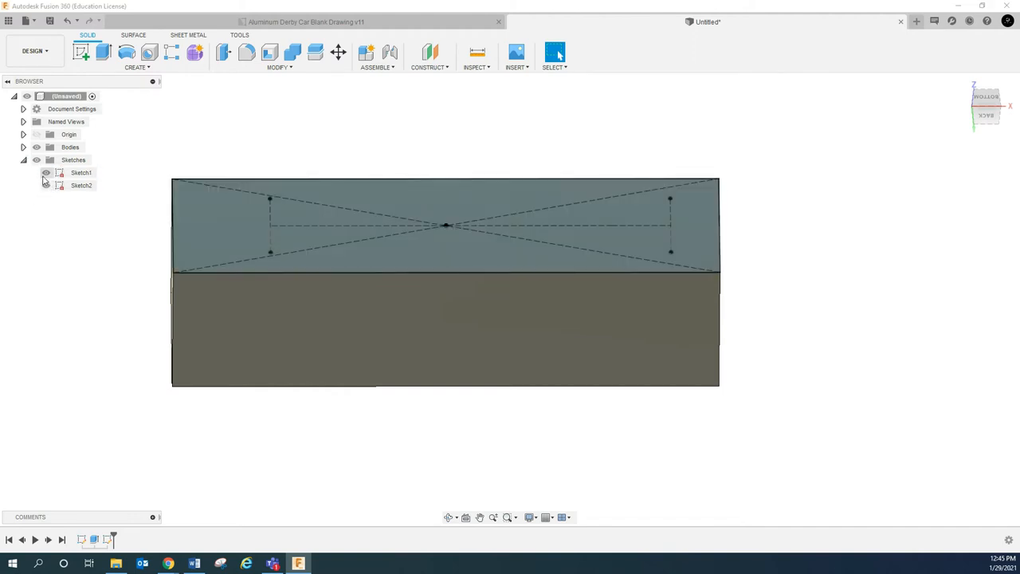
pyautogui.click(44, 172)
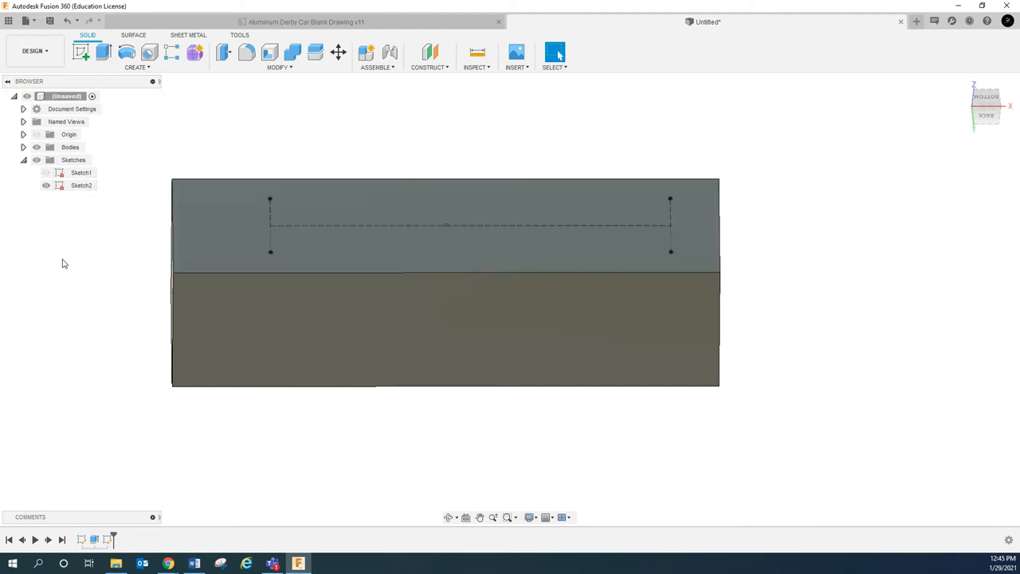
pyautogui.moveTo(64, 291)
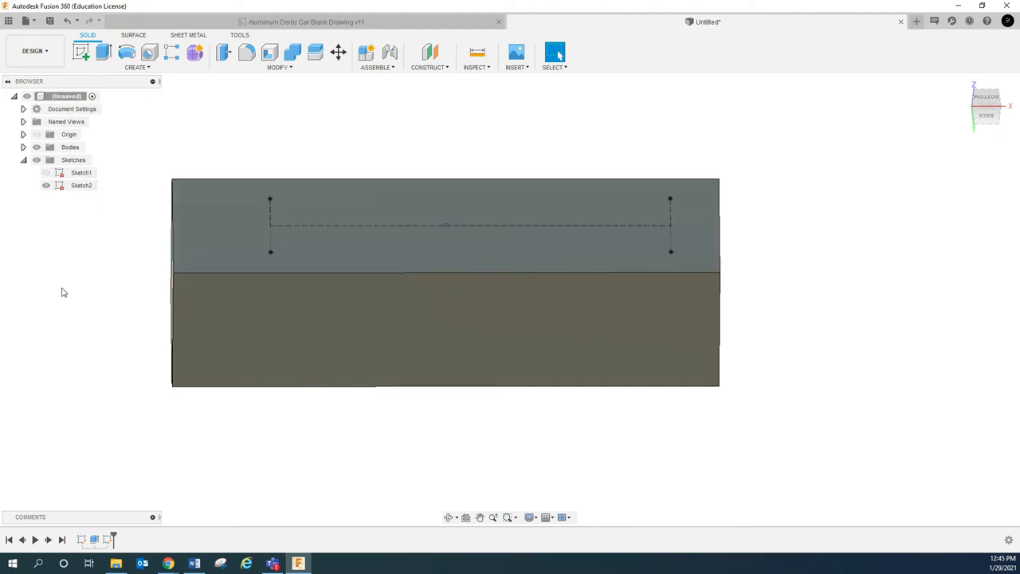
pyautogui.moveTo(102, 269)
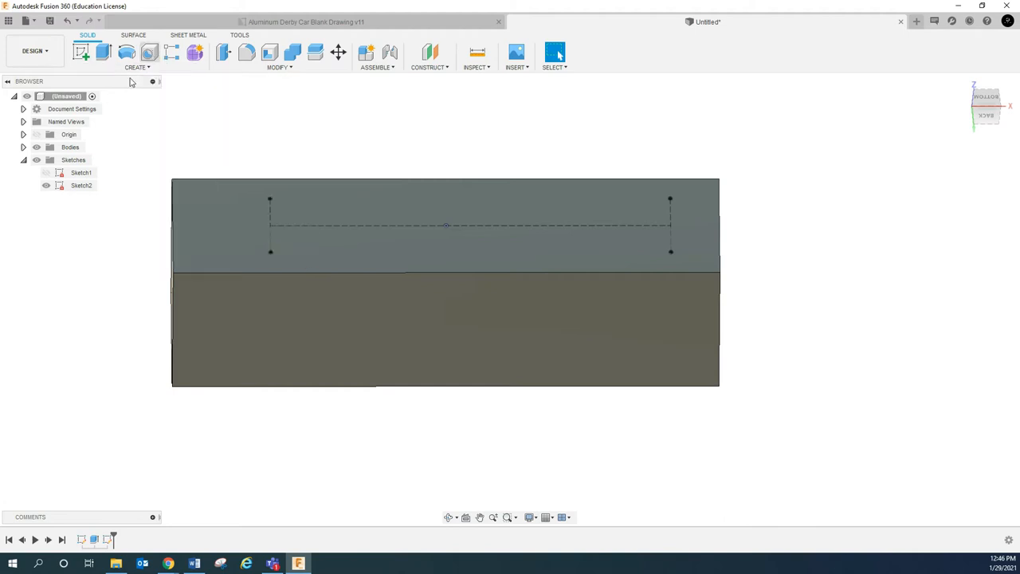
# Start a Simple hole placed At Sketch Points and pick the right-hand point
pyautogui.click(149, 51)
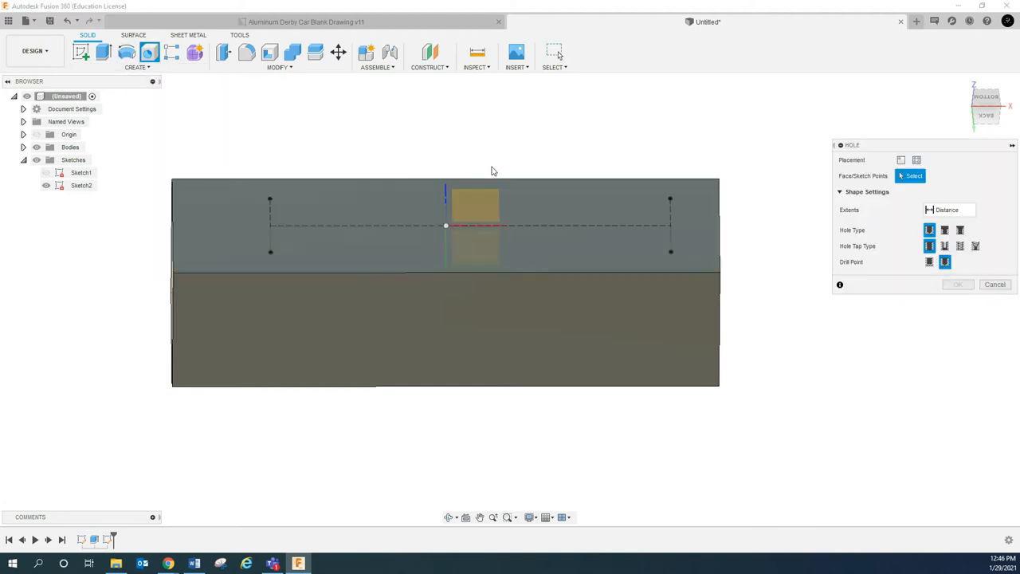
pyautogui.moveTo(596, 137)
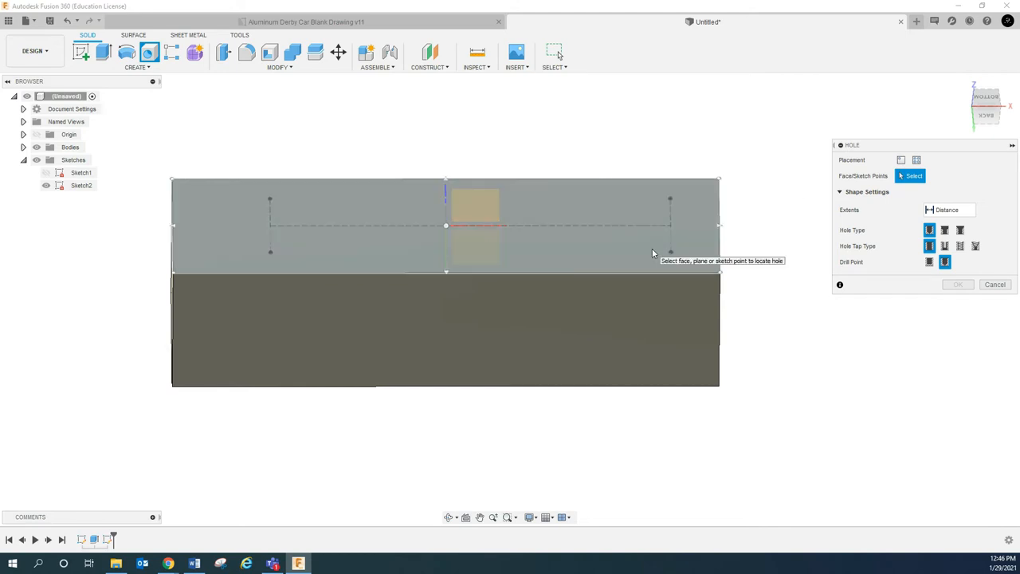
pyautogui.moveTo(749, 242)
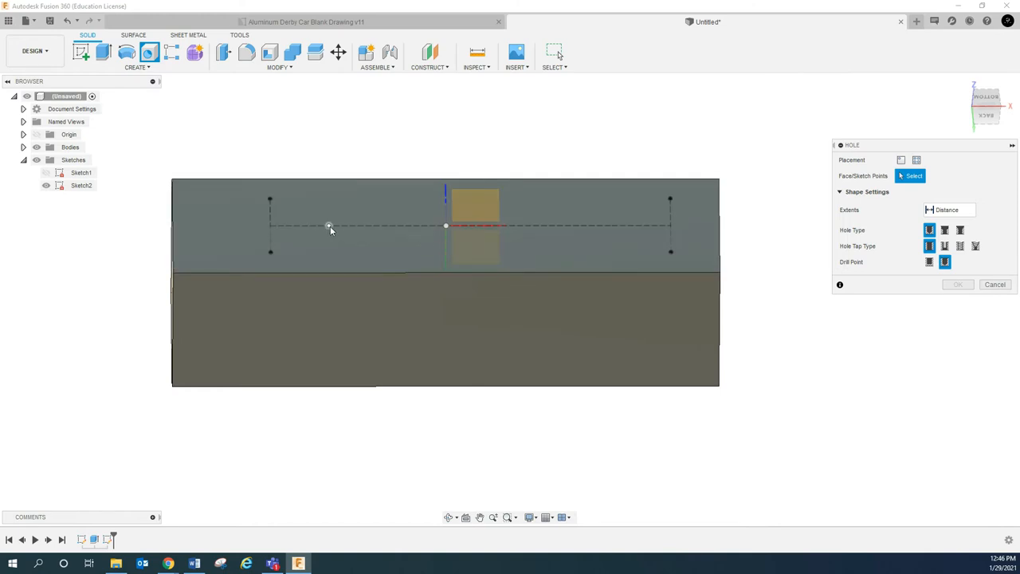
pyautogui.moveTo(612, 227)
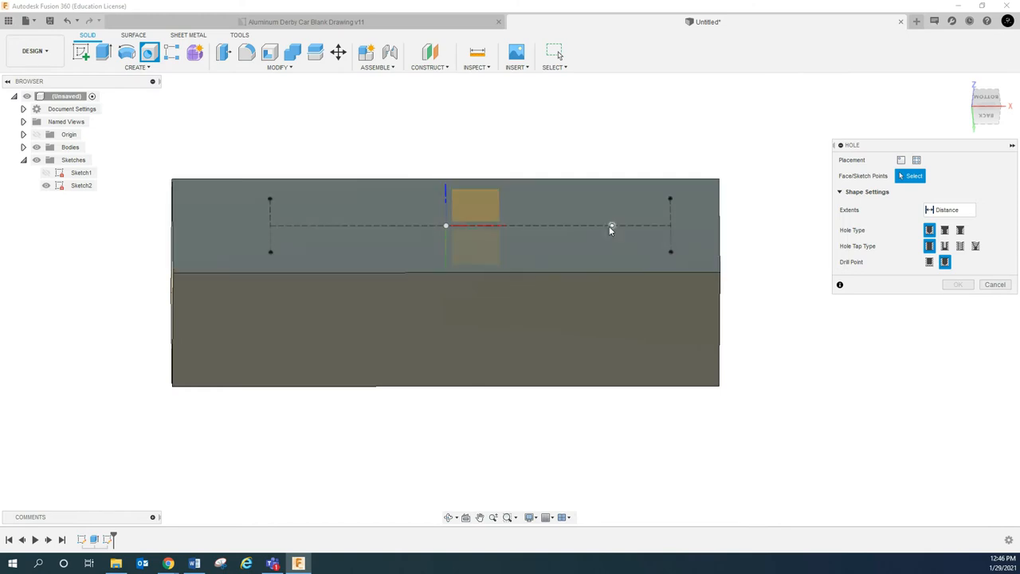
pyautogui.moveTo(902, 159)
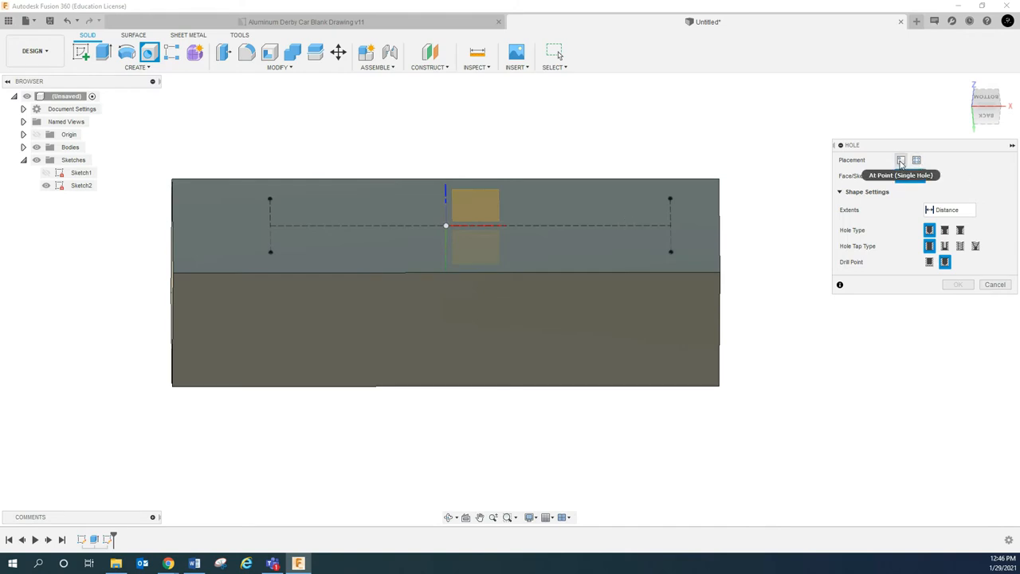
pyautogui.click(916, 159)
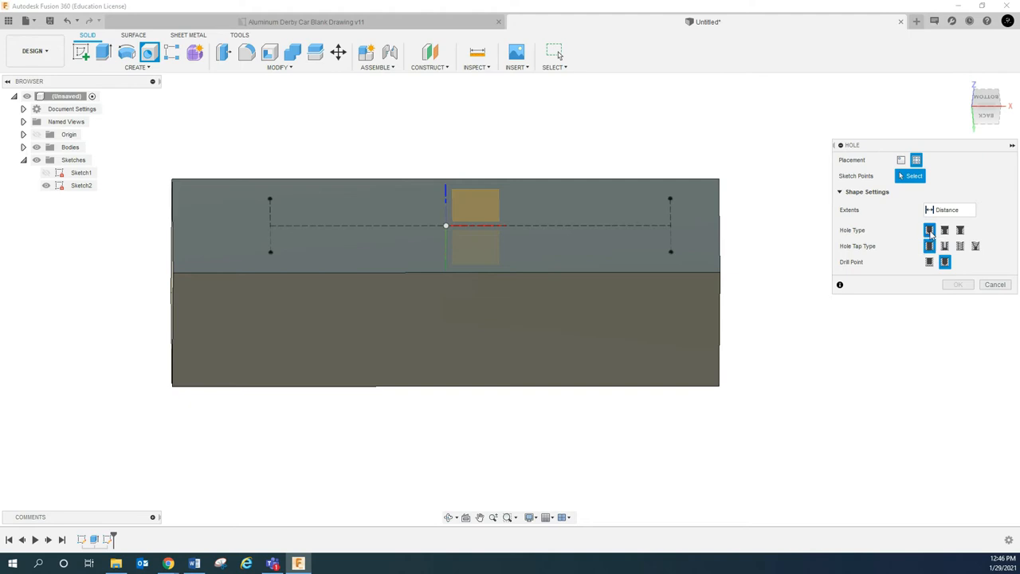
pyautogui.moveTo(944, 246)
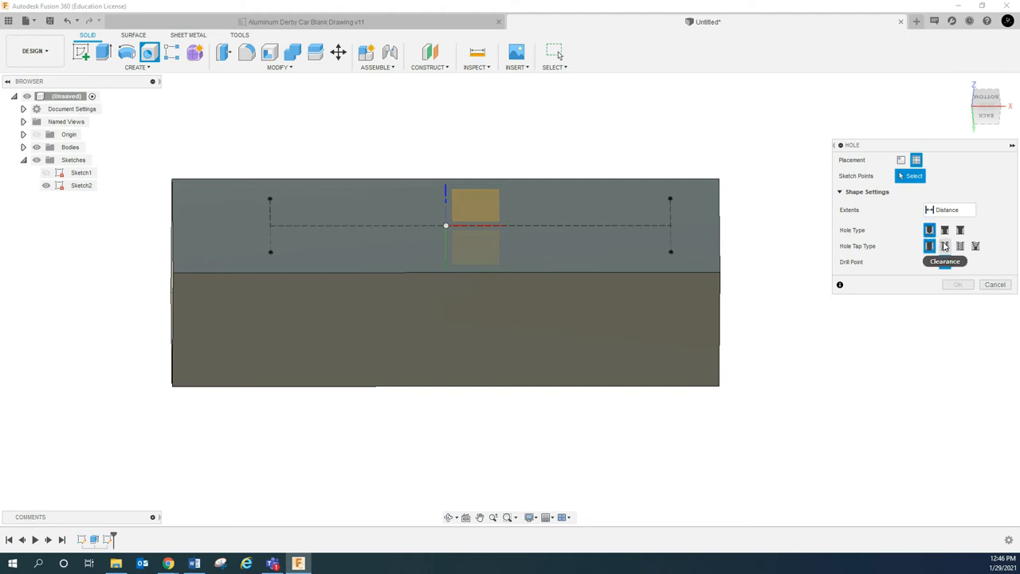
pyautogui.moveTo(976, 245)
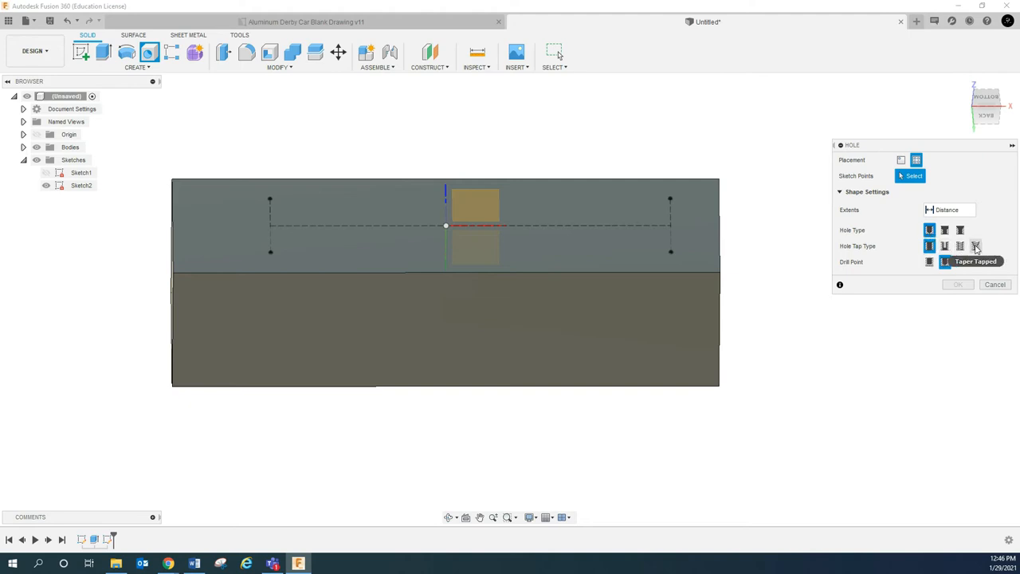
pyautogui.click(930, 246)
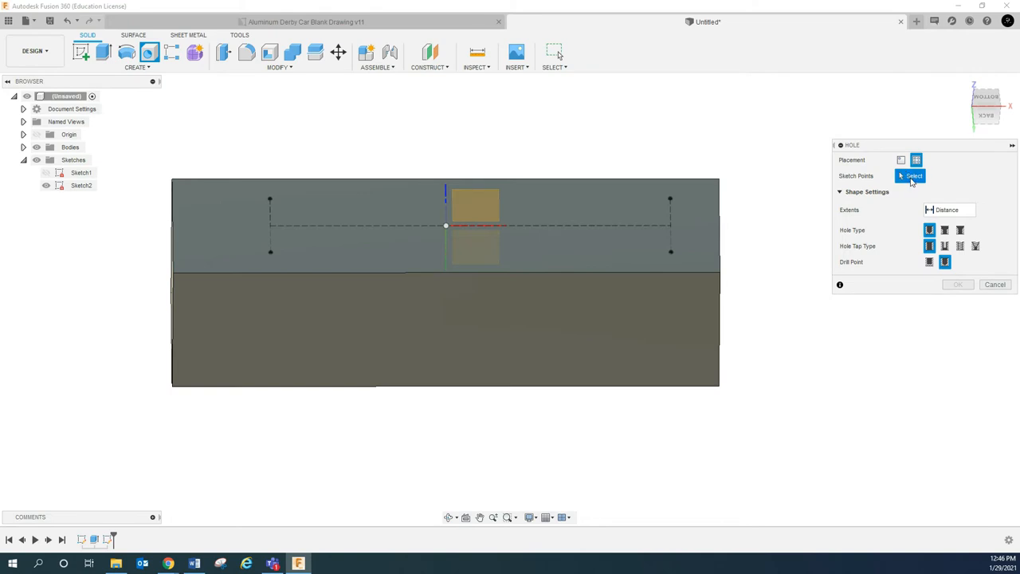
pyautogui.moveTo(622, 229)
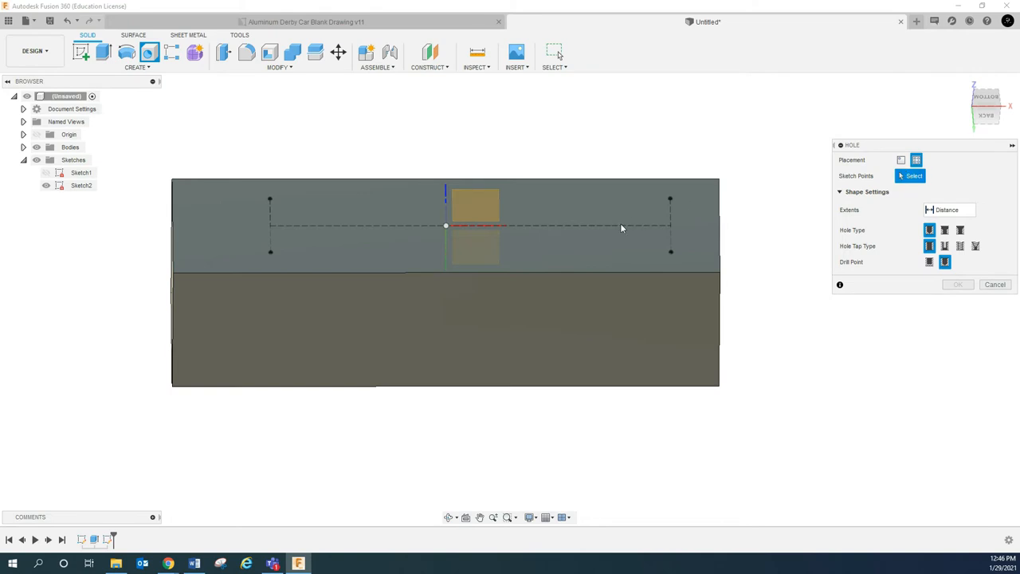
pyautogui.click(612, 226)
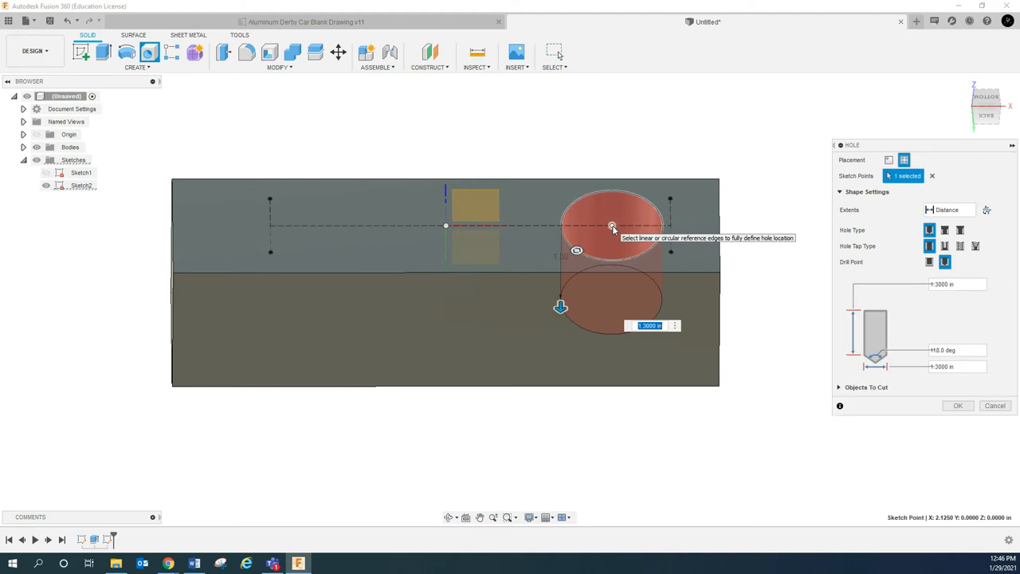
# Add the left point, set the hole depth value to 25, and create both holes
pyautogui.click(329, 226)
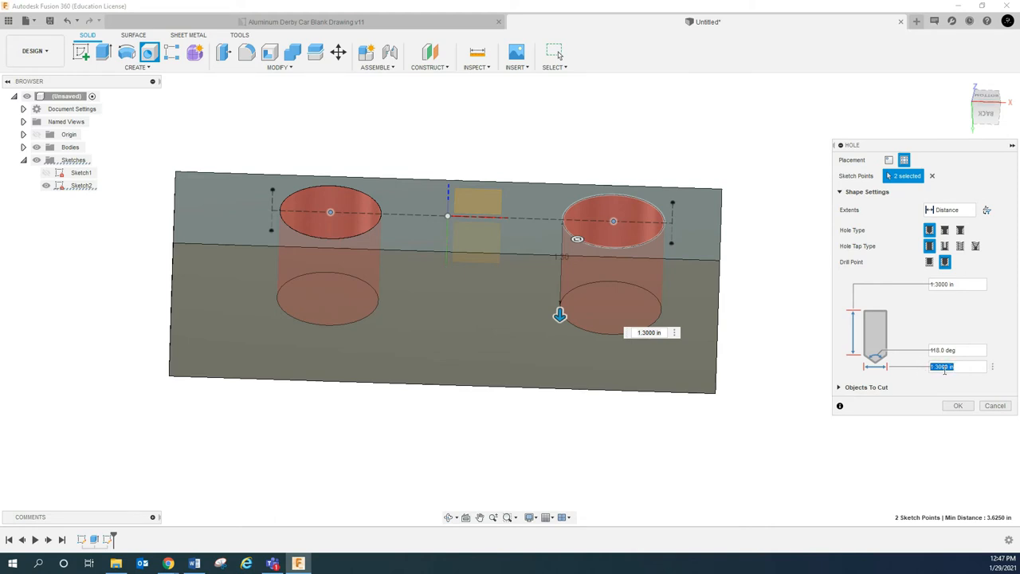
pyautogui.moveTo(958, 406)
pyautogui.write('.1875')
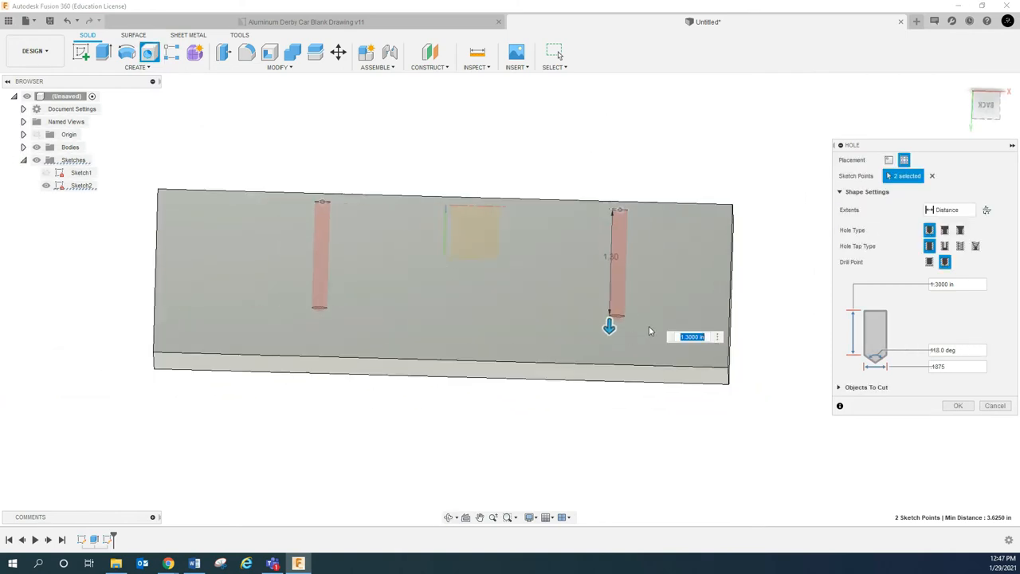
pyautogui.click(956, 283)
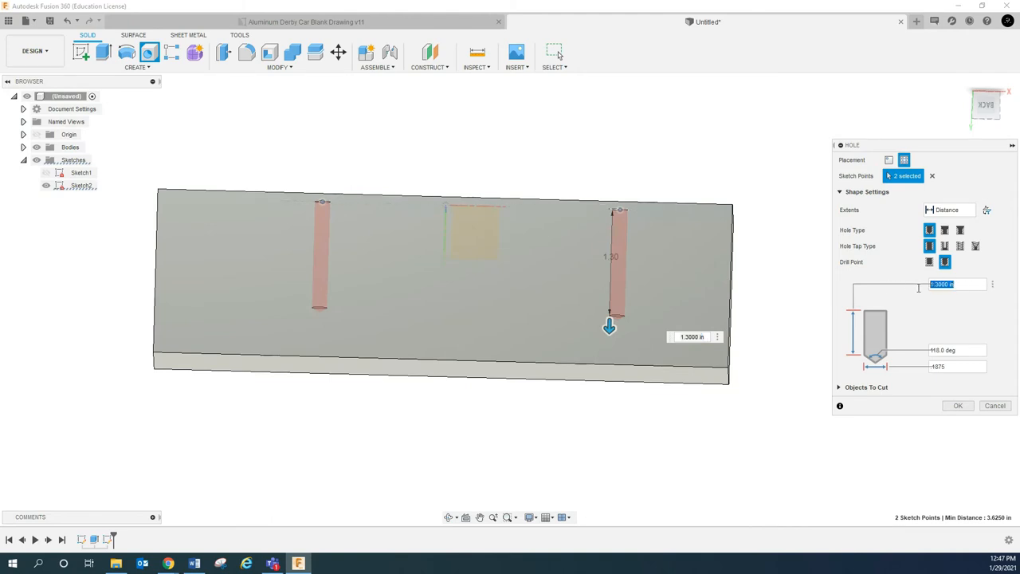
pyautogui.moveTo(914, 290)
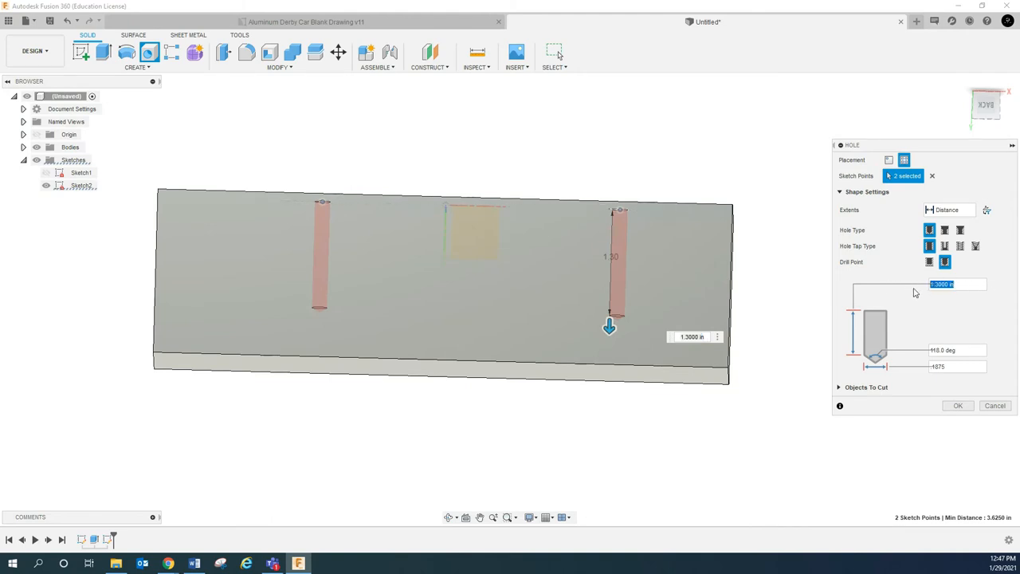
pyautogui.write('25')
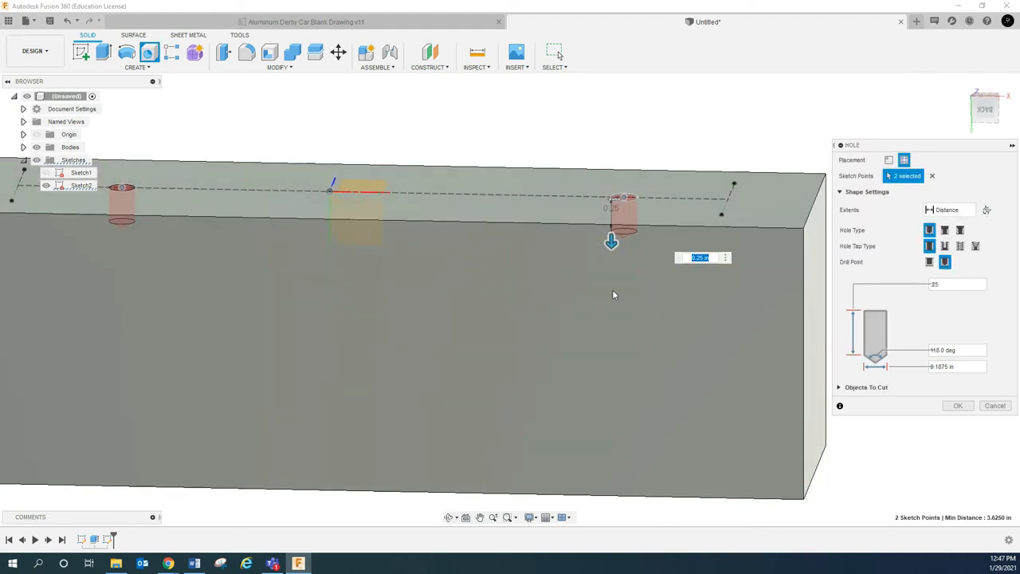
pyautogui.moveTo(573, 329)
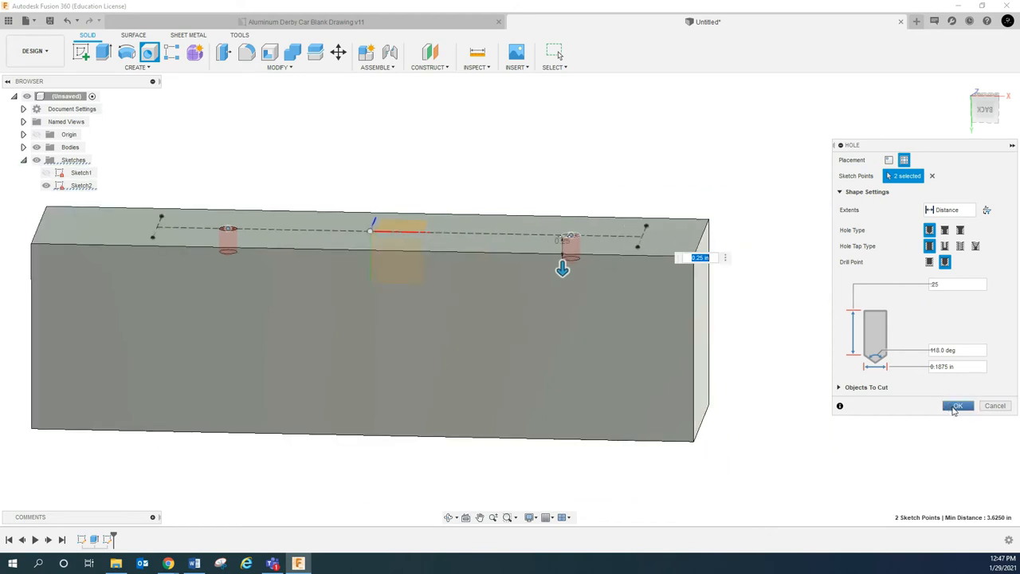
pyautogui.click(956, 406)
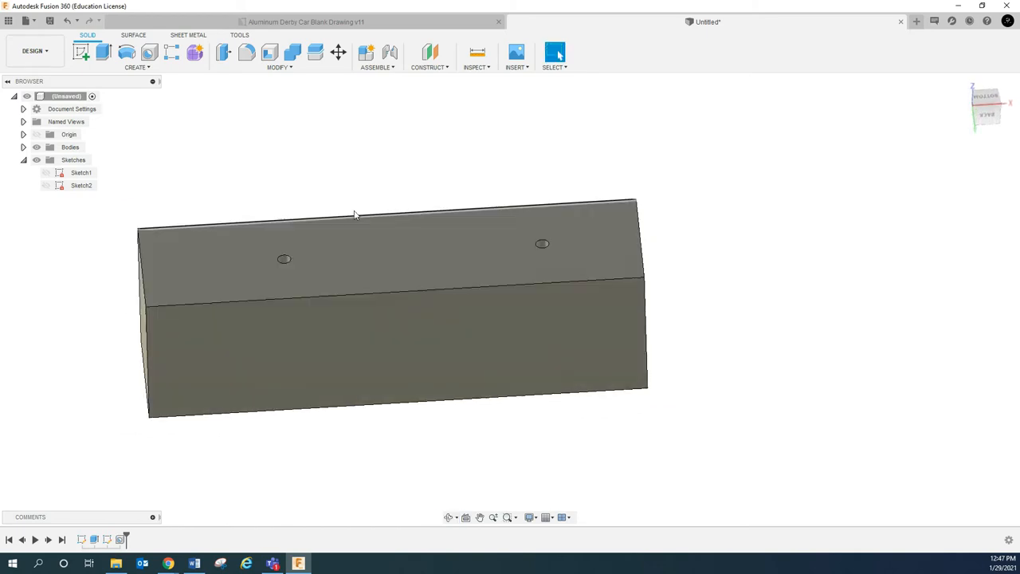
# Start a tapped hole on sketch points and place it on the first corner point of Sketch2
pyautogui.click(46, 185)
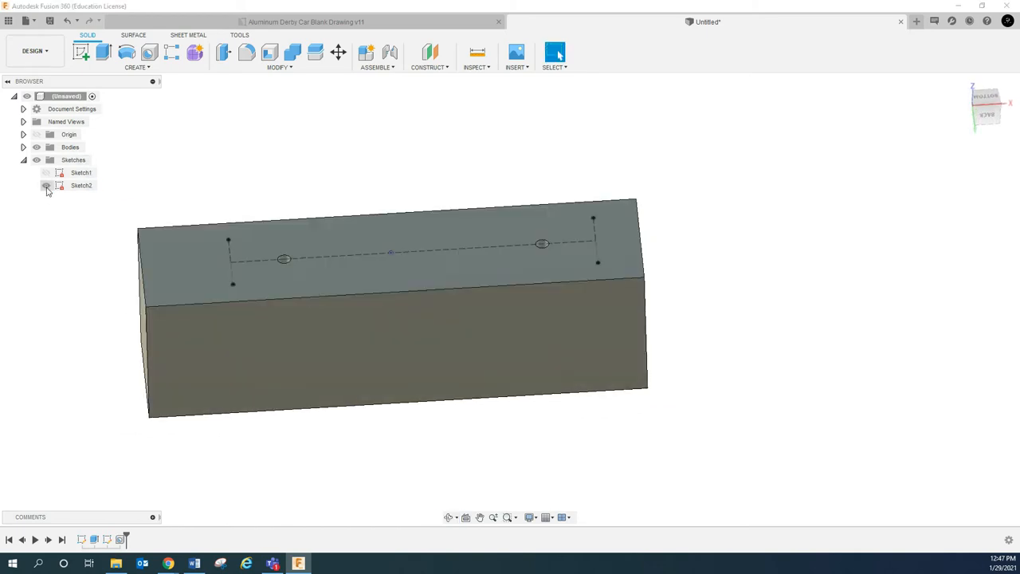
pyautogui.click(46, 185)
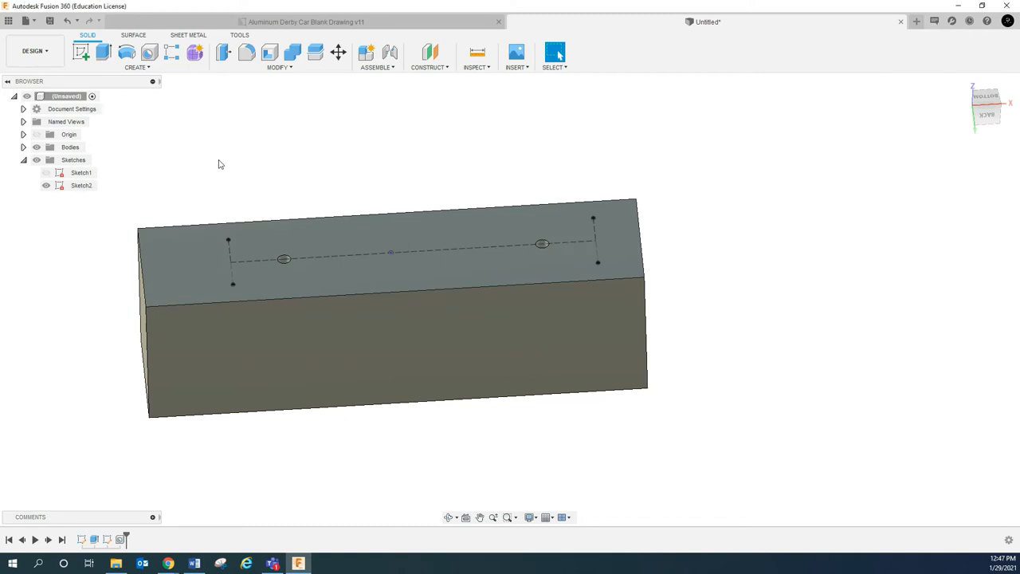
pyautogui.click(150, 51)
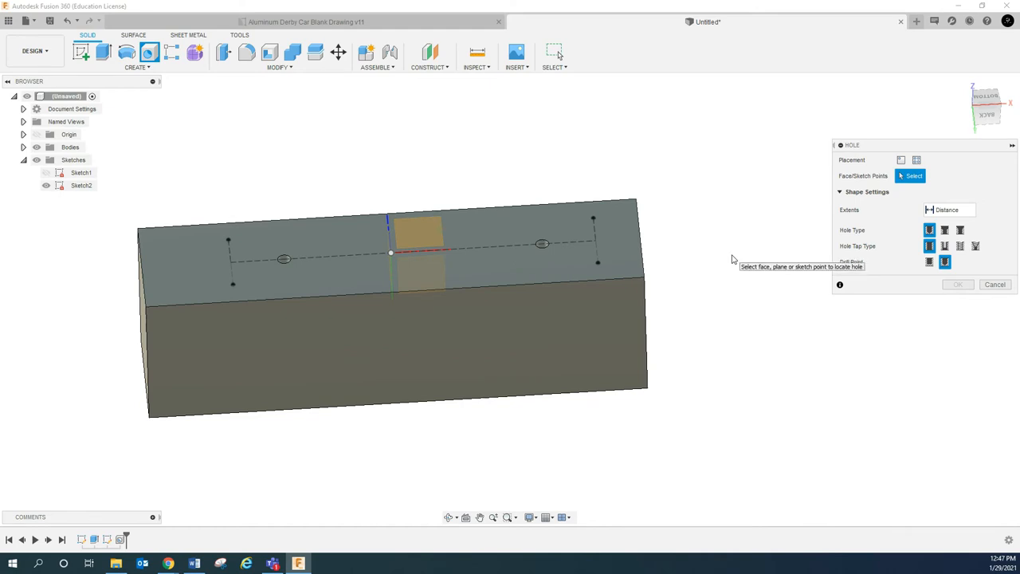
pyautogui.moveTo(727, 249)
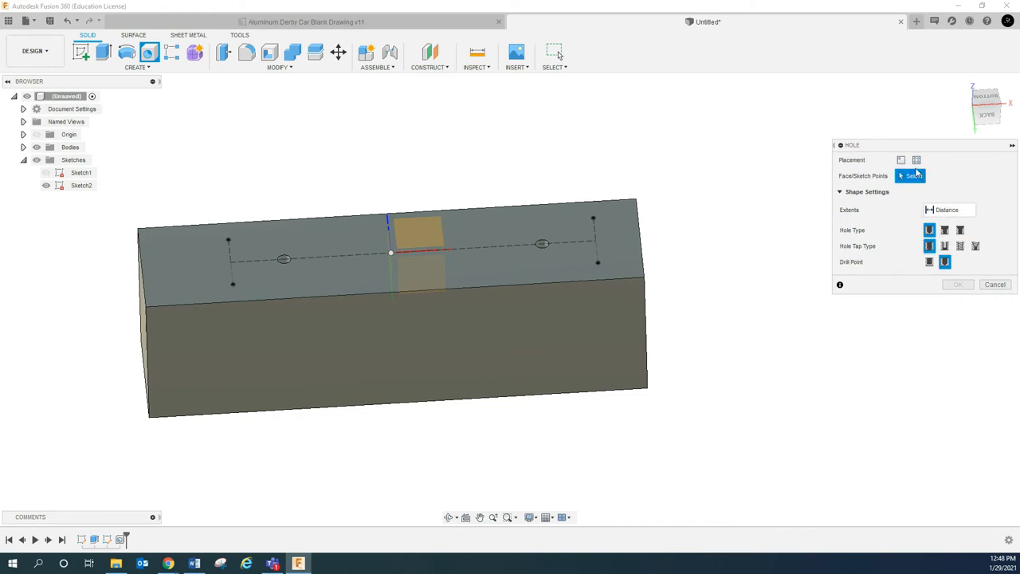
pyautogui.click(916, 160)
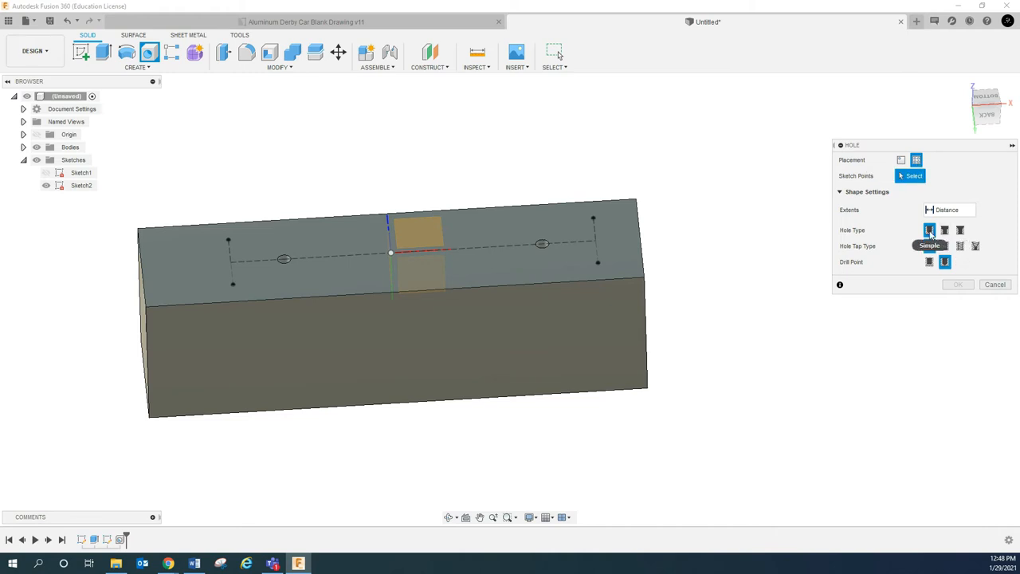
pyautogui.click(960, 245)
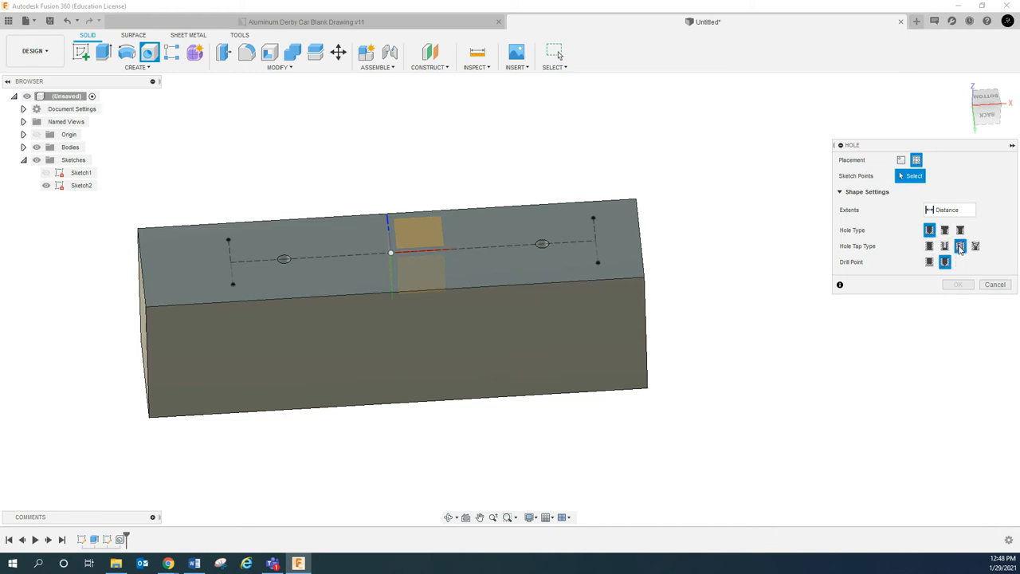
pyautogui.click(960, 245)
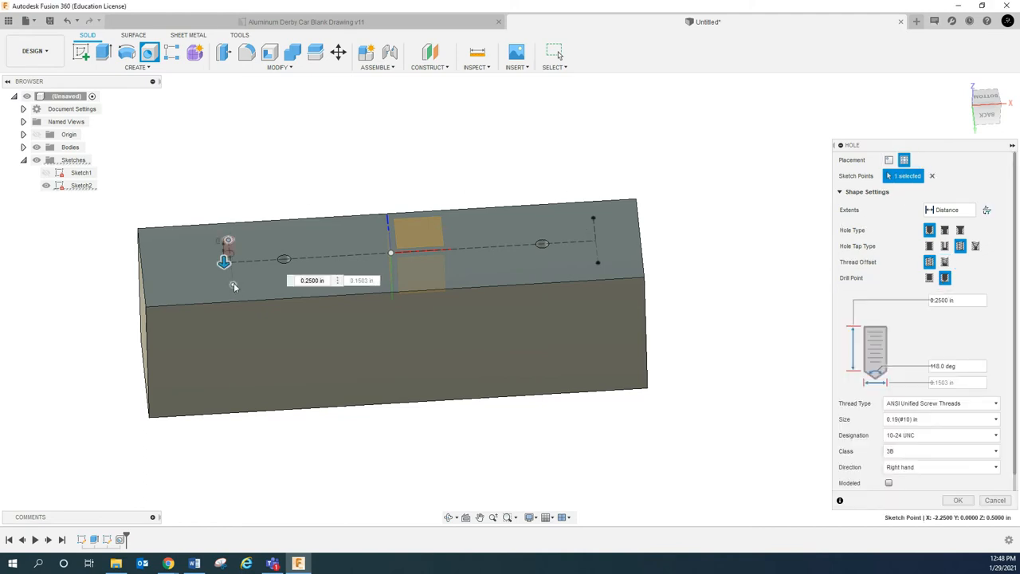
# Add the remaining corner points and create 0.138 in 6-32 UNC tapped holes 0.2 in deep
pyautogui.click(233, 284)
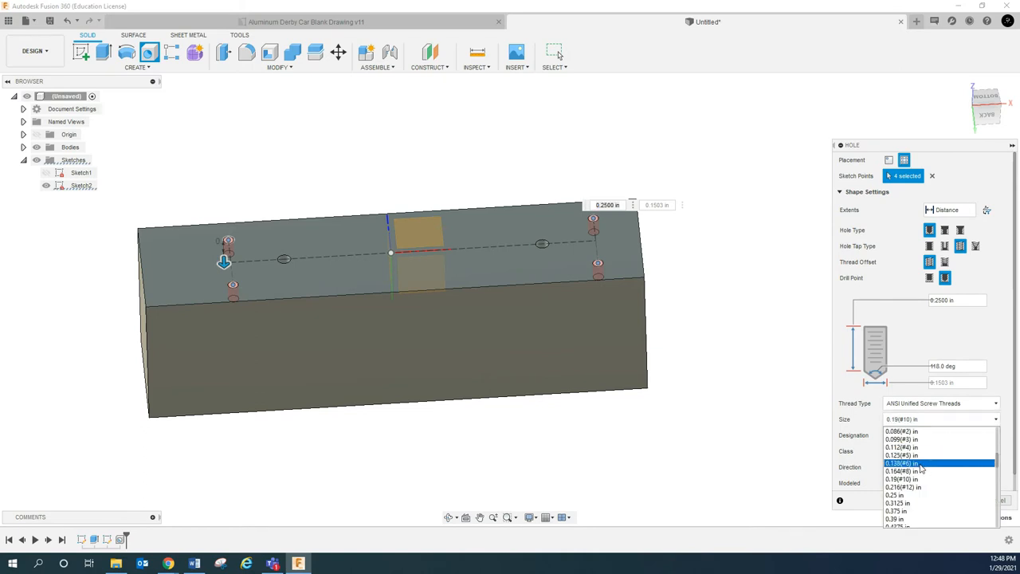
pyautogui.click(902, 462)
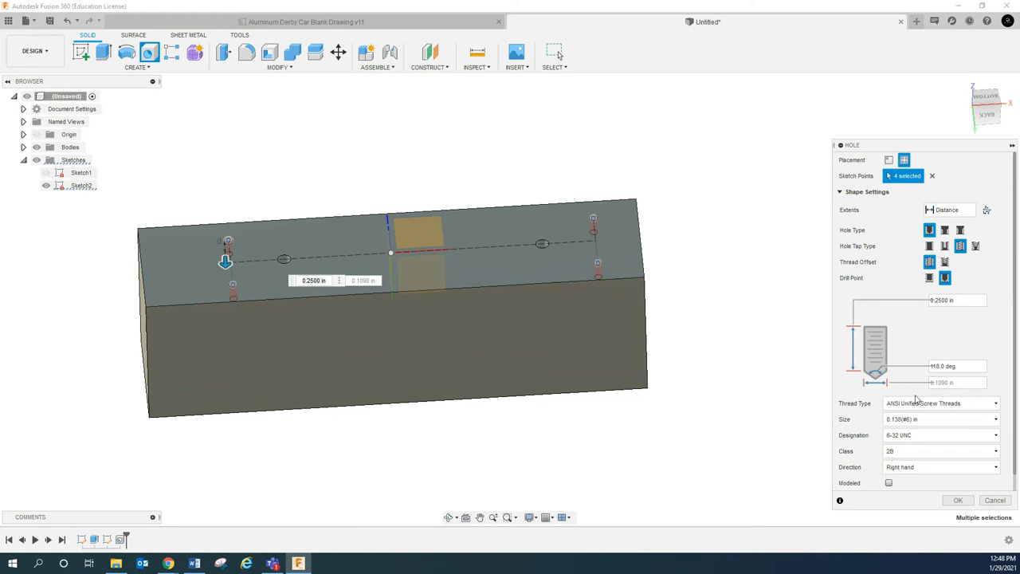
pyautogui.click(889, 483)
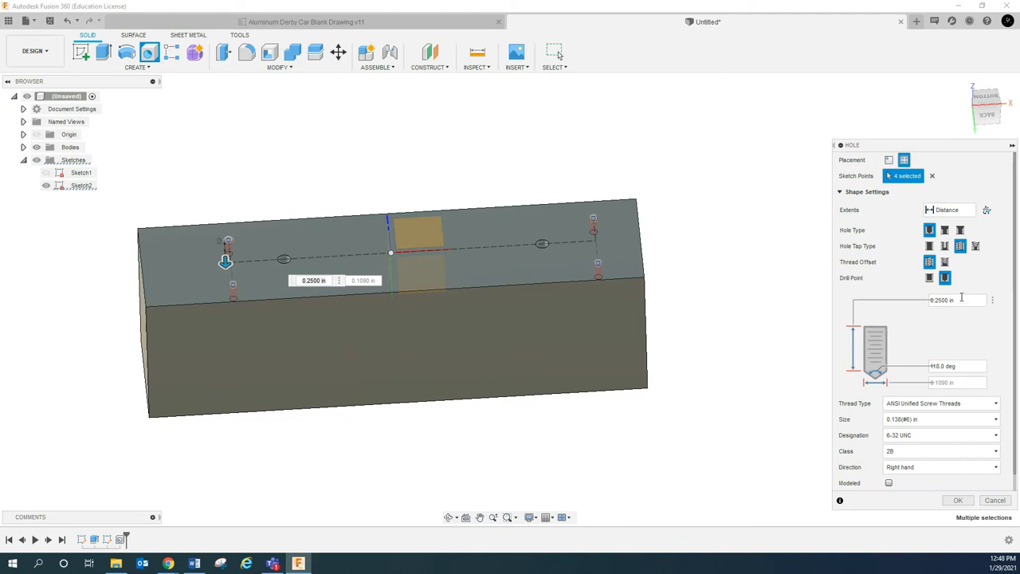
pyautogui.click(960, 300)
pyautogui.write('.2')
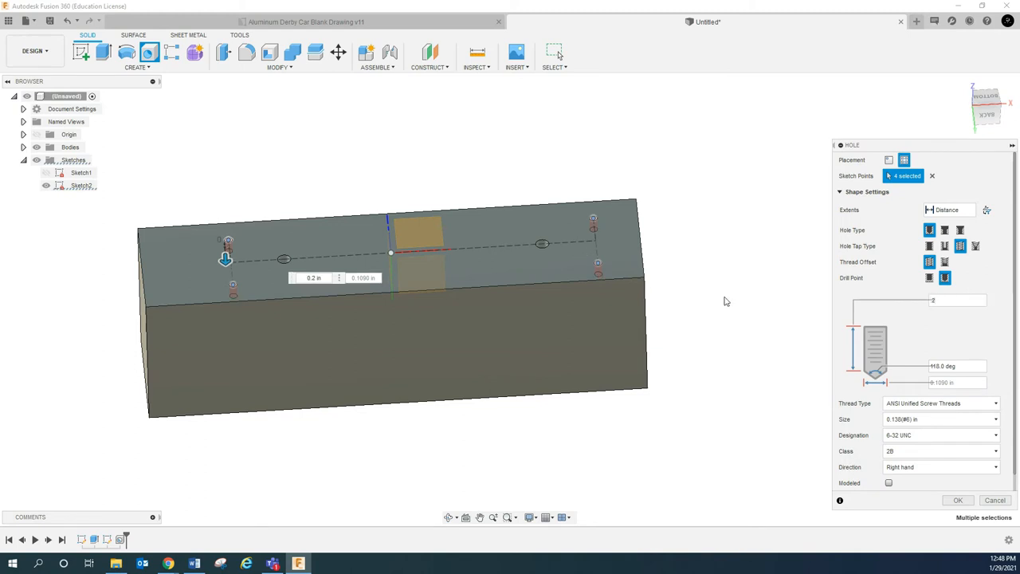
pyautogui.click(995, 500)
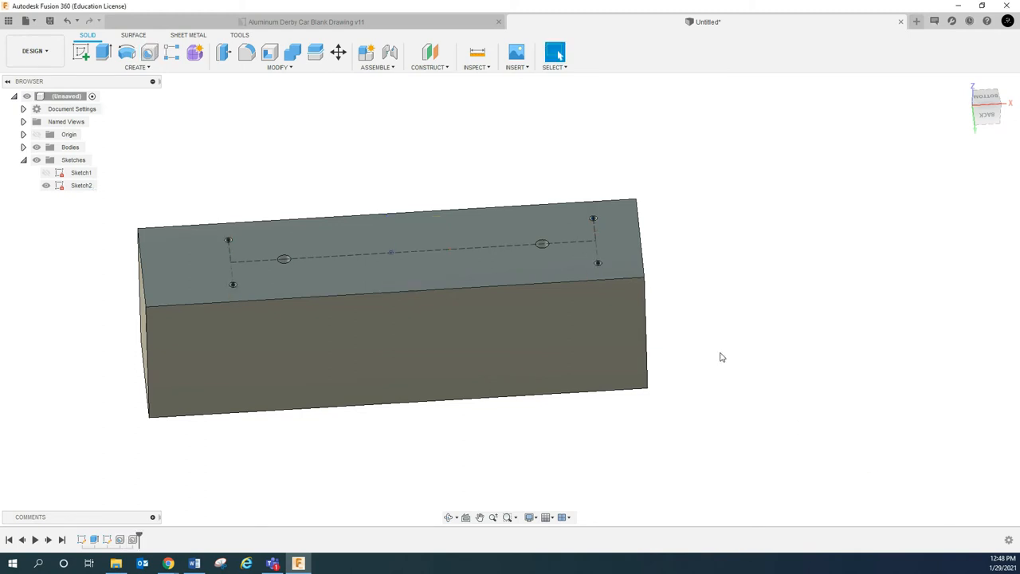
# Edit the hole feature so its 6-32 threads are modeled on the top face
pyautogui.click(80, 184)
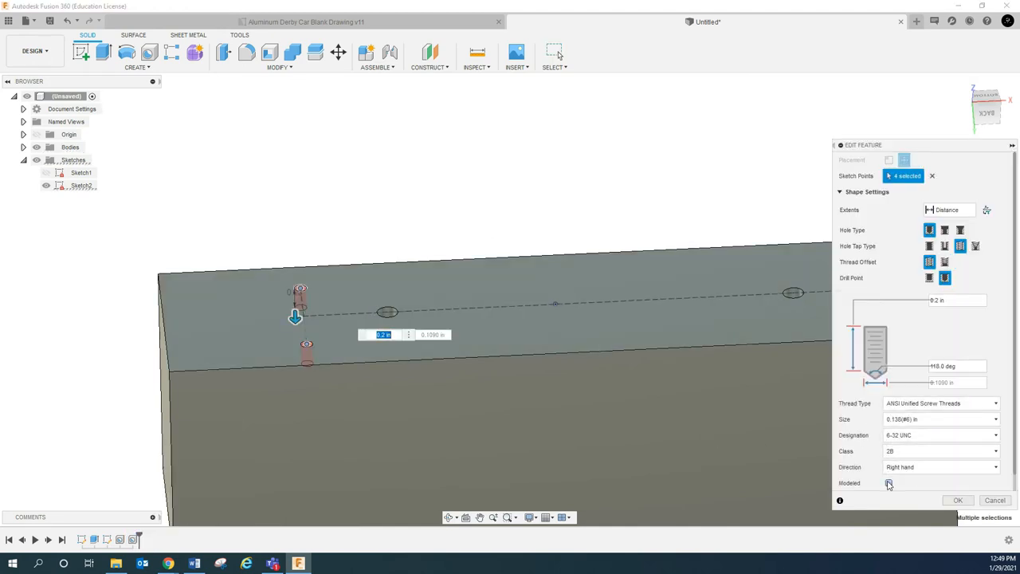
pyautogui.click(958, 500)
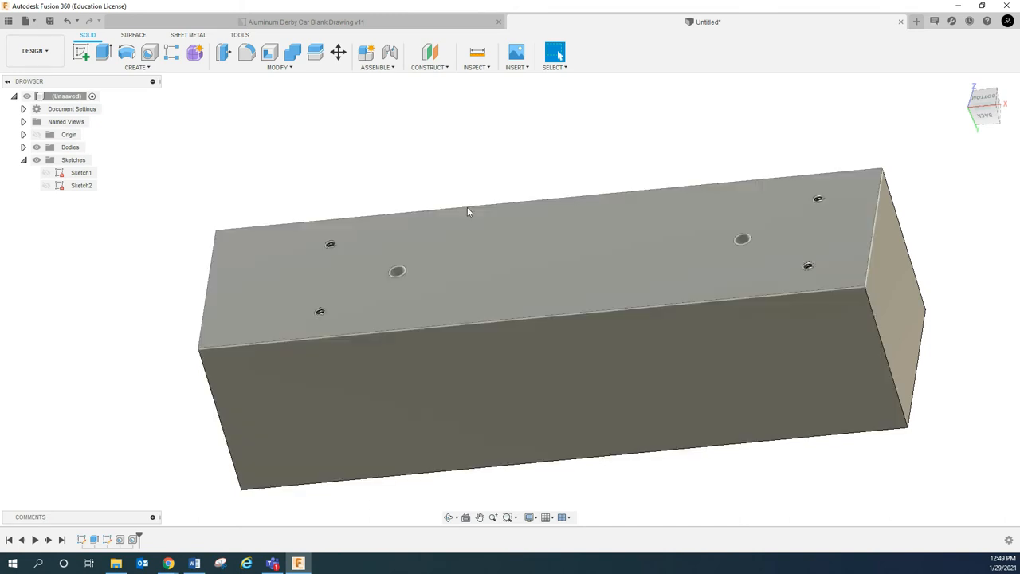
pyautogui.moveTo(593, 252)
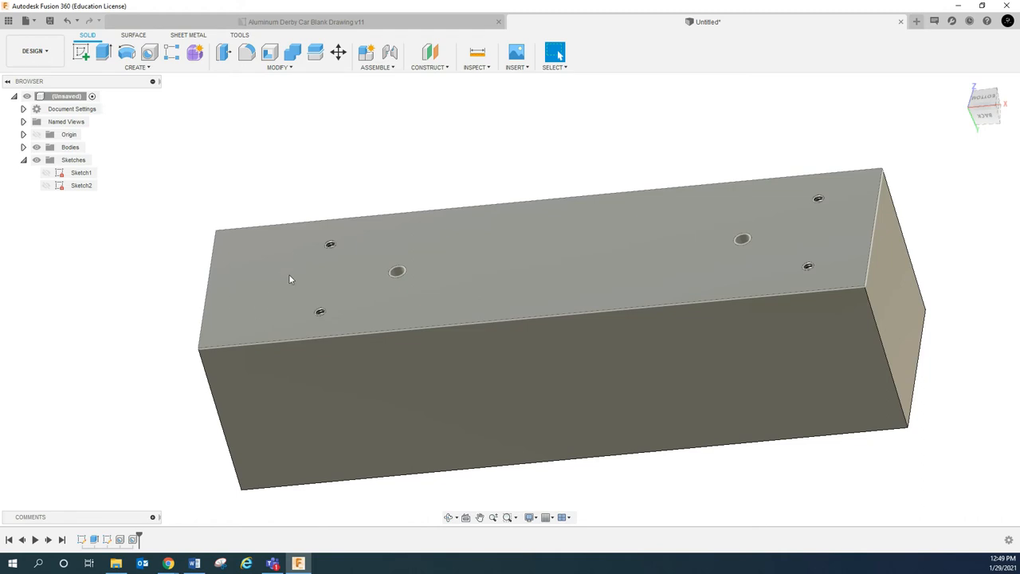
pyautogui.moveTo(835, 266)
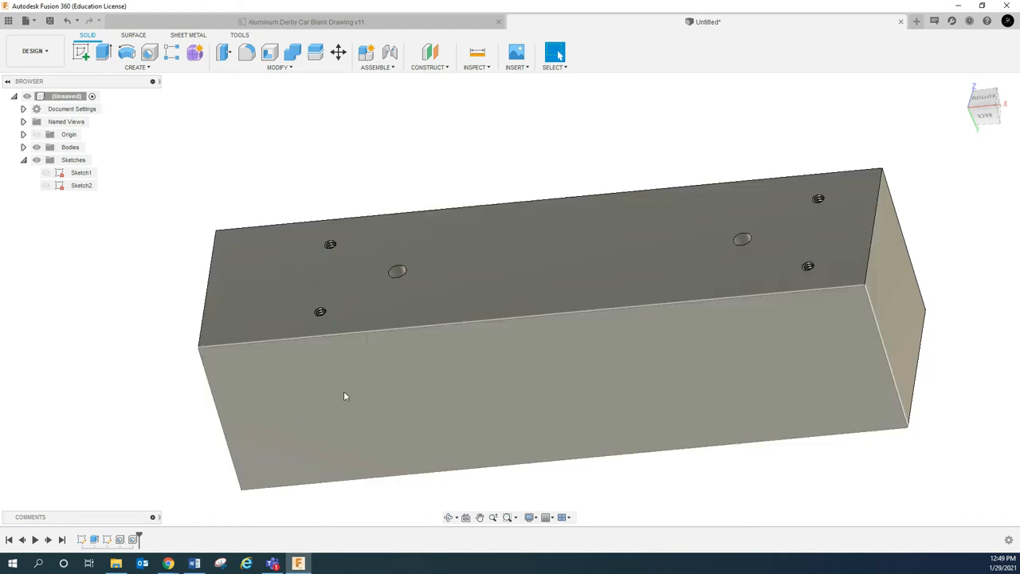
pyautogui.moveTo(662, 330)
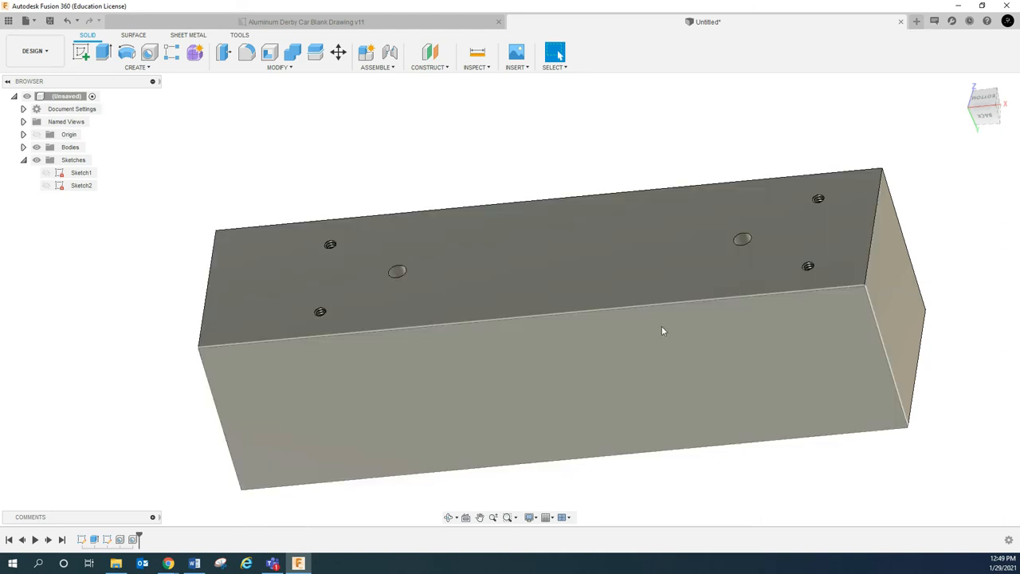
pyautogui.moveTo(784, 323)
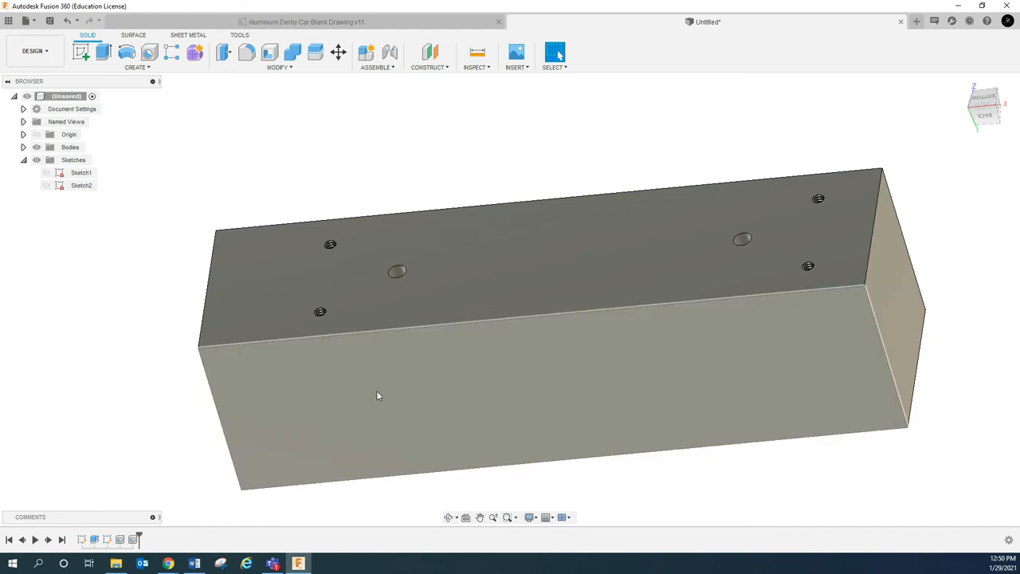
# Create a new sketch on the block's front face
pyautogui.rightClick(380, 395)
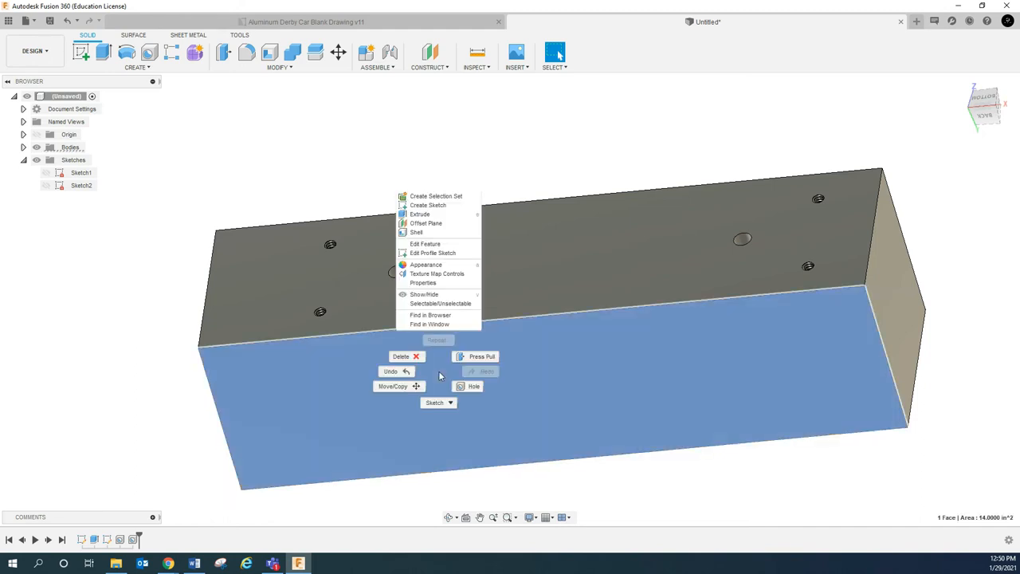
pyautogui.click(427, 204)
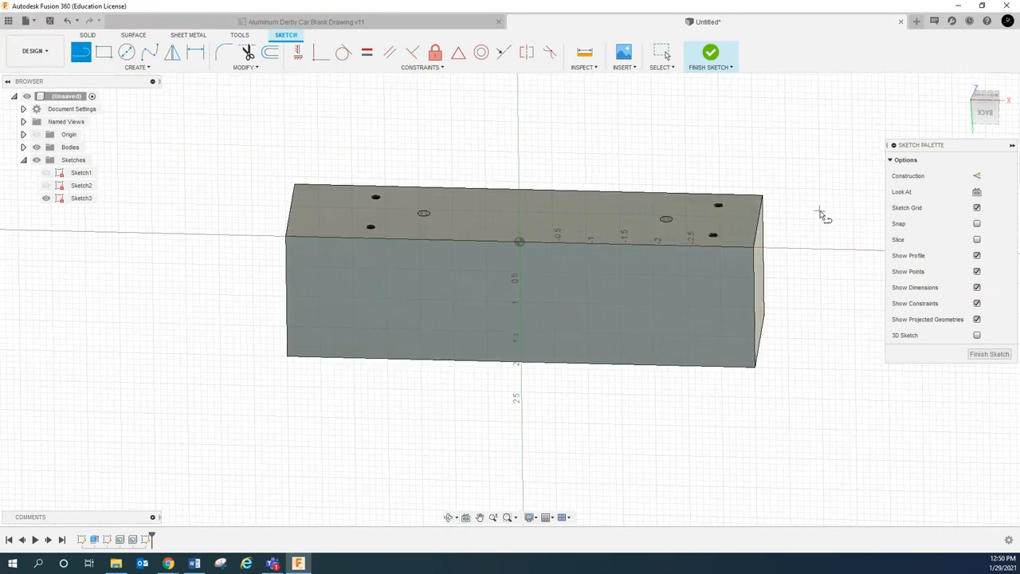
pyautogui.moveTo(816, 215)
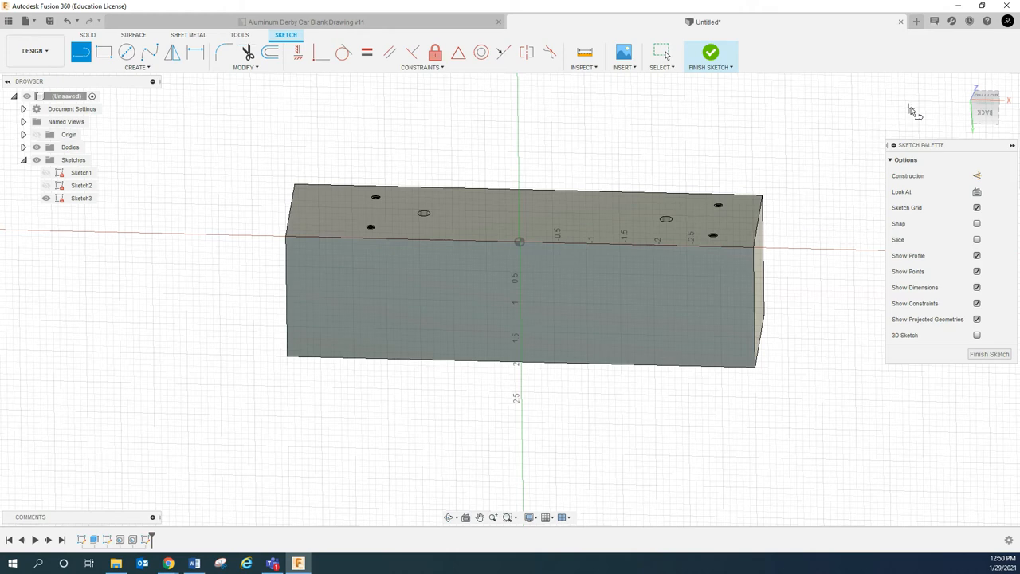
pyautogui.moveTo(985, 111)
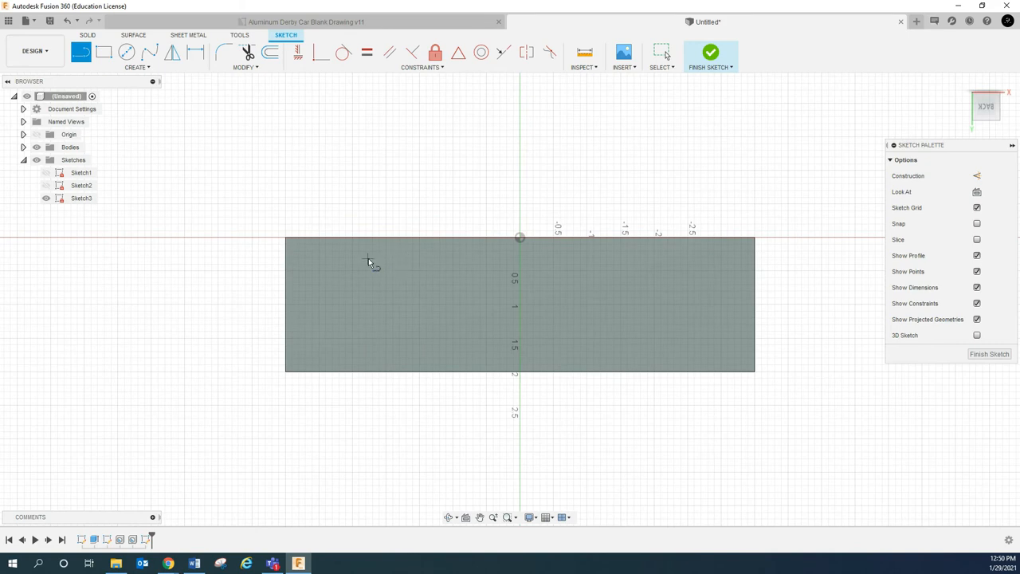
# Draw a horizontal 4.375 line just below the top edge, dimension it, and finish the sketch
pyautogui.moveTo(366, 258); pyautogui.dragTo(698, 264)
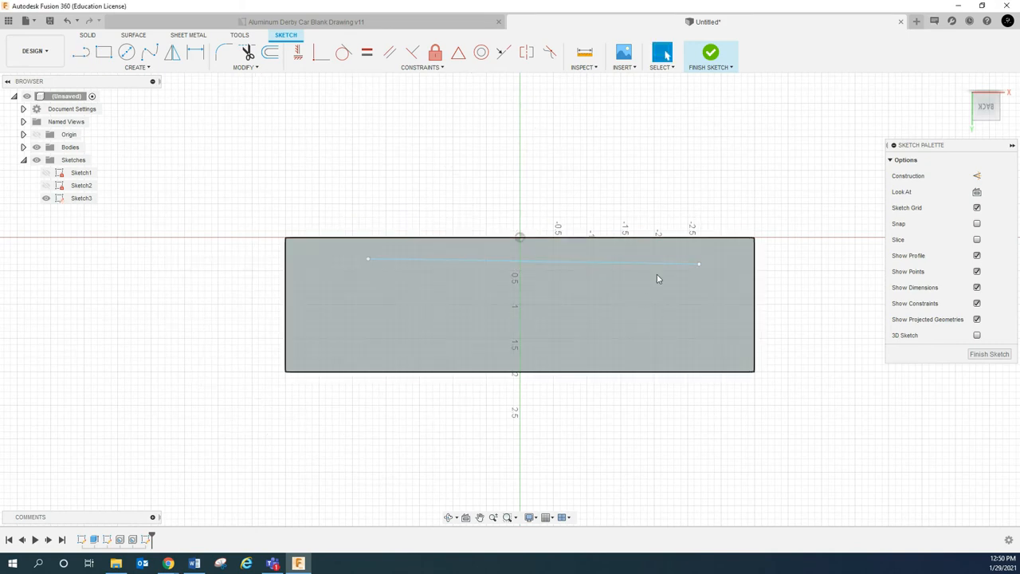
pyautogui.click(533, 261)
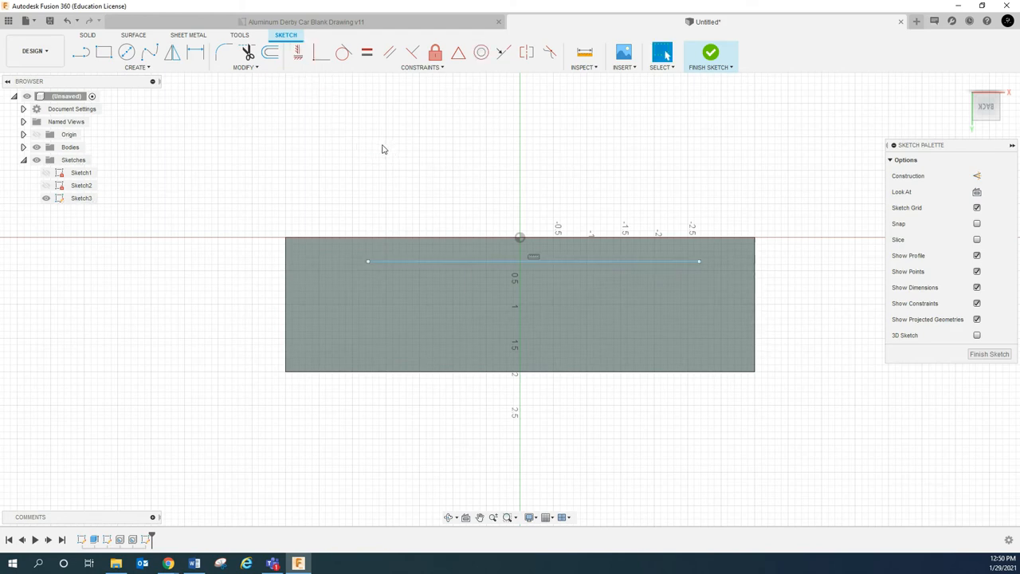
pyautogui.moveTo(390, 172)
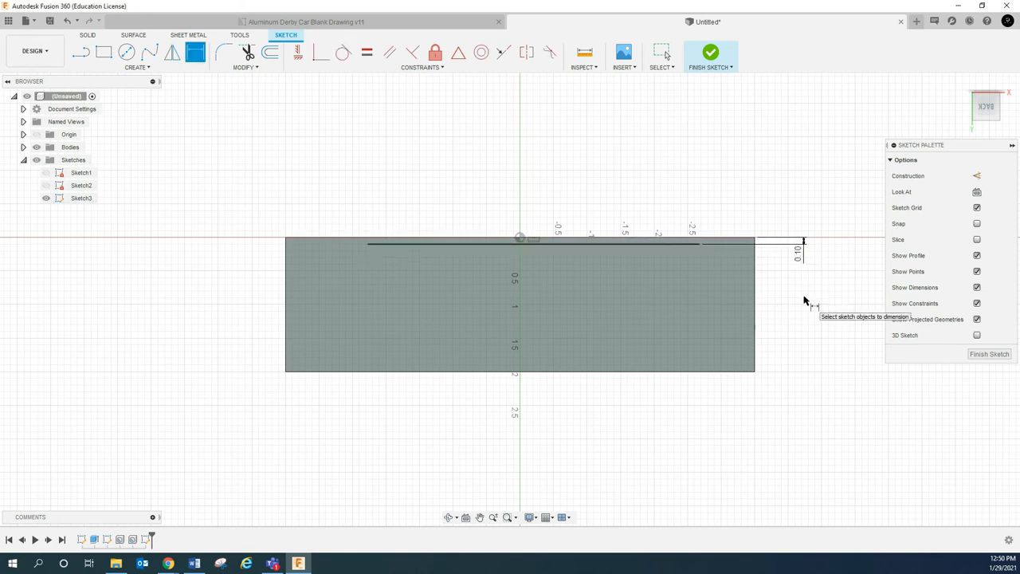
pyautogui.moveTo(245, 233)
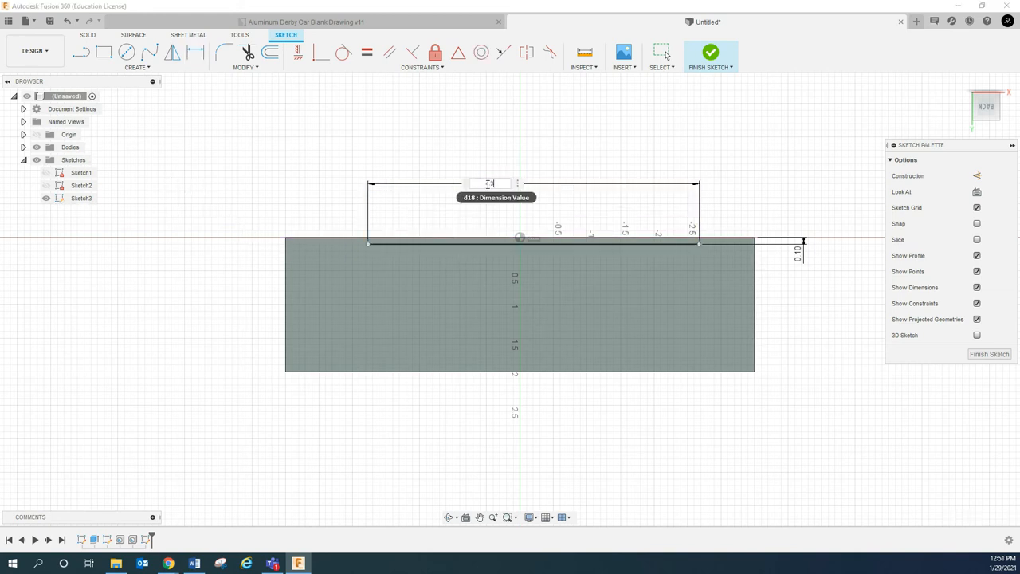
pyautogui.press('enter')
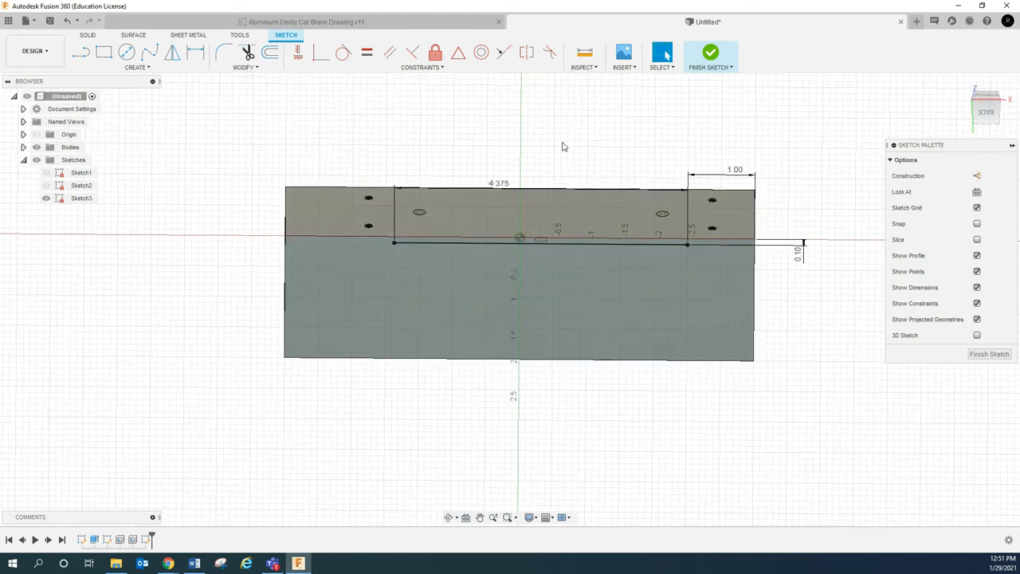
pyautogui.click(709, 53)
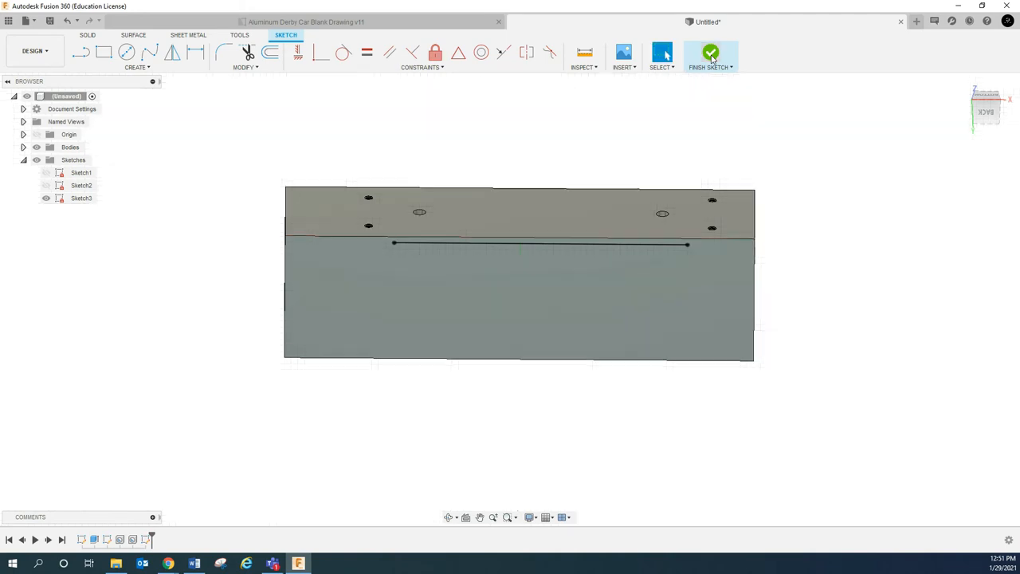
pyautogui.click(710, 53)
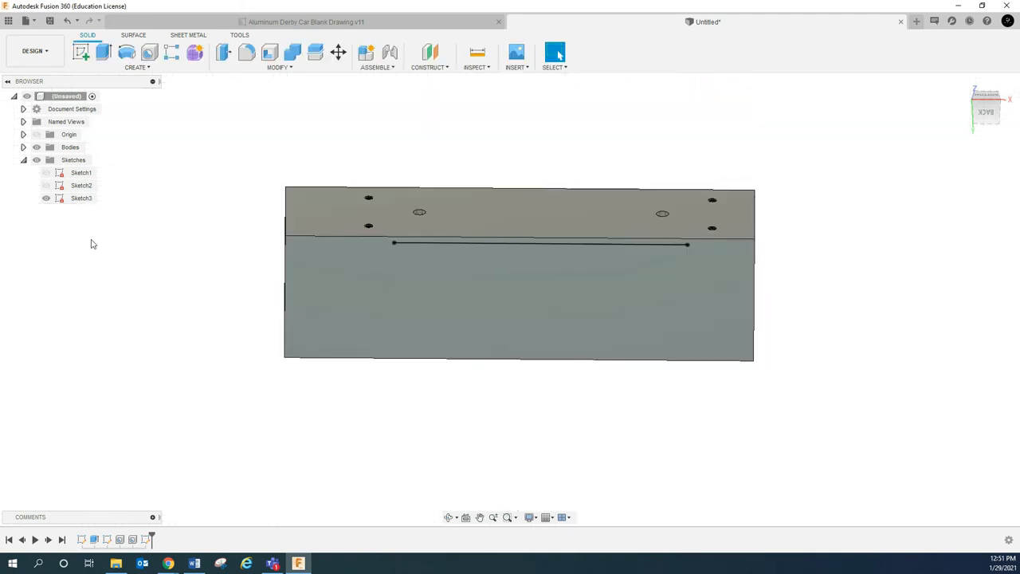
# Reopen Sketch3 to check its line dimensions, close it, and hide it in the browser
pyautogui.rightClick(82, 197)
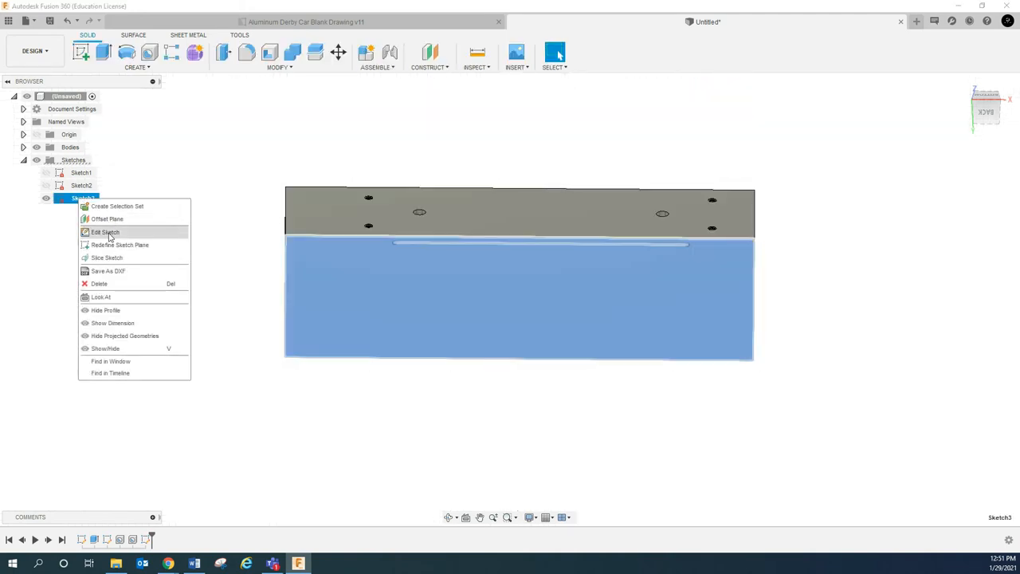
pyautogui.click(106, 231)
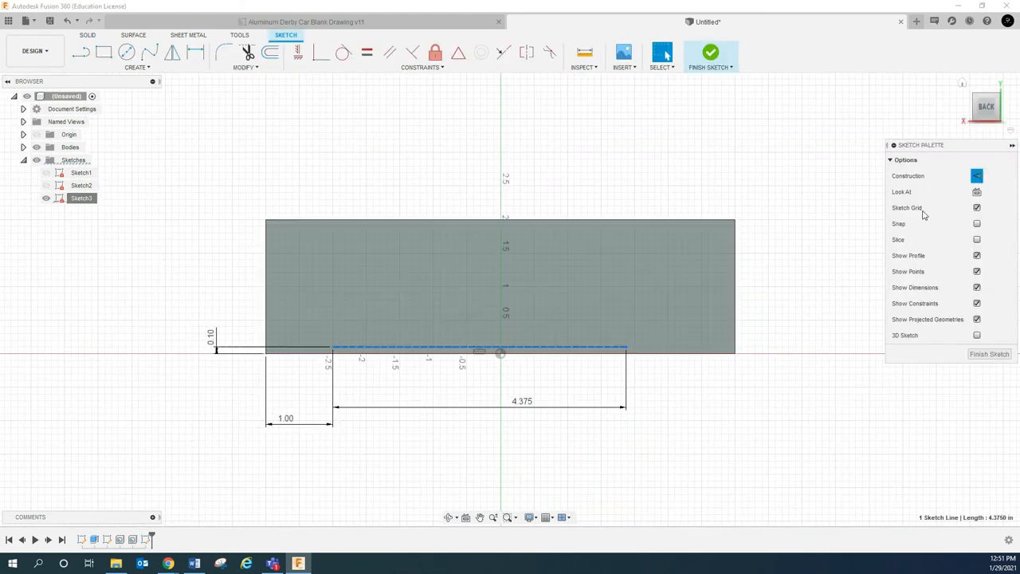
pyautogui.click(711, 51)
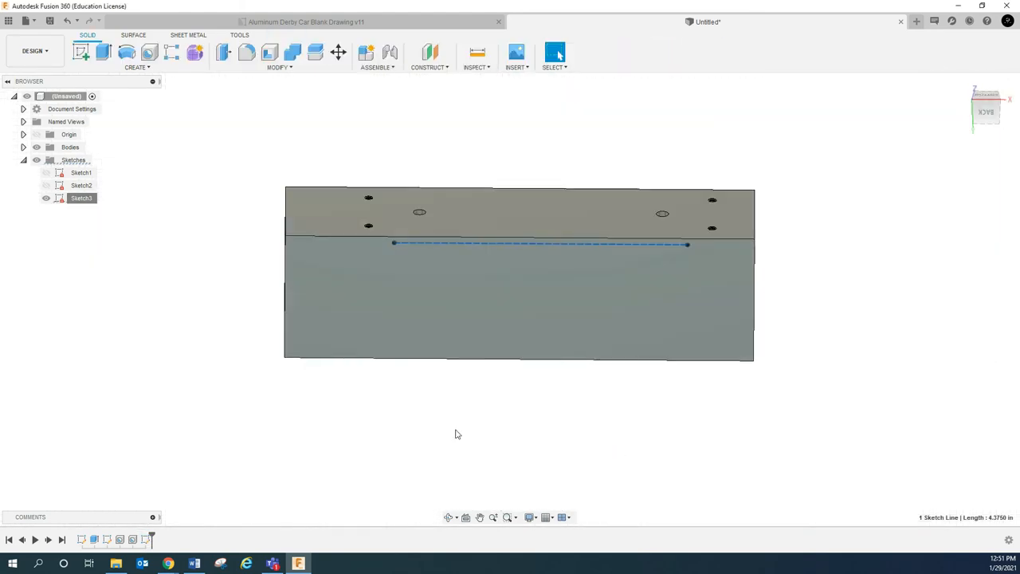
pyautogui.click(45, 198)
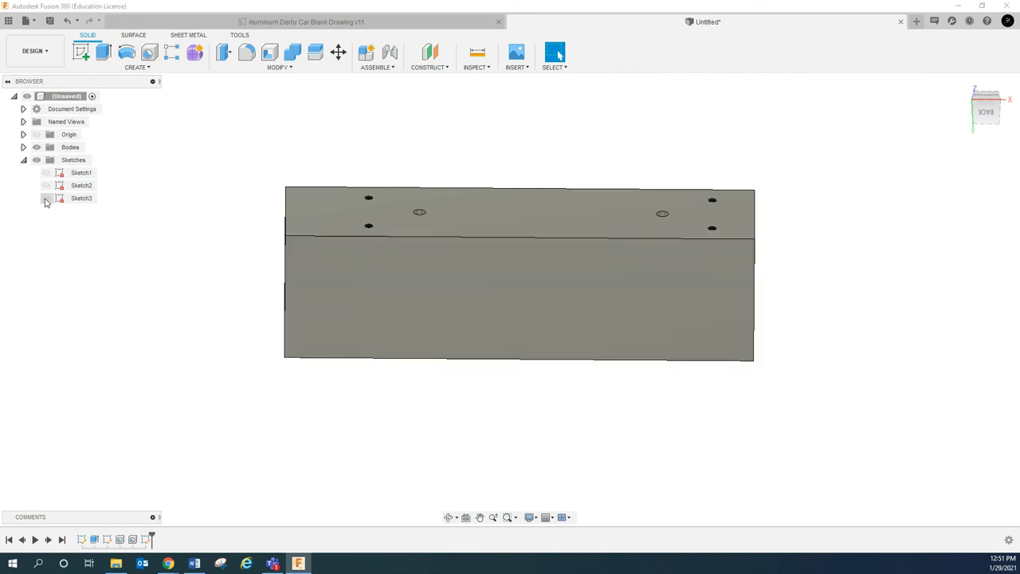
pyautogui.click(45, 197)
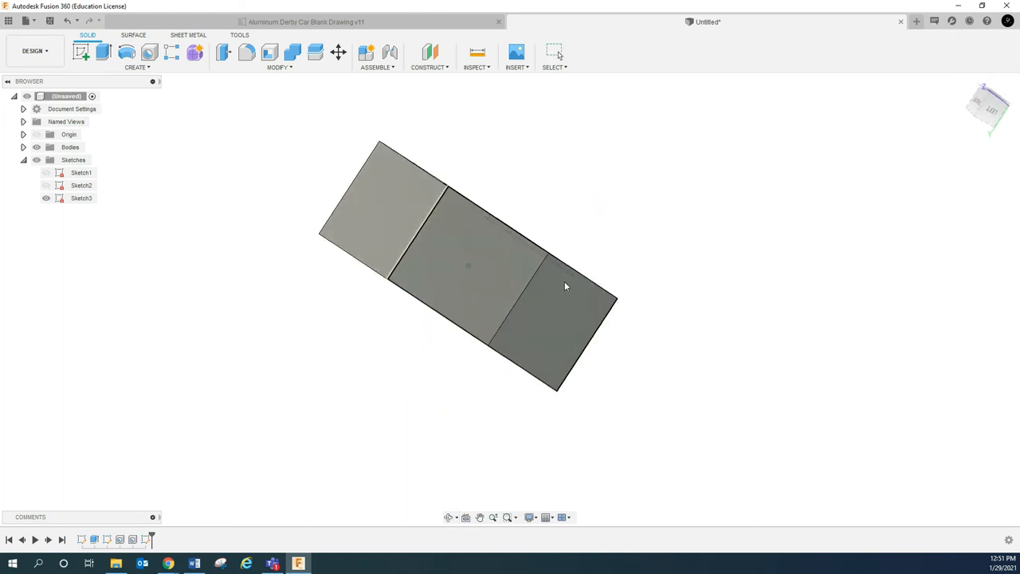
# Sketch on the end face, project the block's long edge into it, and finish the sketch
pyautogui.rightClick(566, 287)
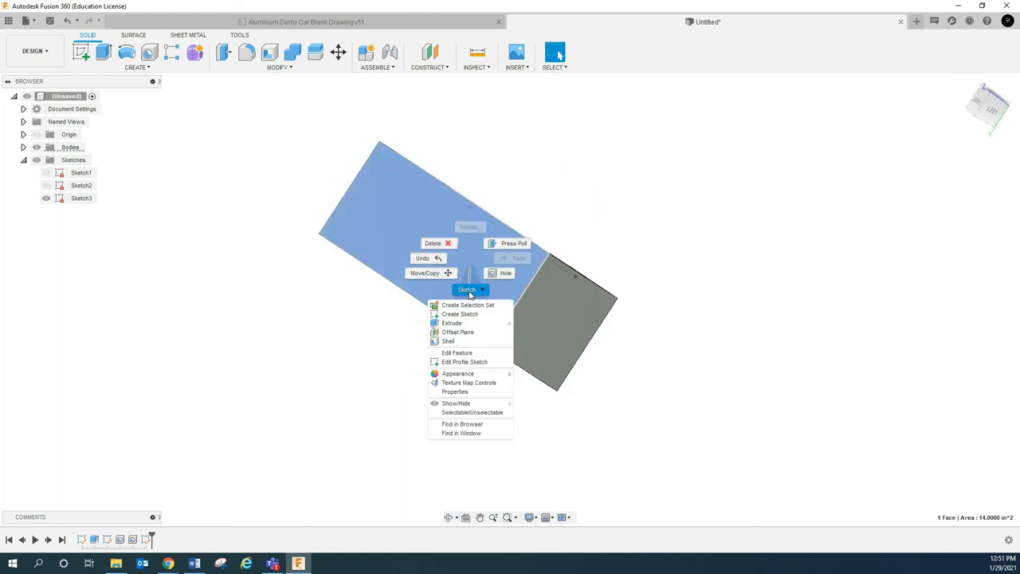
pyautogui.click(469, 295)
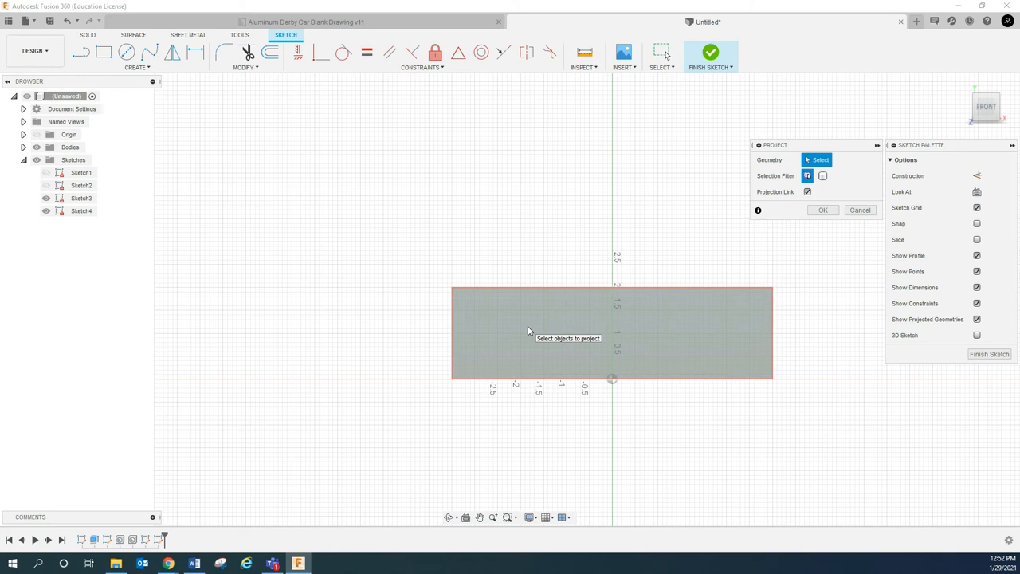
pyautogui.moveTo(860, 211)
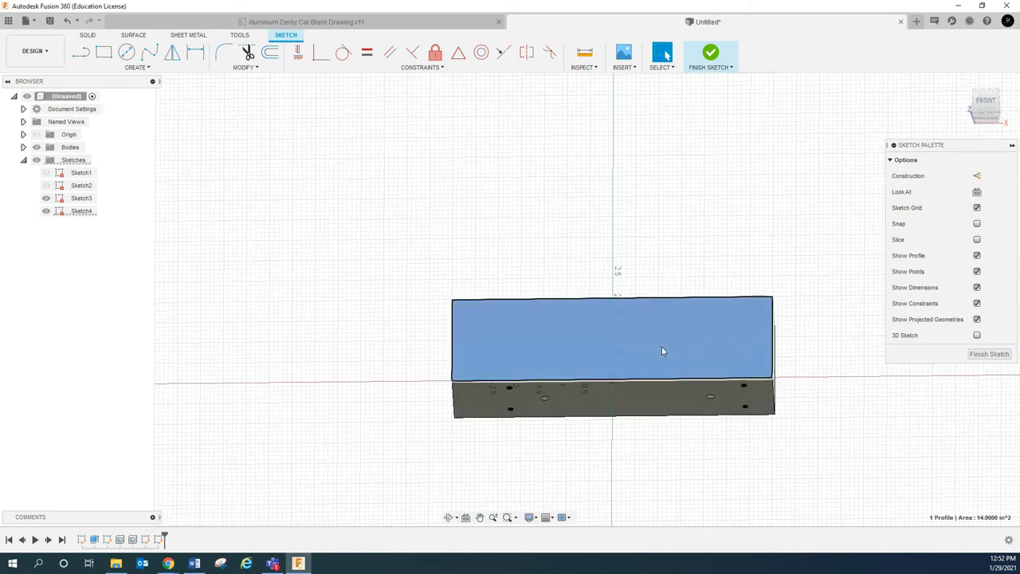
pyautogui.rightClick(665, 333)
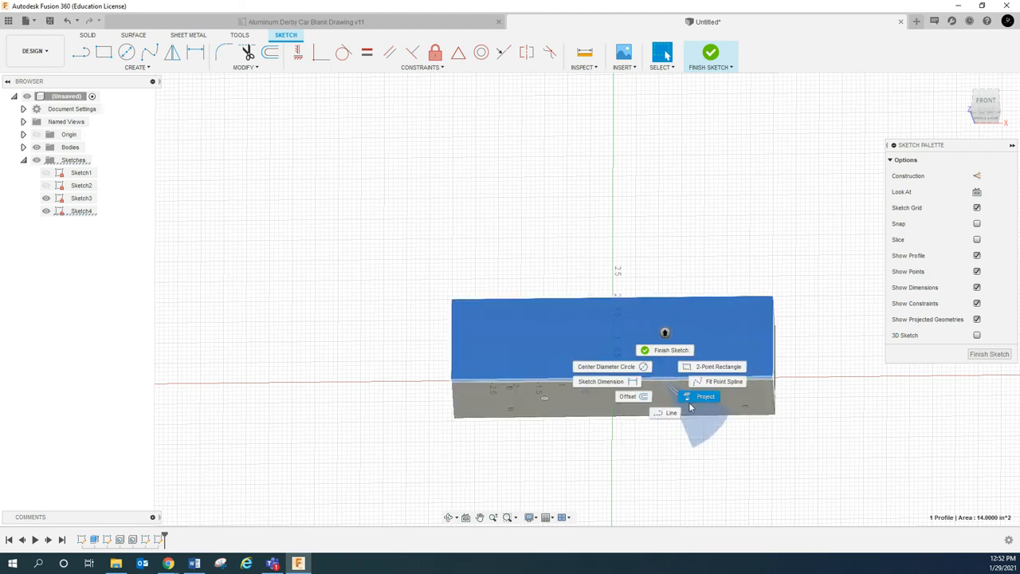
pyautogui.click(705, 396)
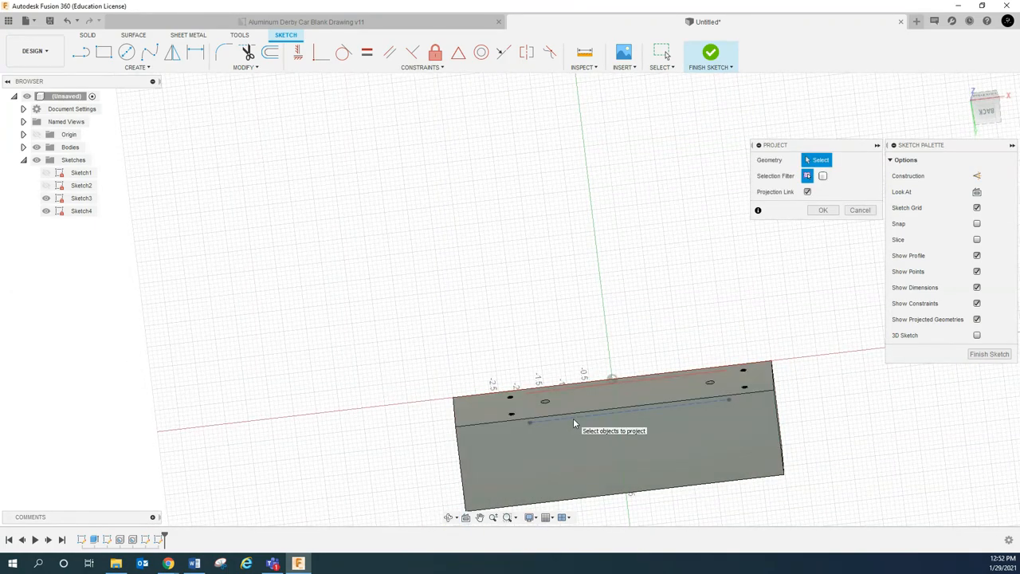
pyautogui.click(574, 423)
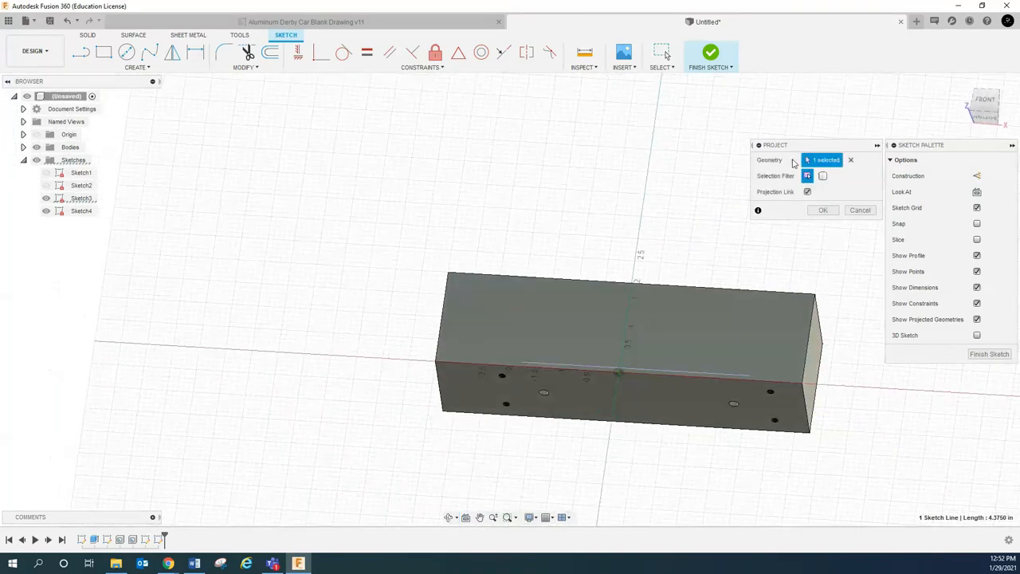
pyautogui.click(823, 211)
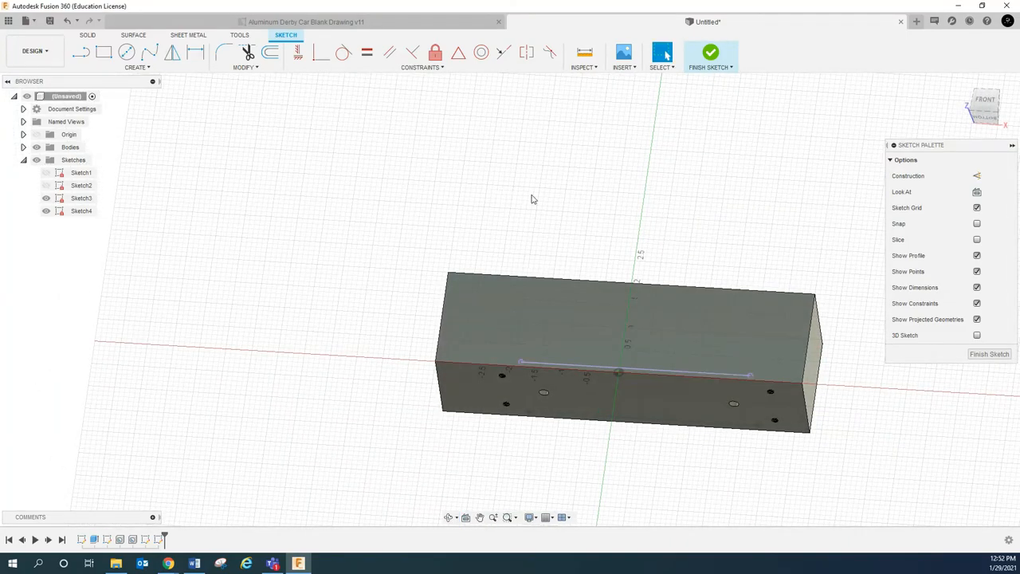
pyautogui.click(709, 53)
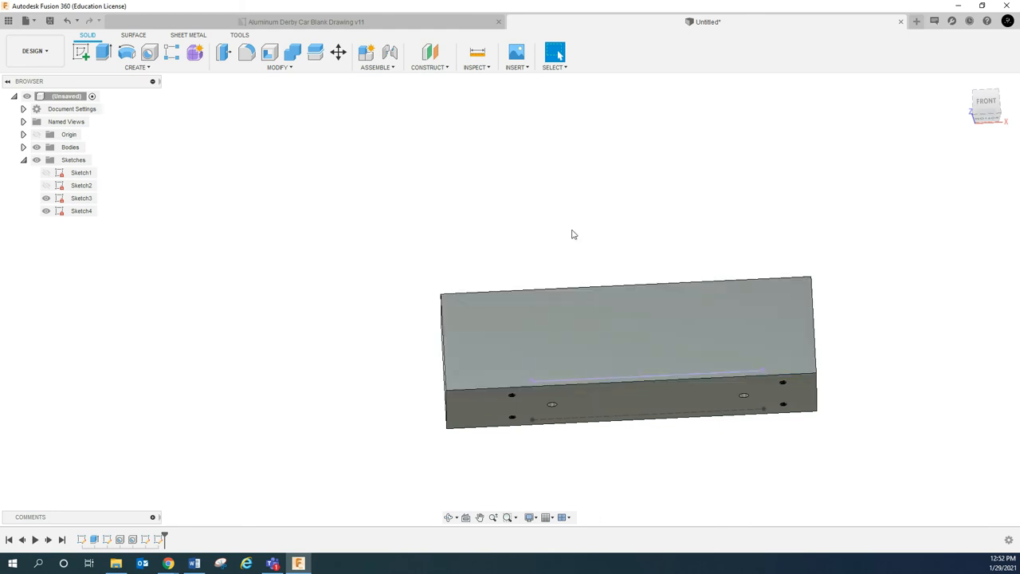
pyautogui.moveTo(150, 53)
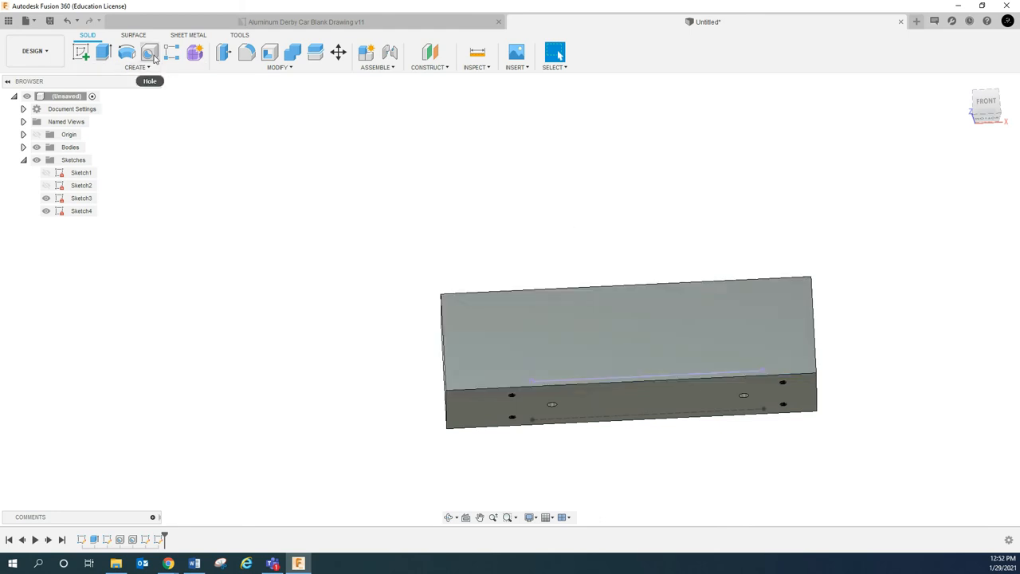
pyautogui.click(150, 52)
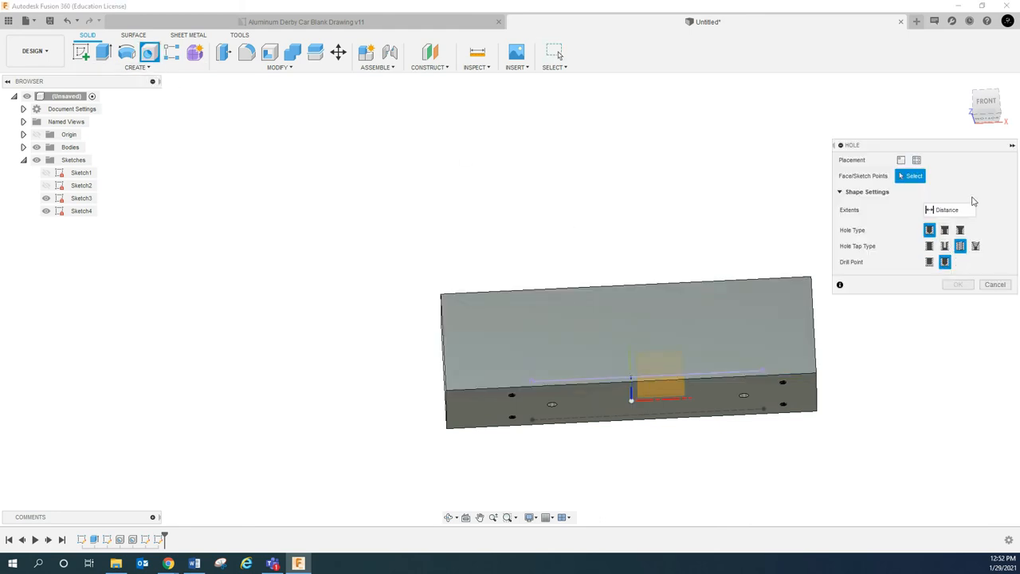
pyautogui.click(917, 159)
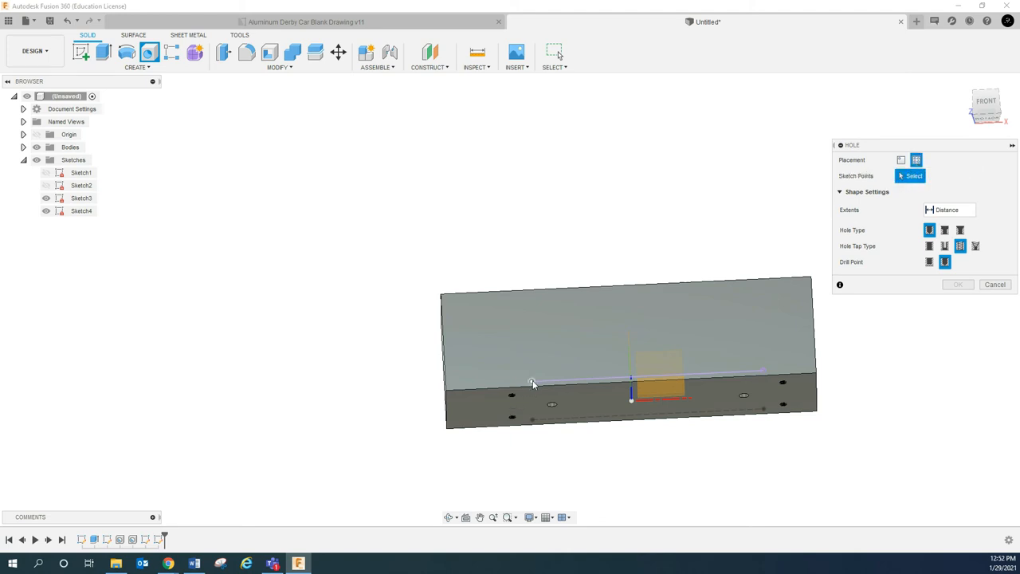
pyautogui.click(530, 383)
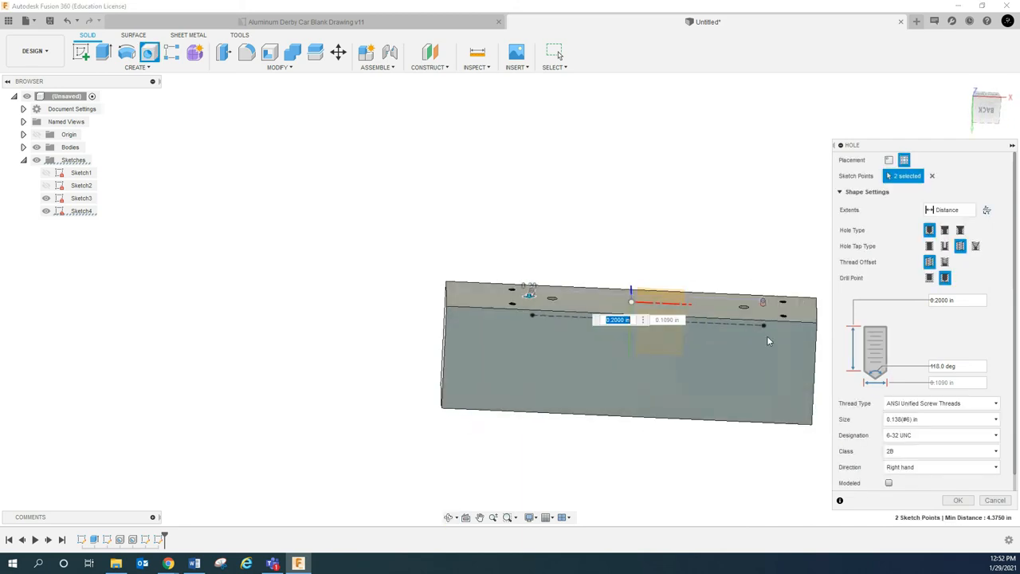
pyautogui.moveTo(761, 329)
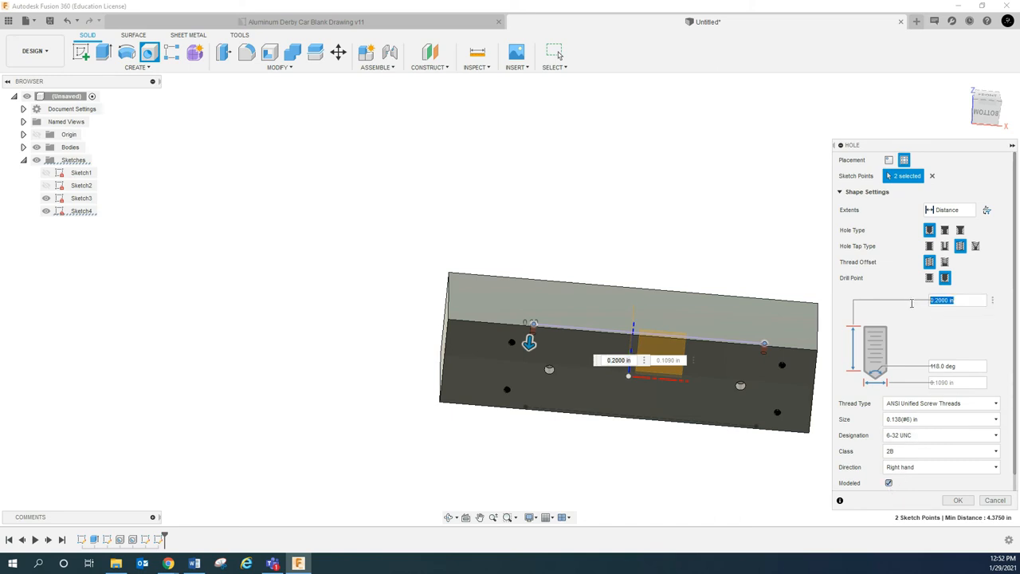
pyautogui.click(953, 300)
pyautogui.write('.75')
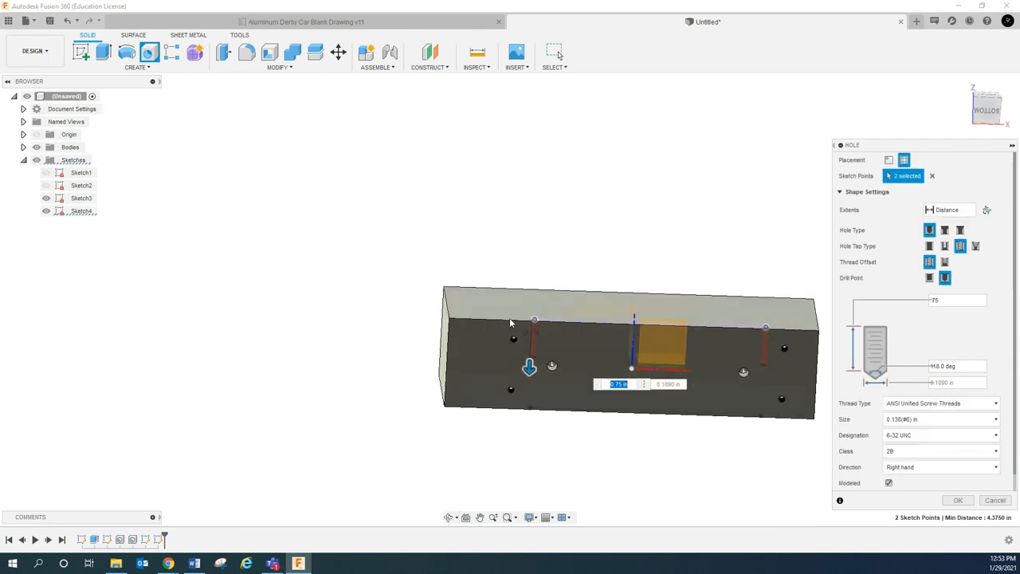
pyautogui.moveTo(510, 322)
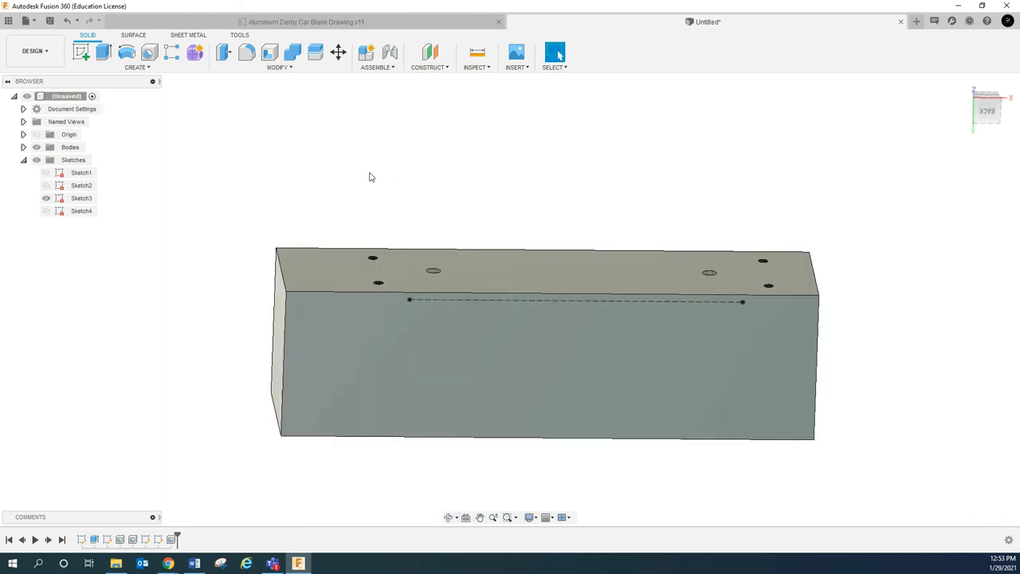
# Create 6-32 UNC tapped holes at both end points of the projected line
pyautogui.click(150, 51)
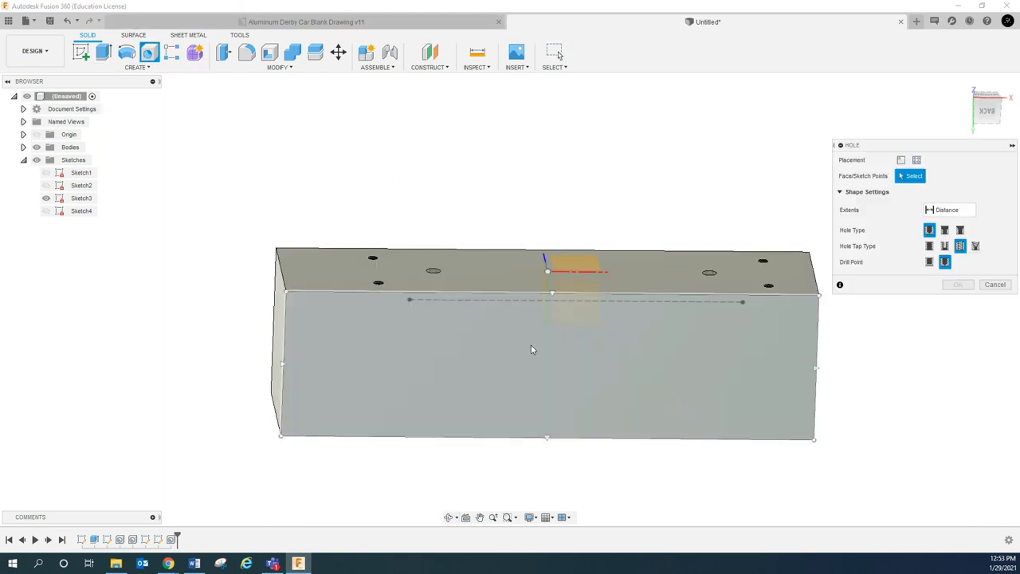
pyautogui.click(916, 159)
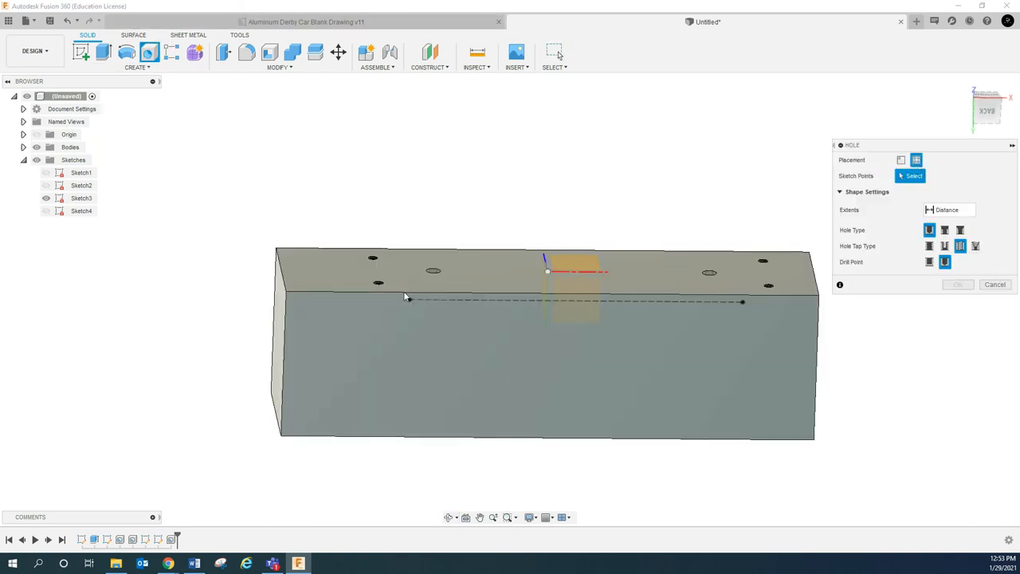
pyautogui.click(408, 300)
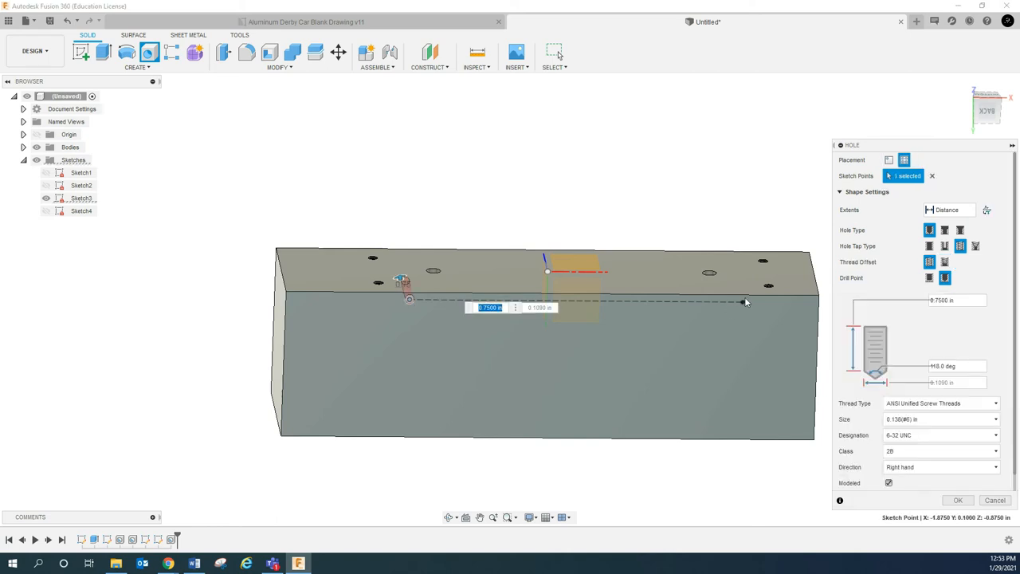
pyautogui.click(743, 302)
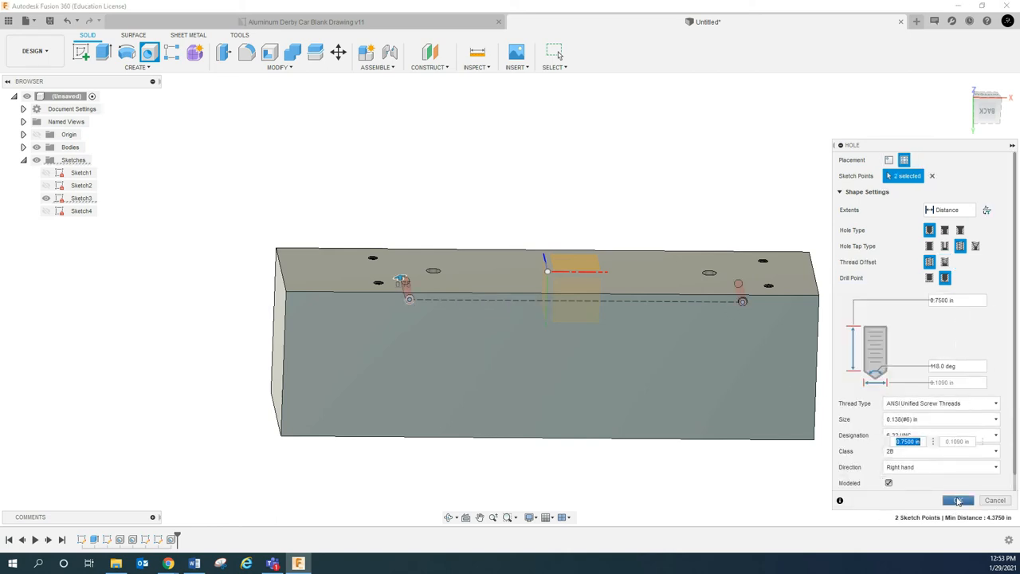
pyautogui.click(956, 500)
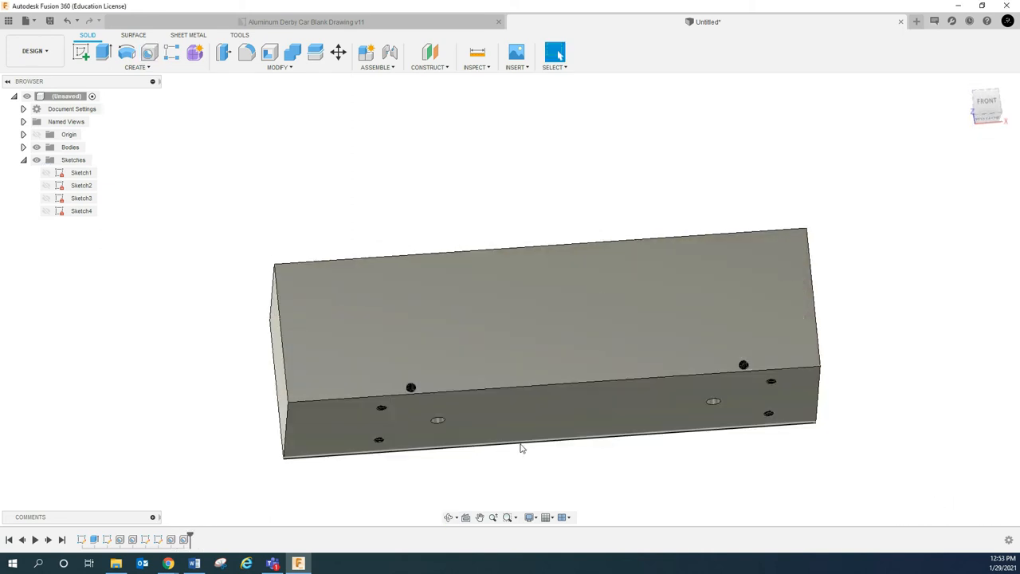
pyautogui.moveTo(523, 448); pyautogui.dragTo(526, 324)
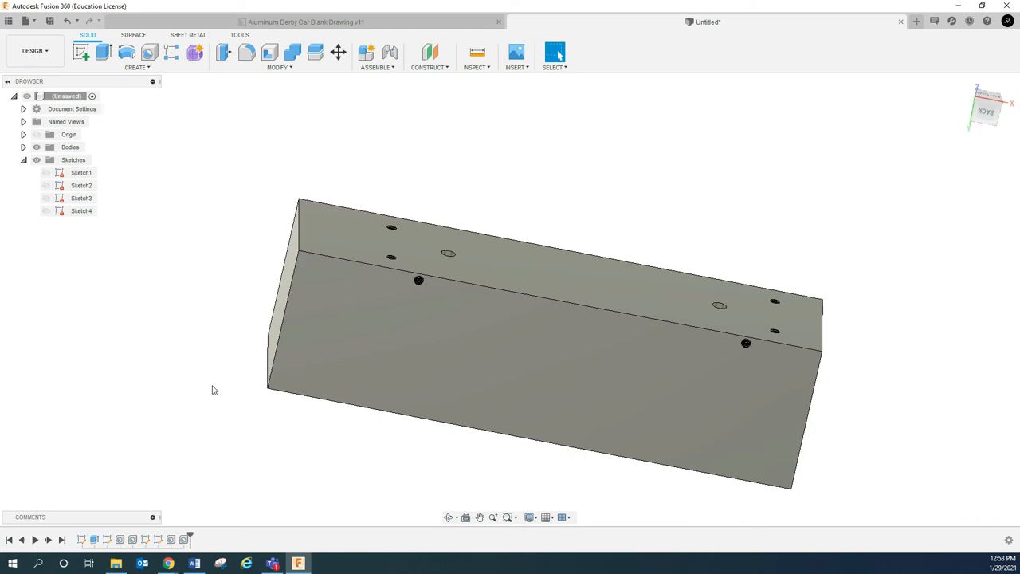
pyautogui.moveTo(169, 409)
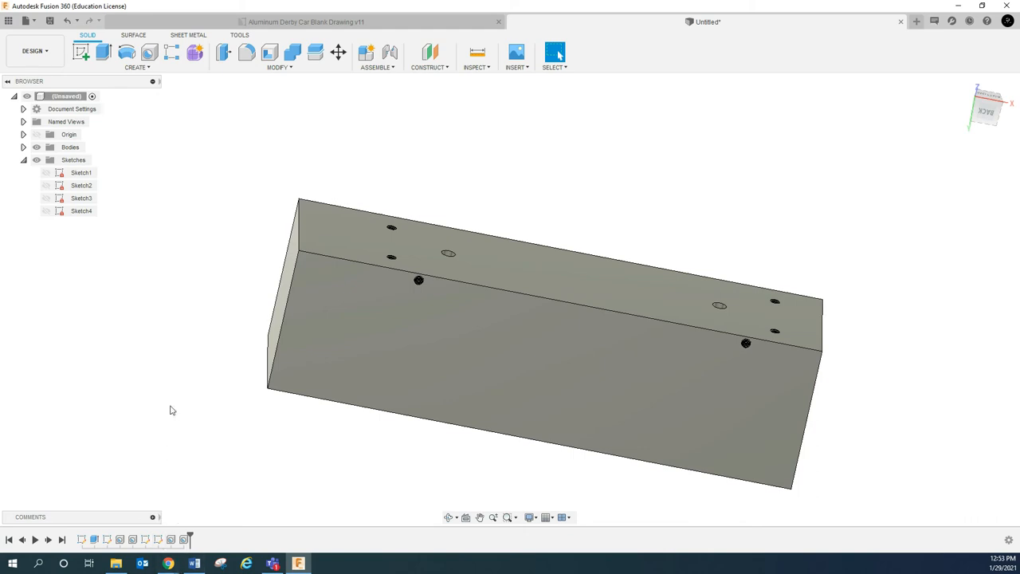
pyautogui.moveTo(182, 510)
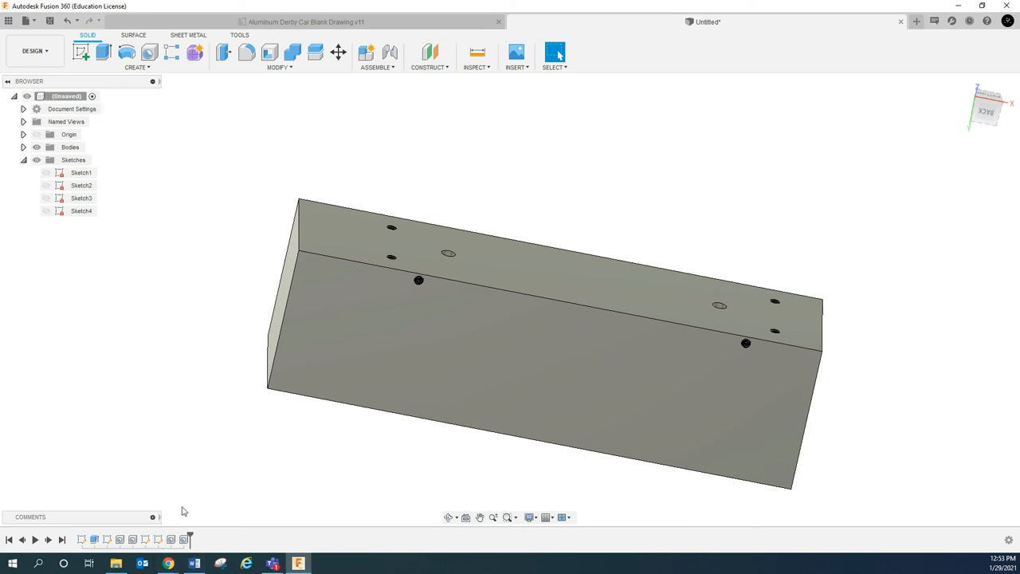
pyautogui.moveTo(179, 507)
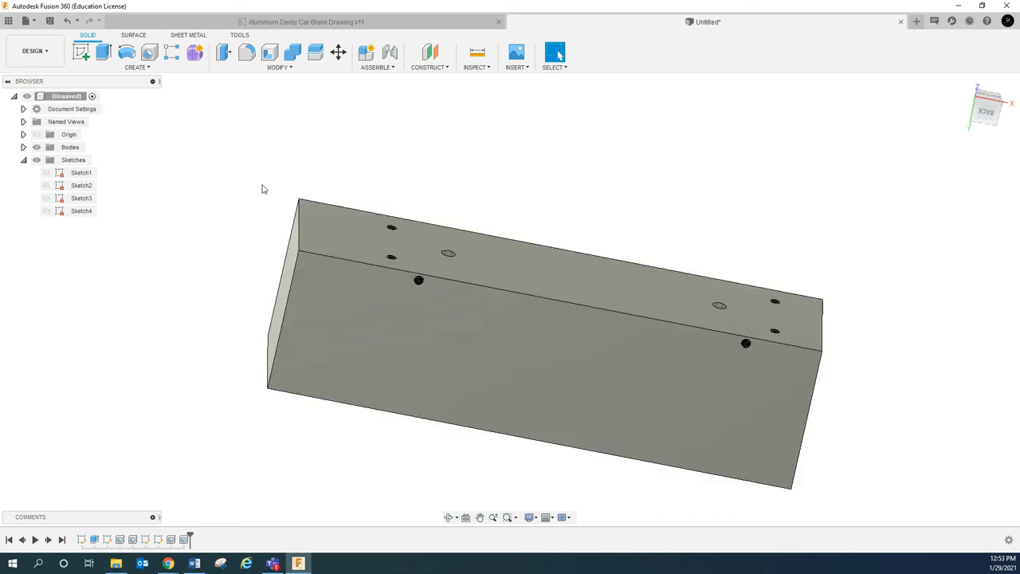
pyautogui.moveTo(214, 204)
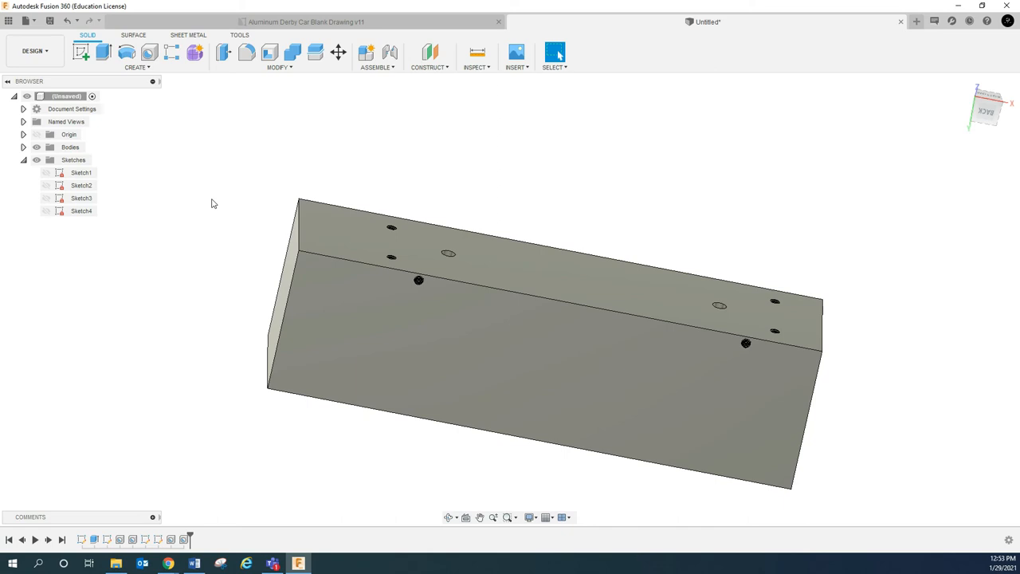
pyautogui.moveTo(205, 208)
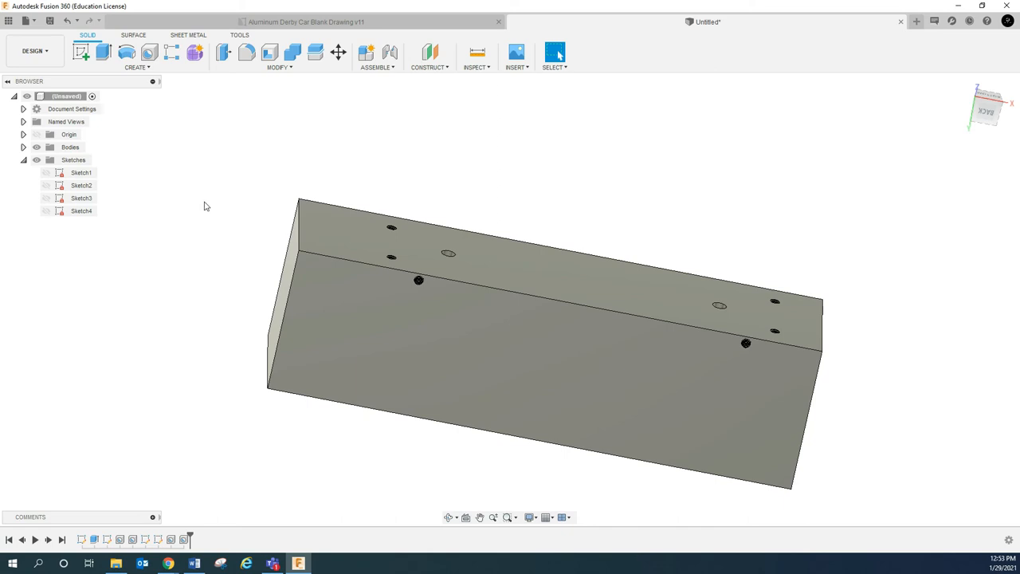
pyautogui.moveTo(160, 539)
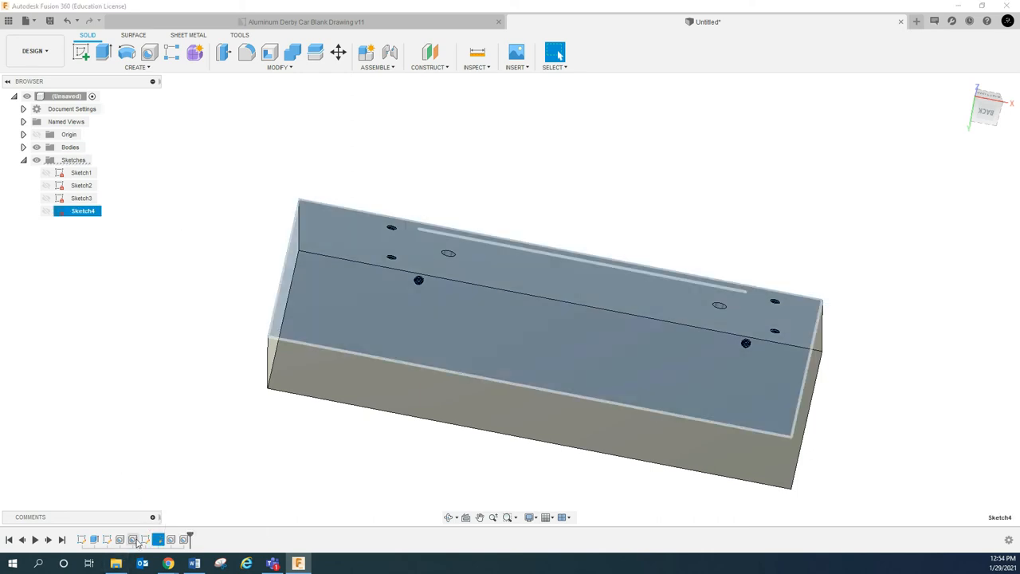
# Reopen the projected-edge sketch and change its 1.00 offset dimension to 0.75
pyautogui.rightClick(81, 198)
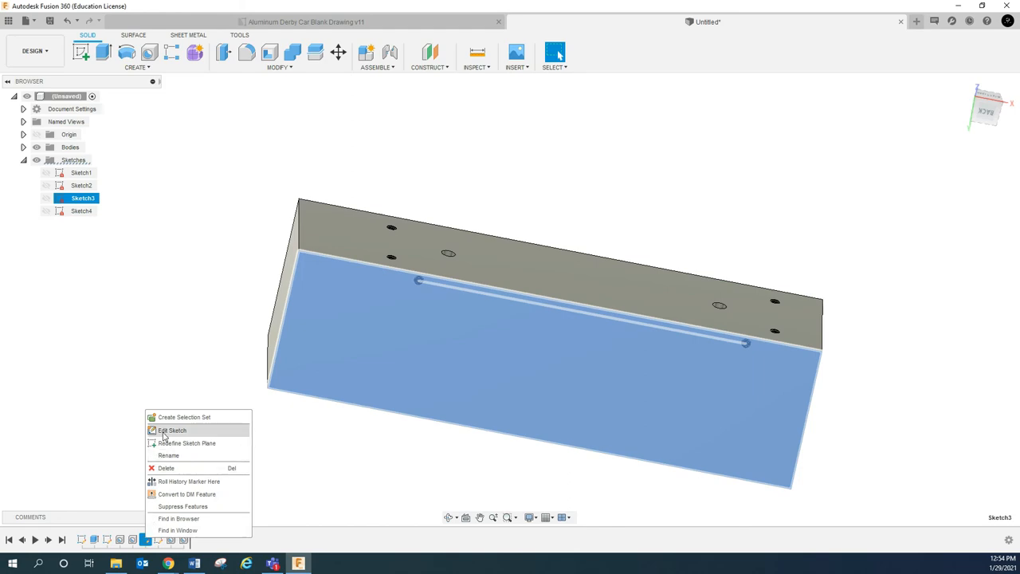
pyautogui.click(172, 430)
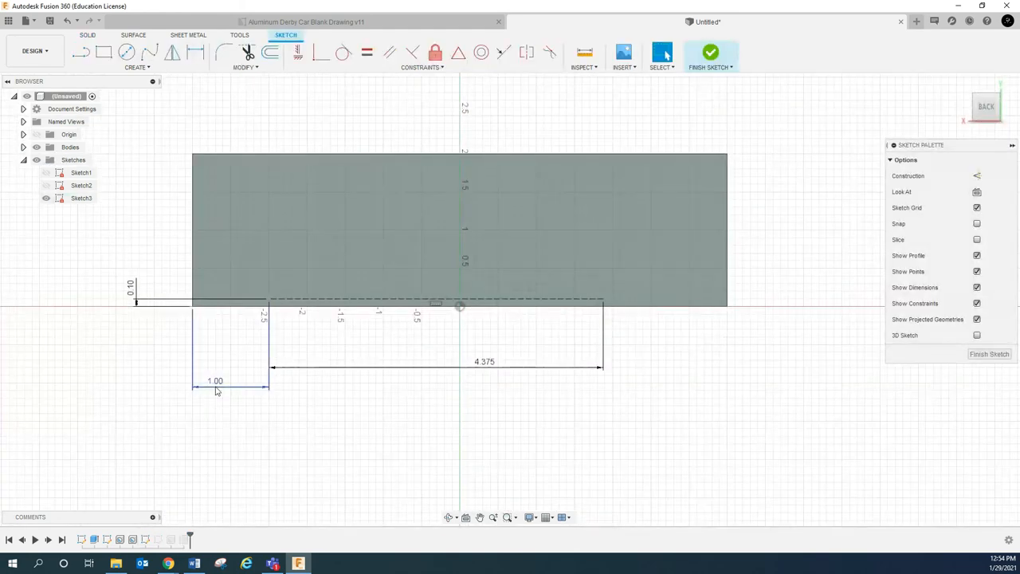
pyautogui.doubleClick(215, 379)
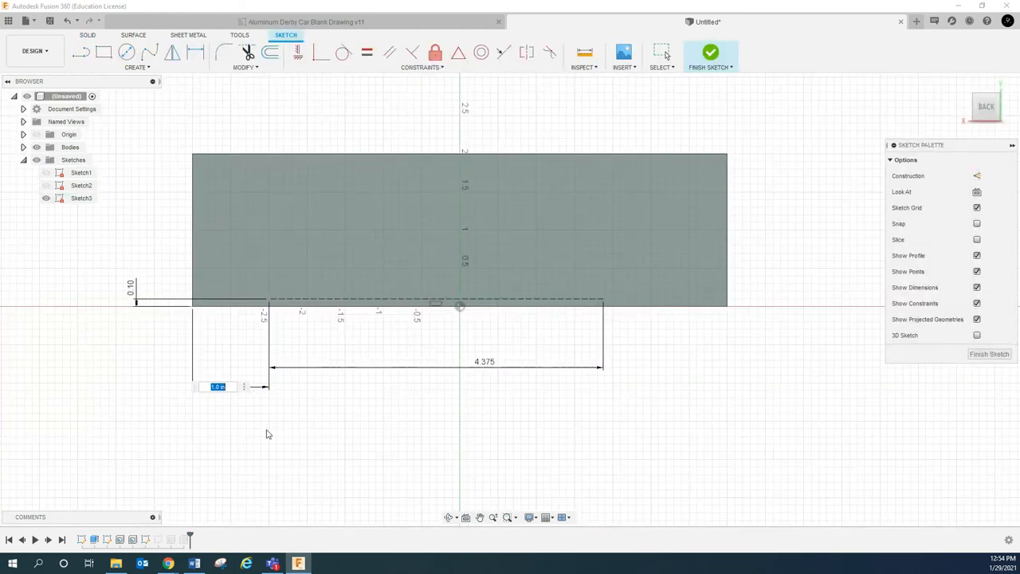
pyautogui.write('0.75')
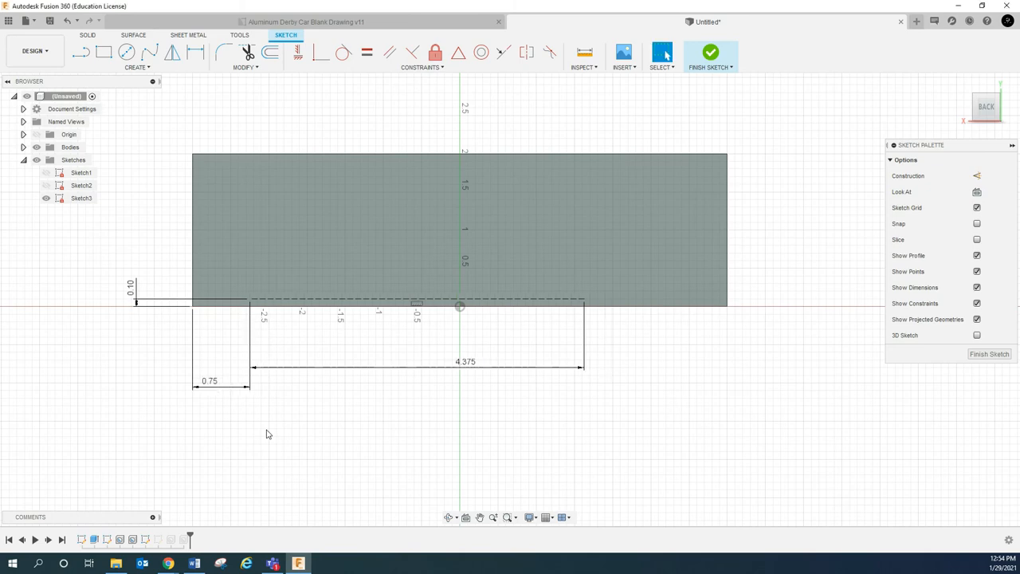
pyautogui.moveTo(378, 379)
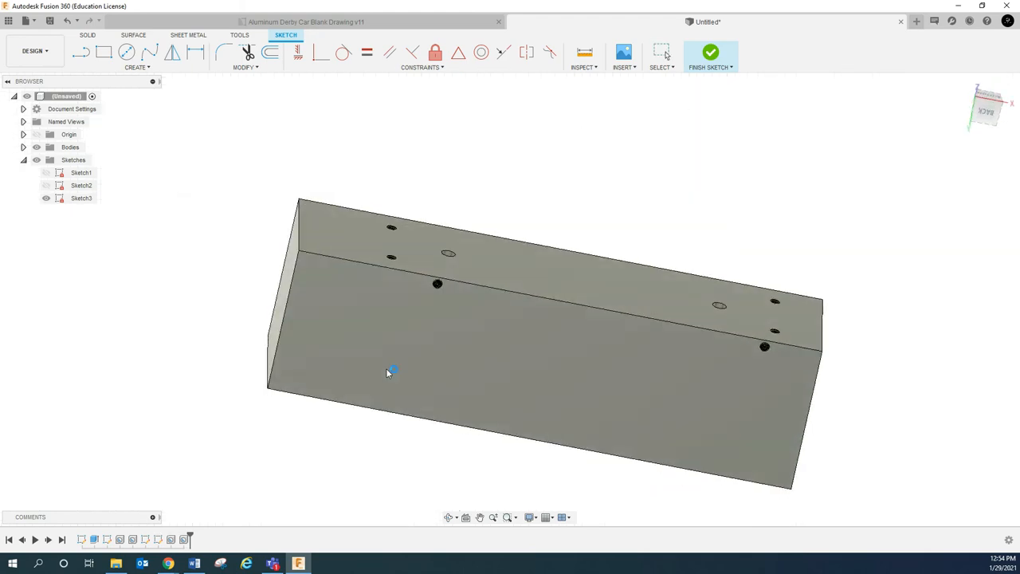
pyautogui.click(709, 56)
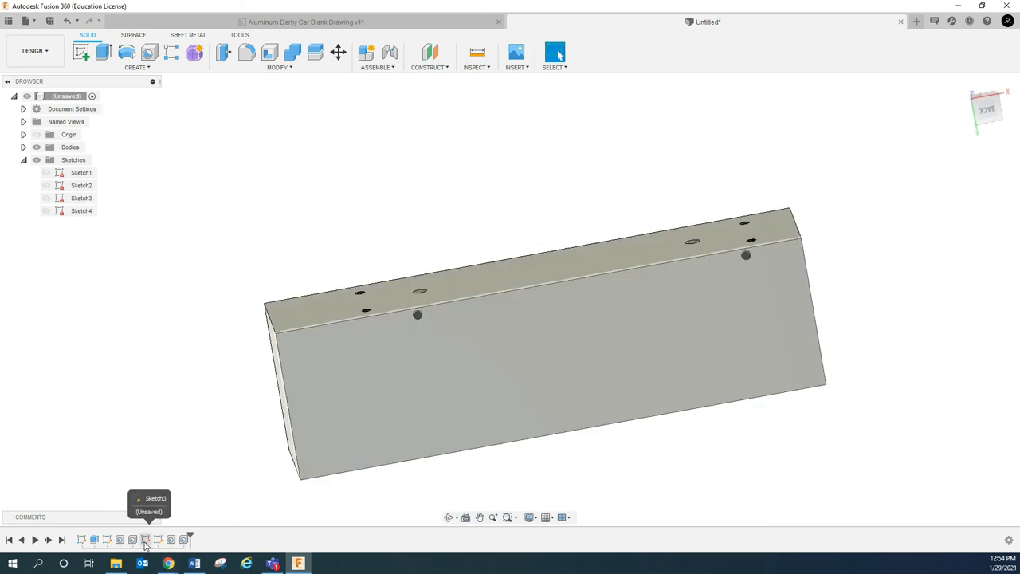
# Reopen the sketch again, change the 0.25 dimension to 1.00, and start a measurement
pyautogui.rightClick(81, 198)
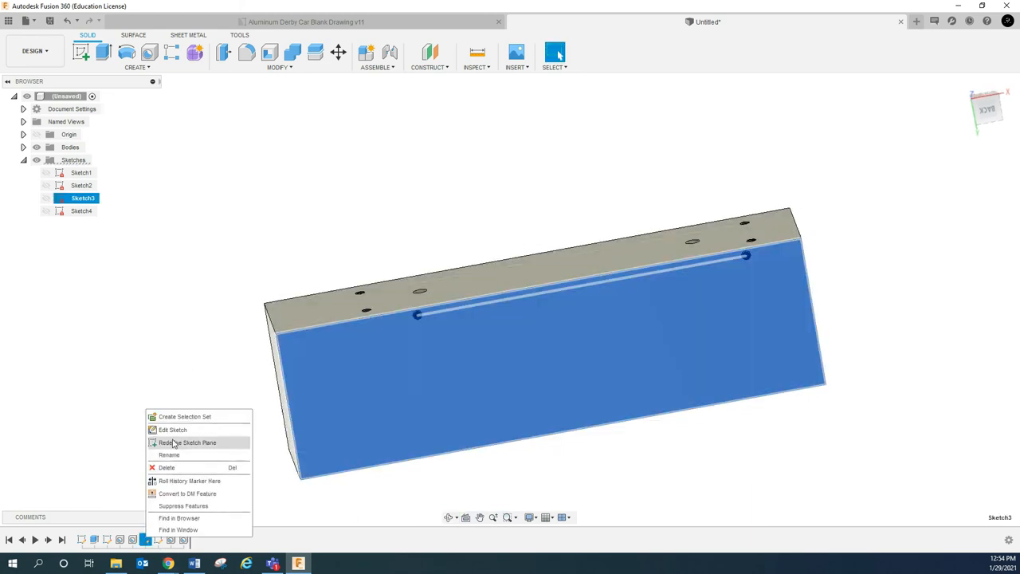
pyautogui.click(172, 431)
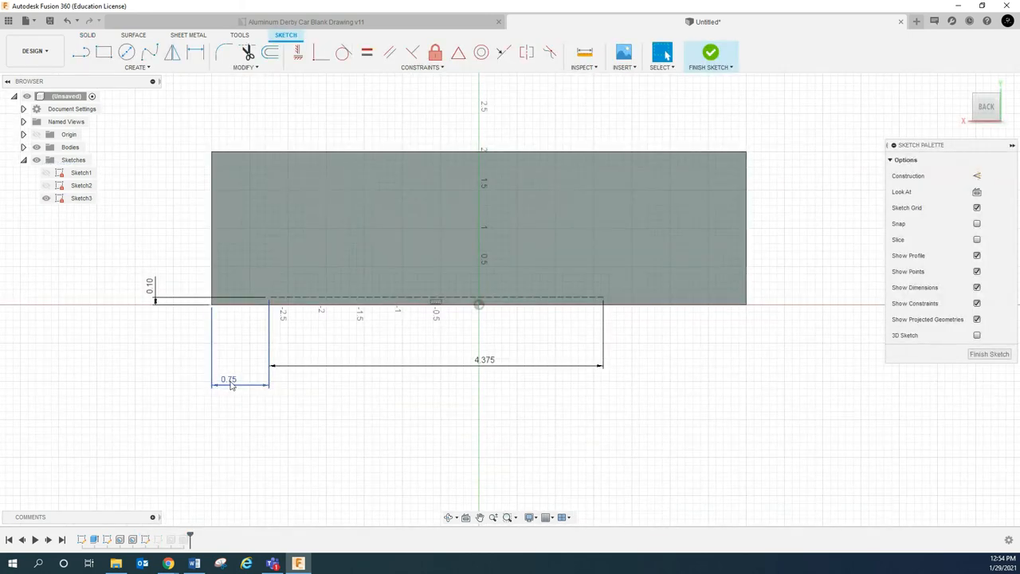
pyautogui.doubleClick(230, 379)
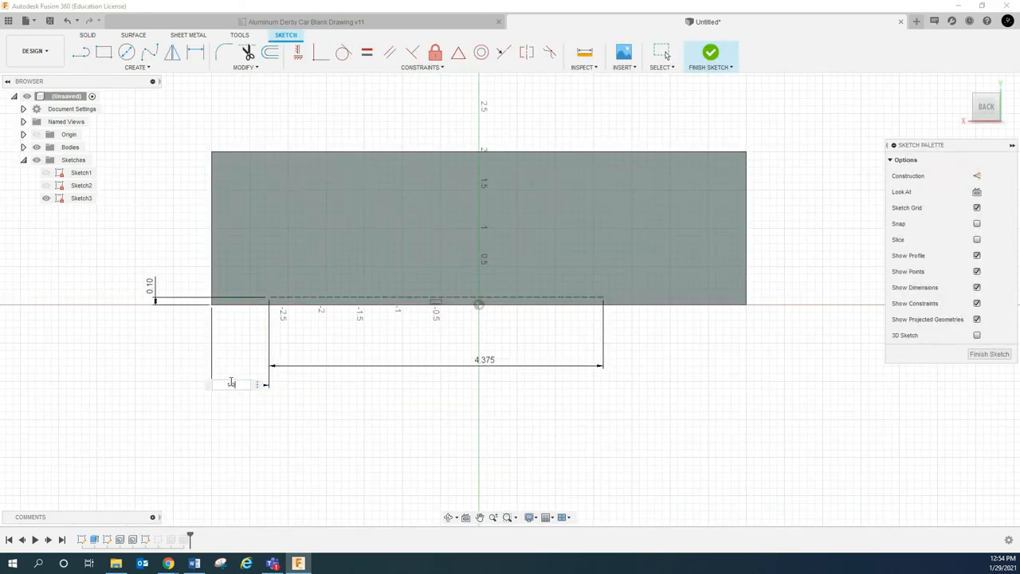
pyautogui.write('1.00')
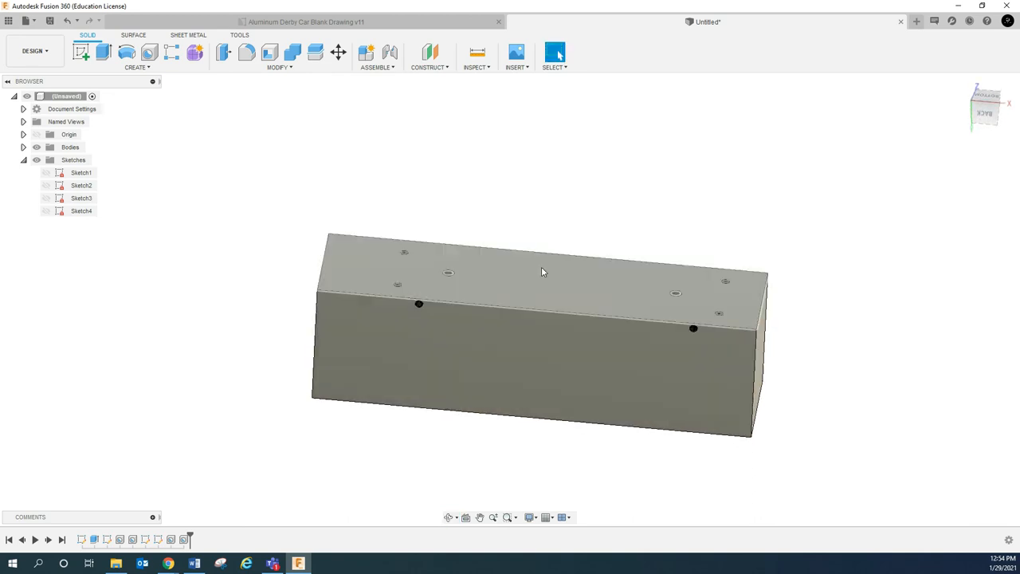
pyautogui.click(475, 51)
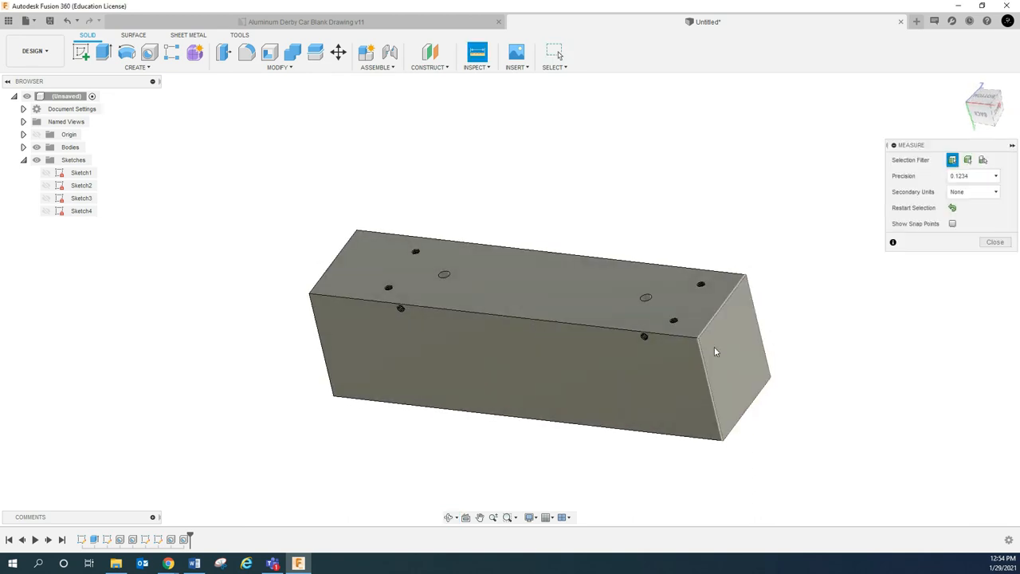
pyautogui.click(646, 319)
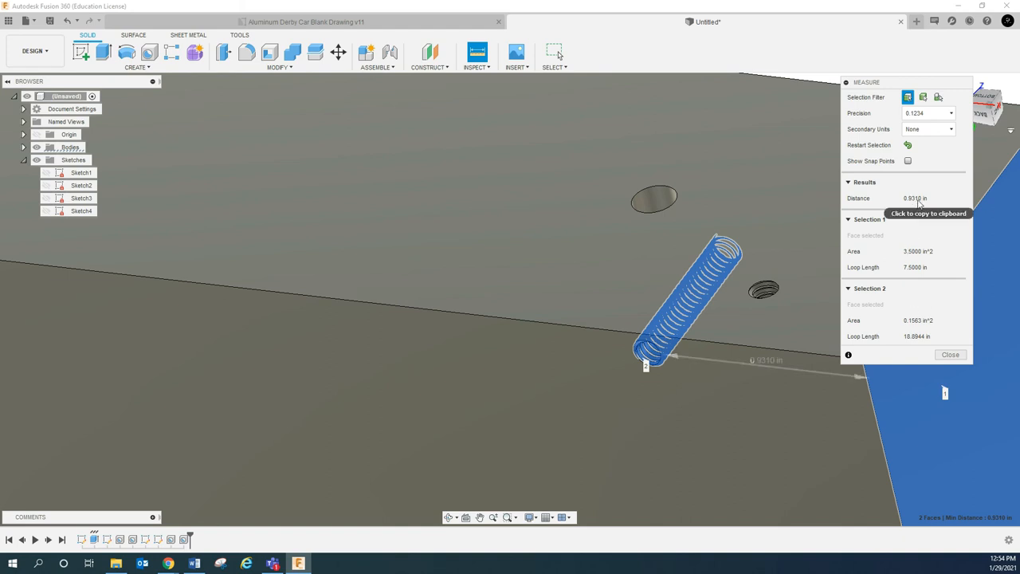
pyautogui.moveTo(842, 345)
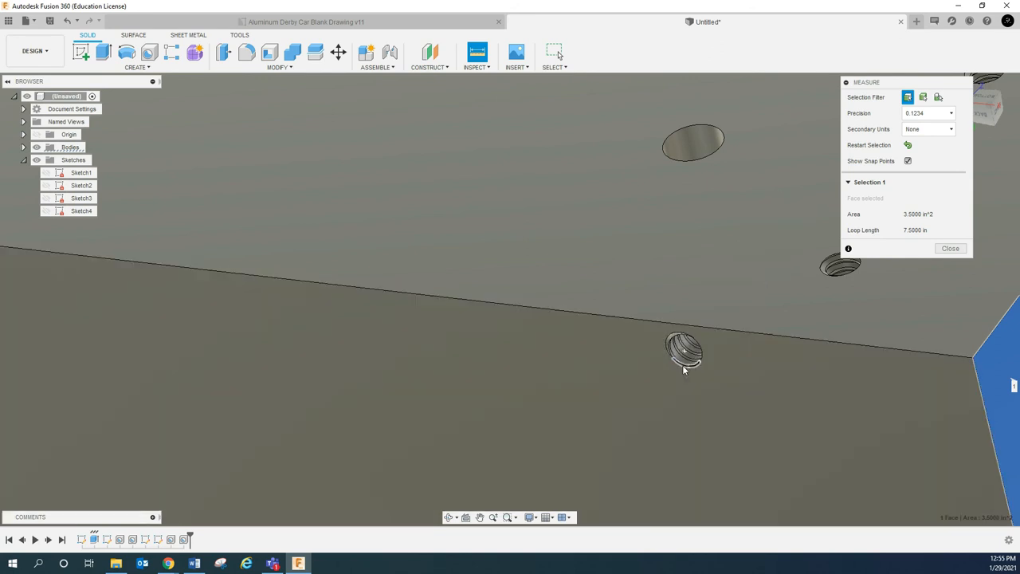
pyautogui.click(687, 364)
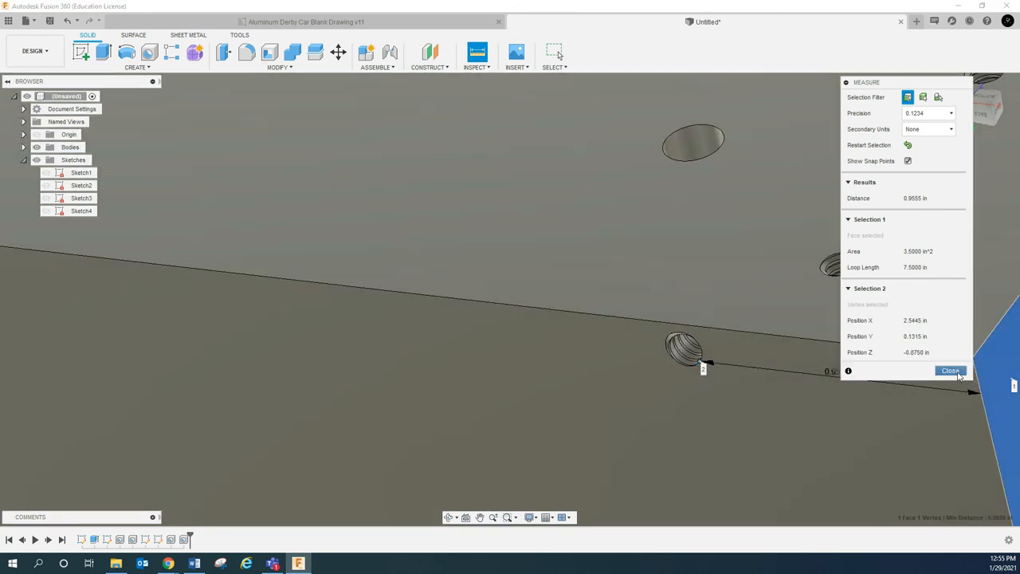
pyautogui.click(950, 370)
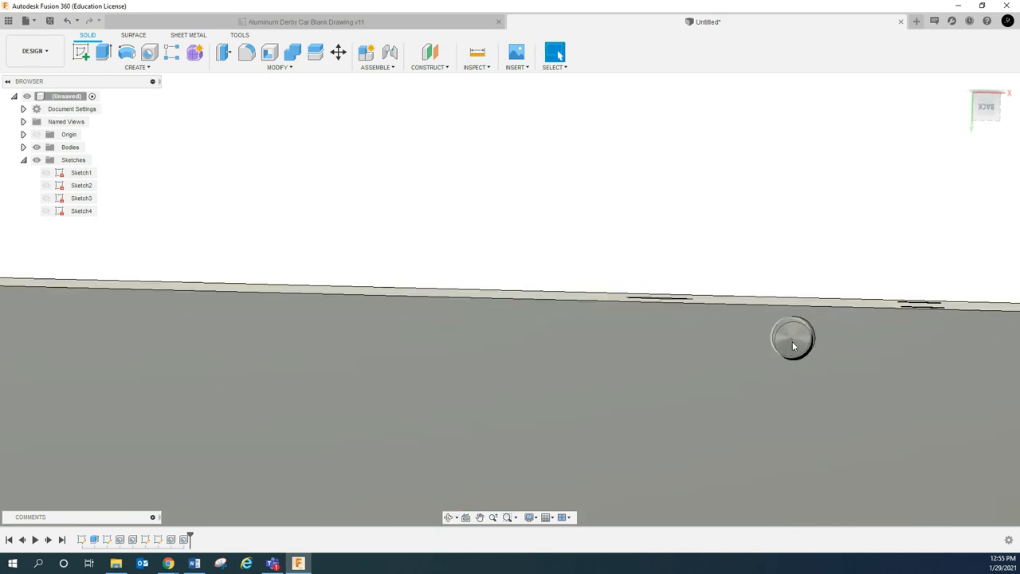
pyautogui.click(476, 52)
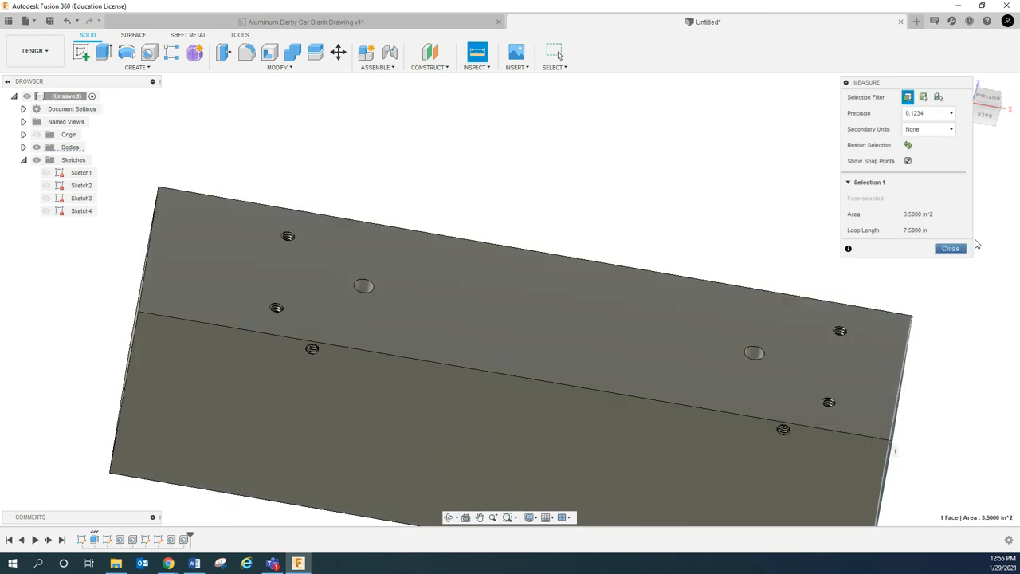
pyautogui.click(950, 249)
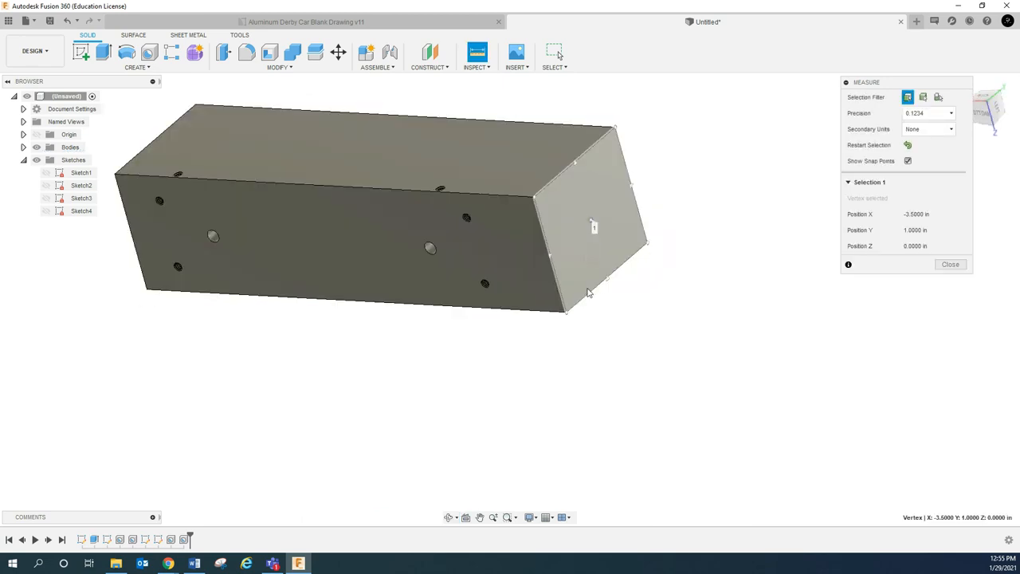
pyautogui.click(598, 223)
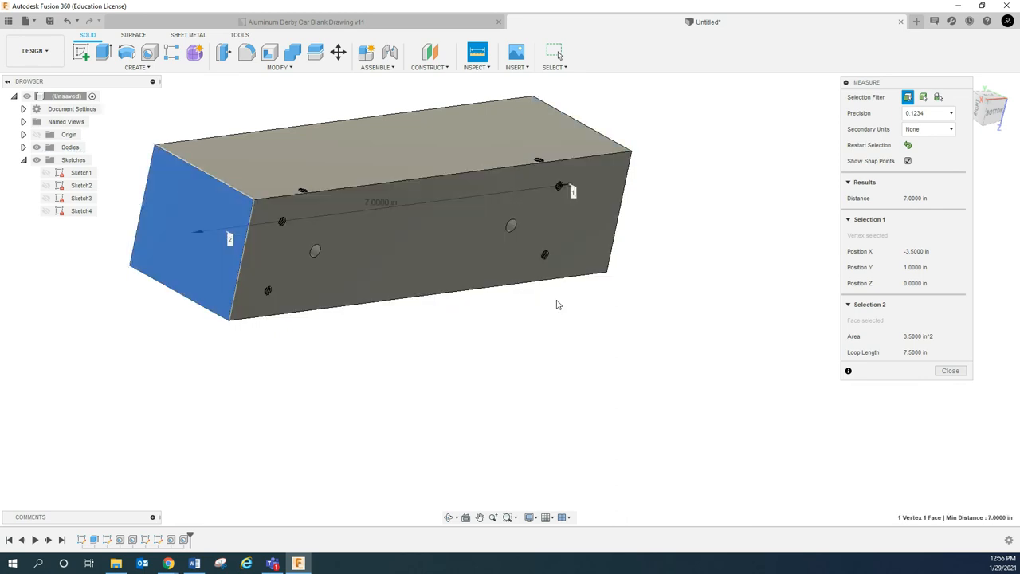
pyautogui.click(950, 370)
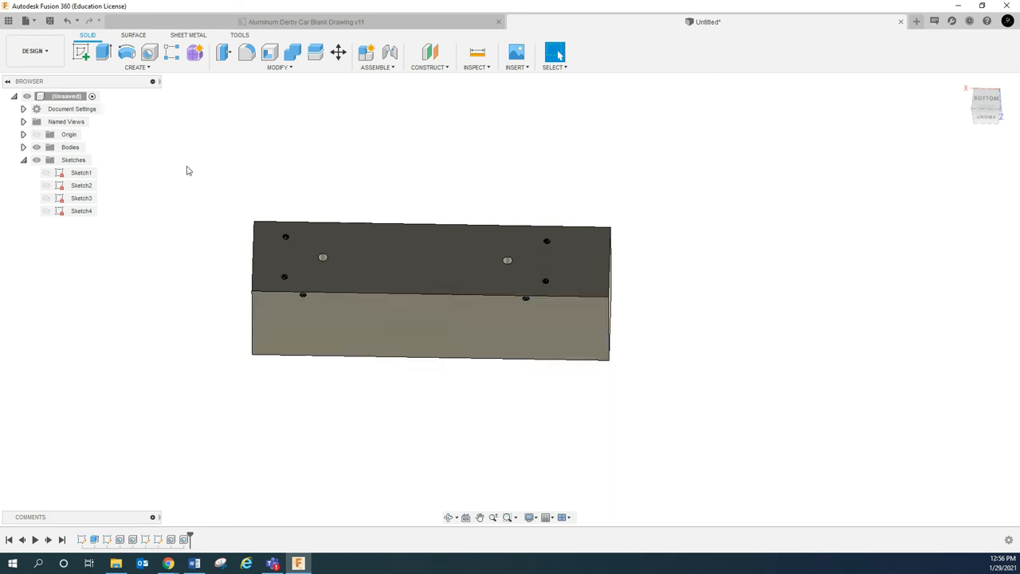
# Edit Sketch1 and change the rectangle's 1.75 side to 2.25 so the block rebuilds
pyautogui.rightClick(81, 172)
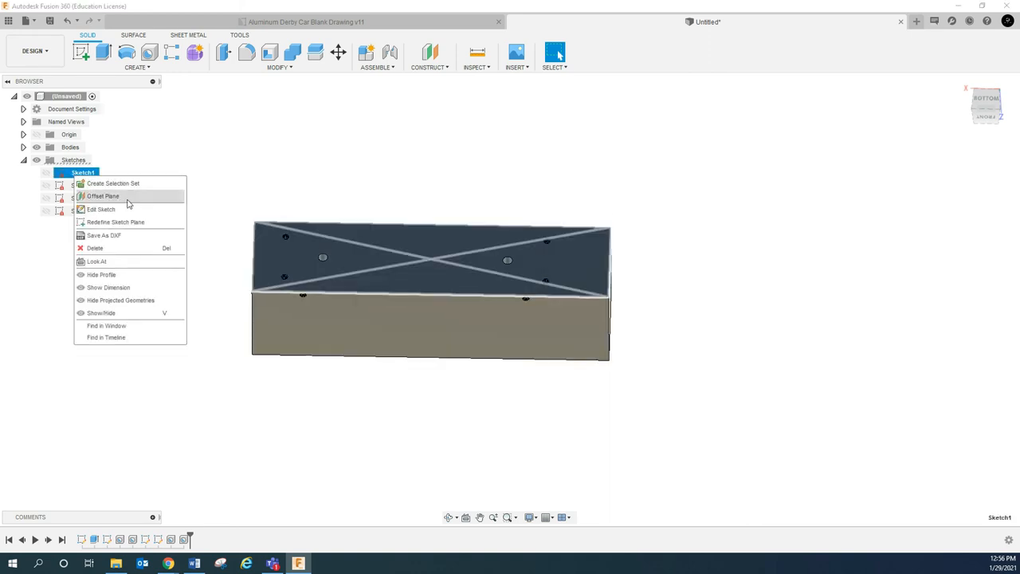
pyautogui.click(102, 209)
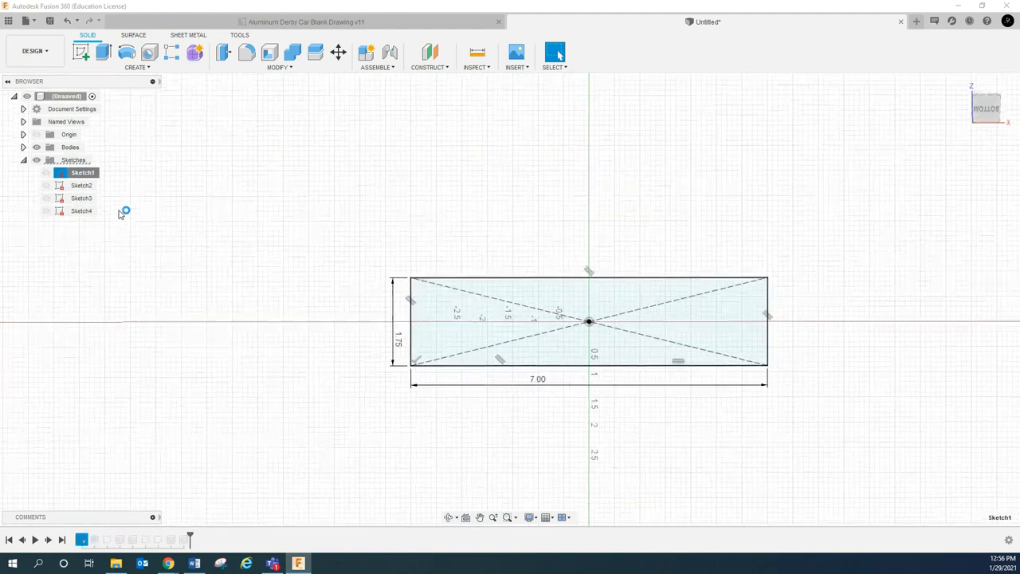
pyautogui.doubleClick(83, 172)
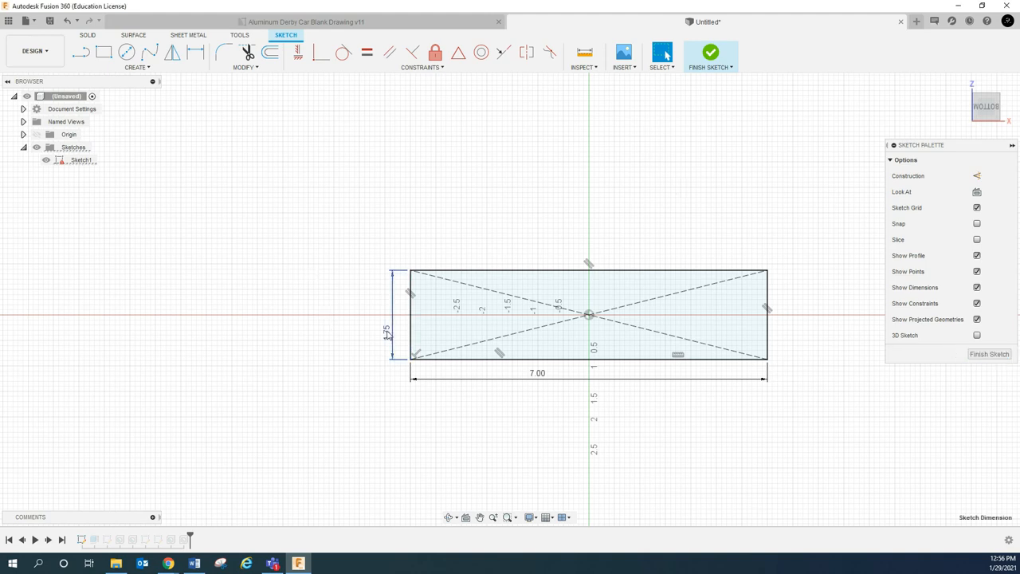
pyautogui.doubleClick(386, 333)
pyautogui.write('2.25')
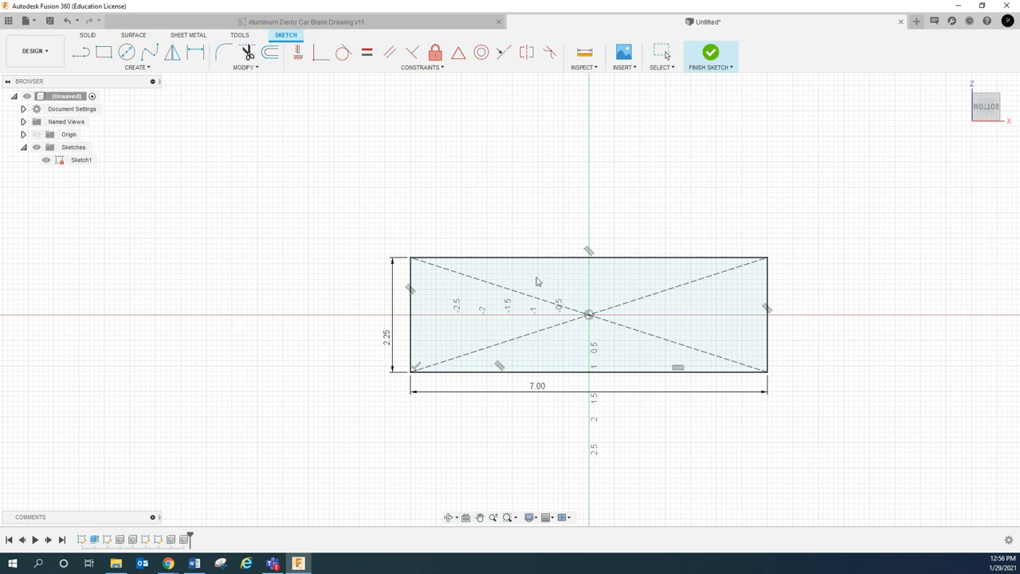
pyautogui.click(709, 51)
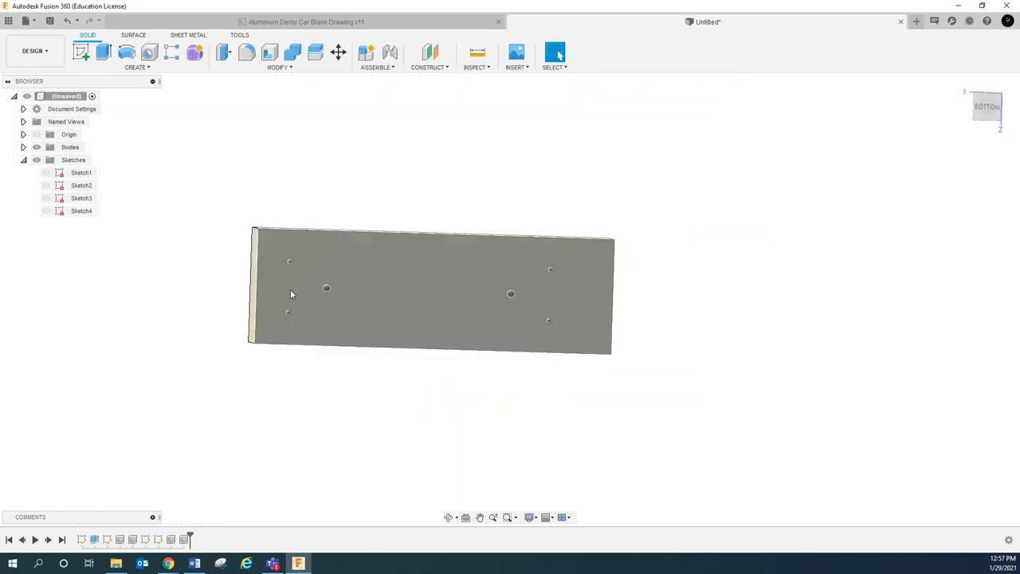
pyautogui.moveTo(357, 298)
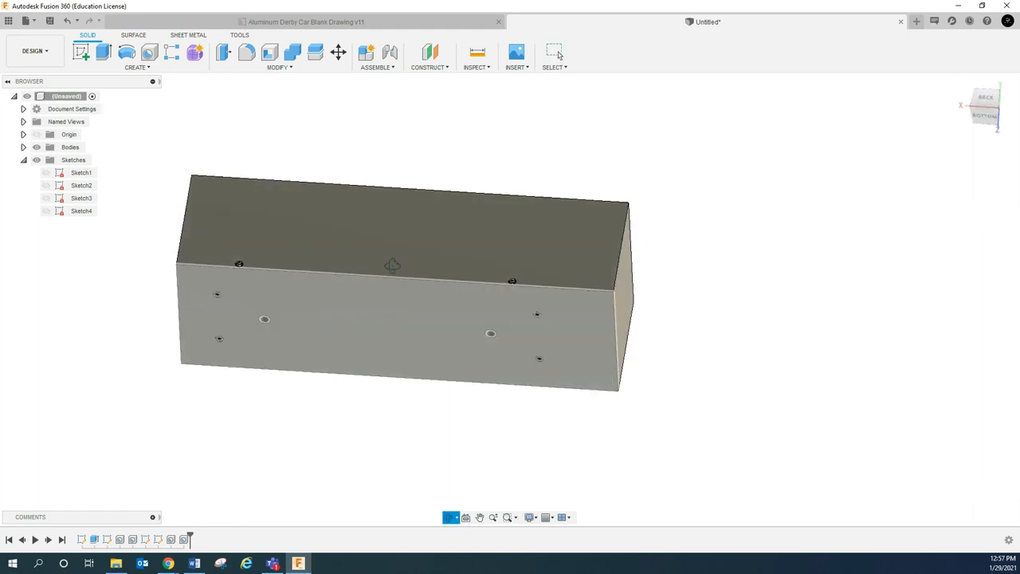
# Orbit to inspect the rebuilt block, then open and close Sketch4 to confirm it updated
pyautogui.moveTo(390, 265); pyautogui.dragTo(399, 269)
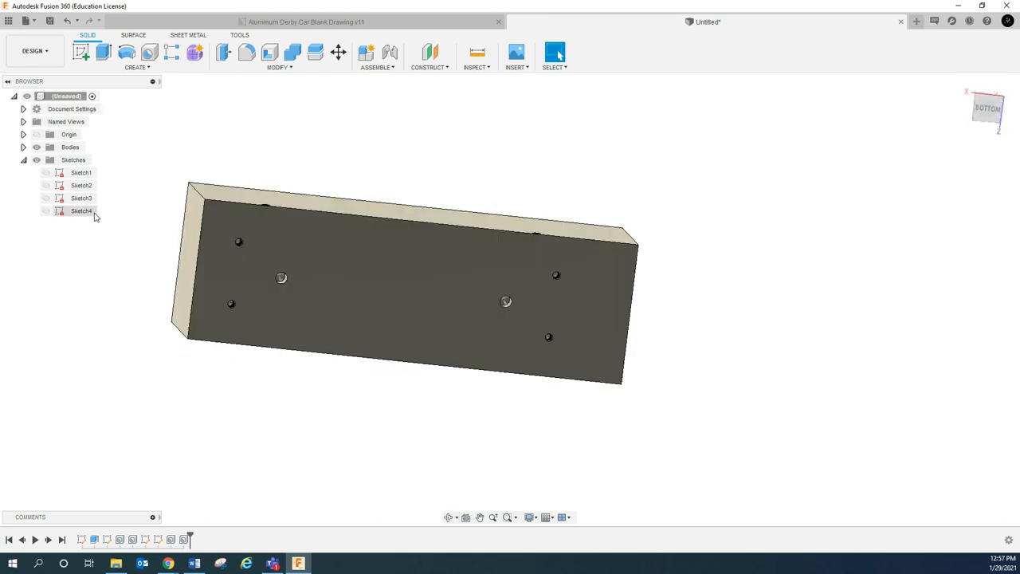
pyautogui.click(81, 210)
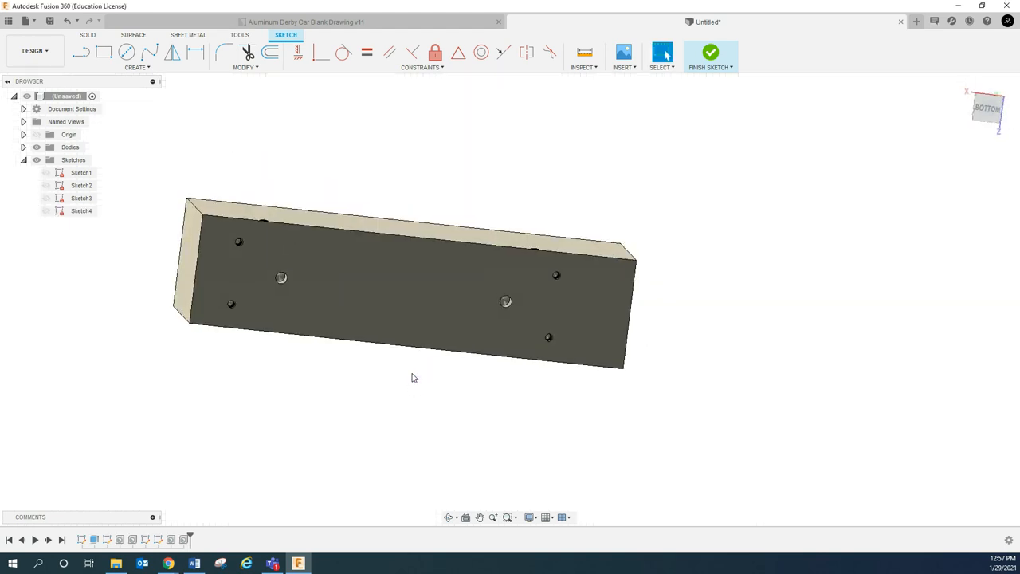
pyautogui.click(710, 52)
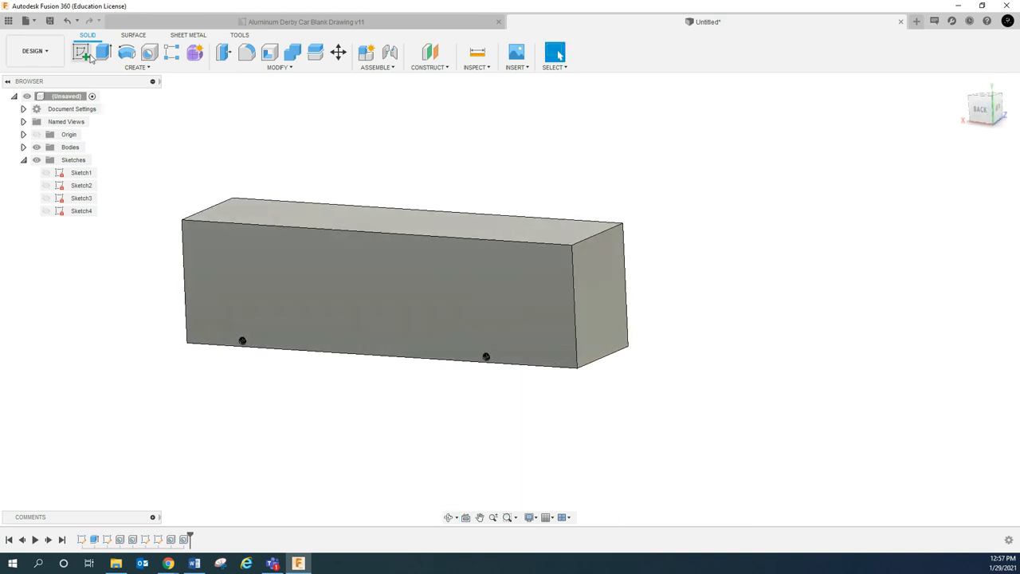
pyautogui.moveTo(25, 22)
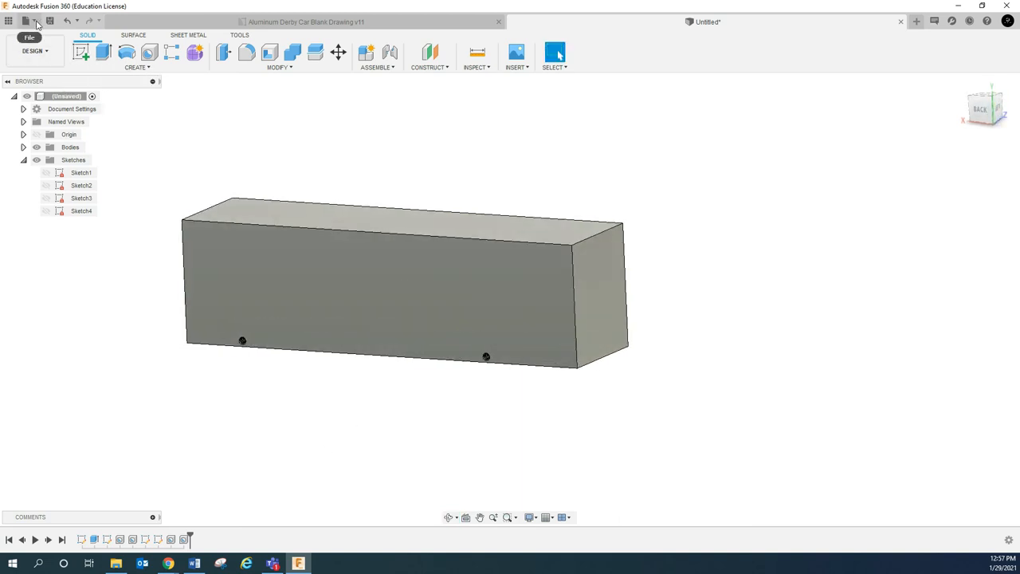
# Replace the default name with 'JOHN DOE ALUMINUM DERBY CAR BLANK' and save as version 1
pyautogui.click(49, 23)
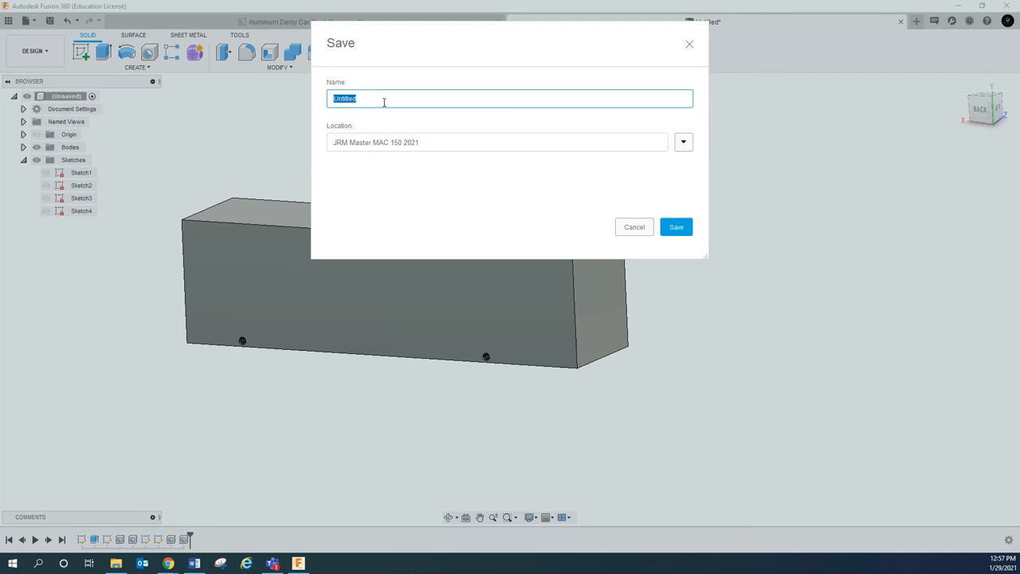
pyautogui.press('Delete')
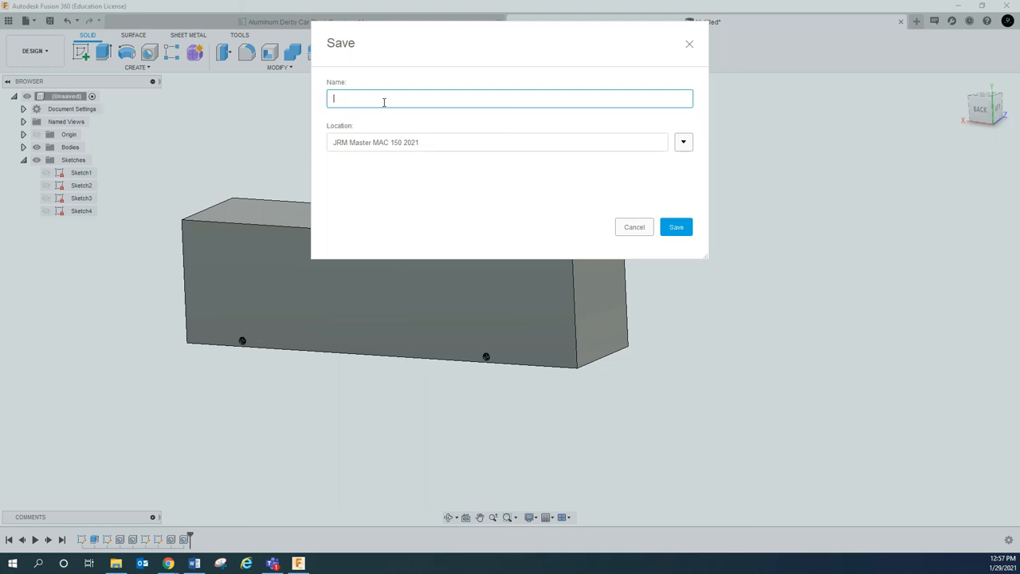
pyautogui.write('JOHN')
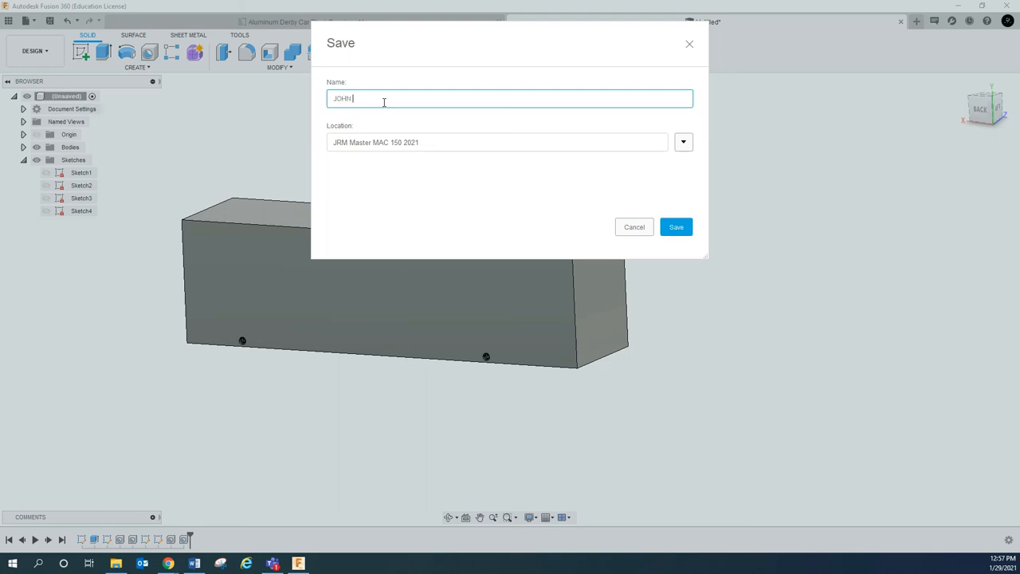
pyautogui.write('DOE')
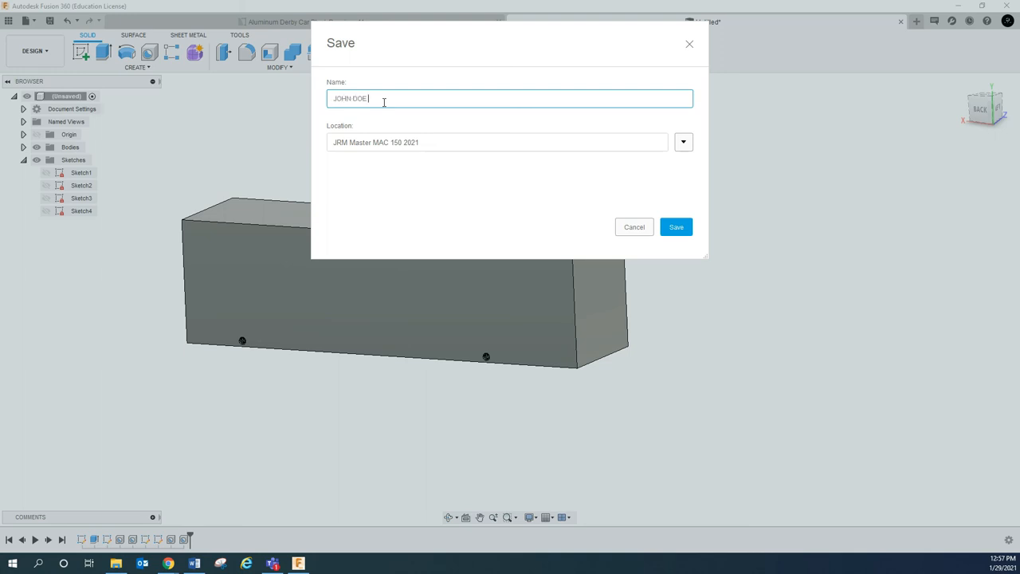
pyautogui.write('A')
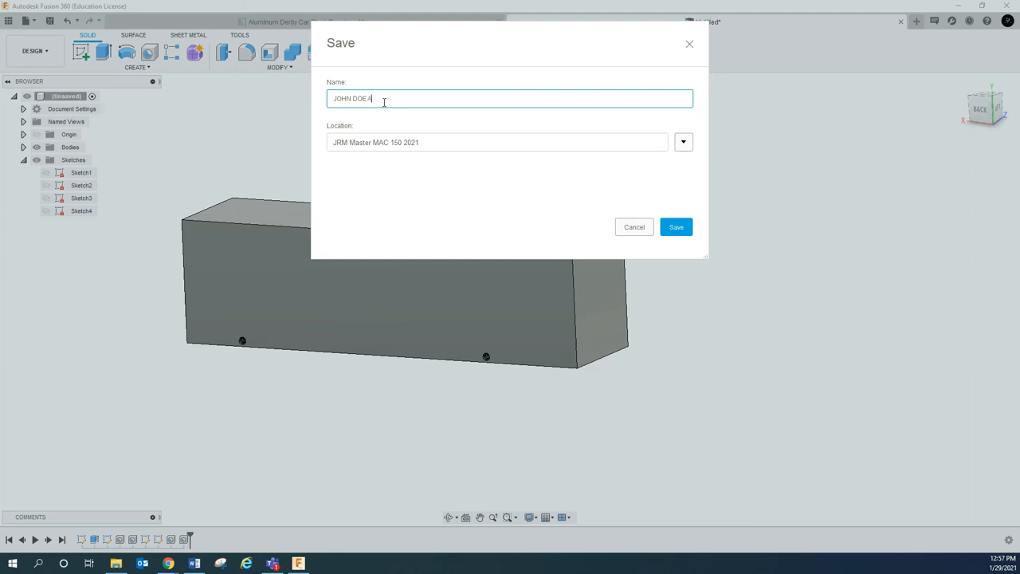
pyautogui.write('LUMINUM DERBY CAR BLAN')
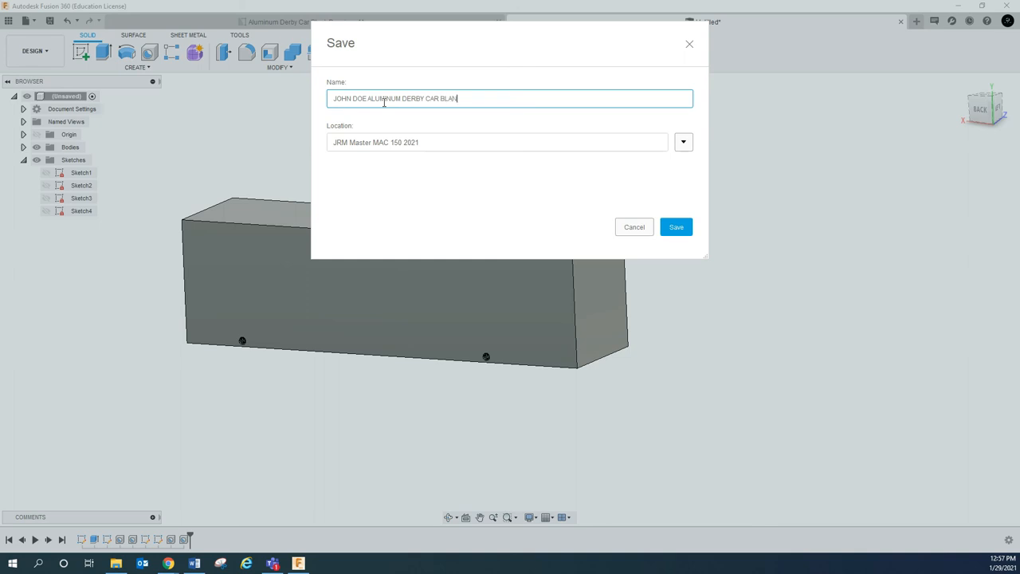
pyautogui.write('K')
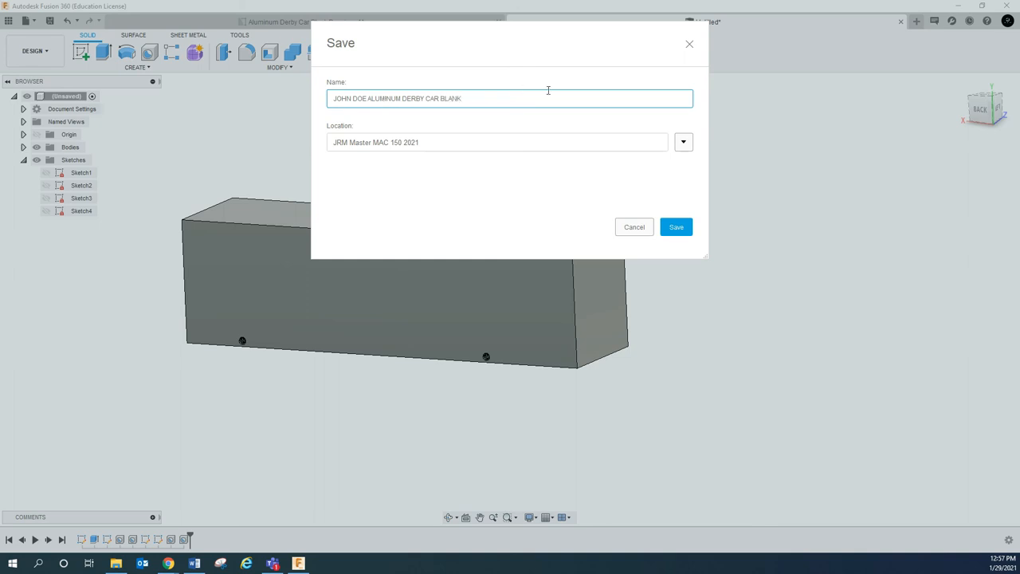
pyautogui.moveTo(570, 184)
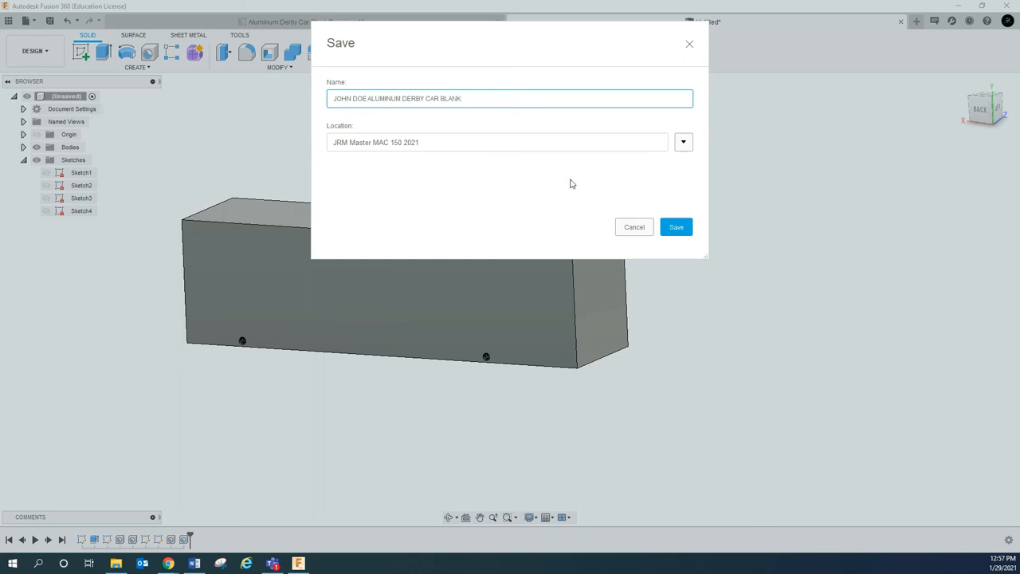
pyautogui.click(676, 226)
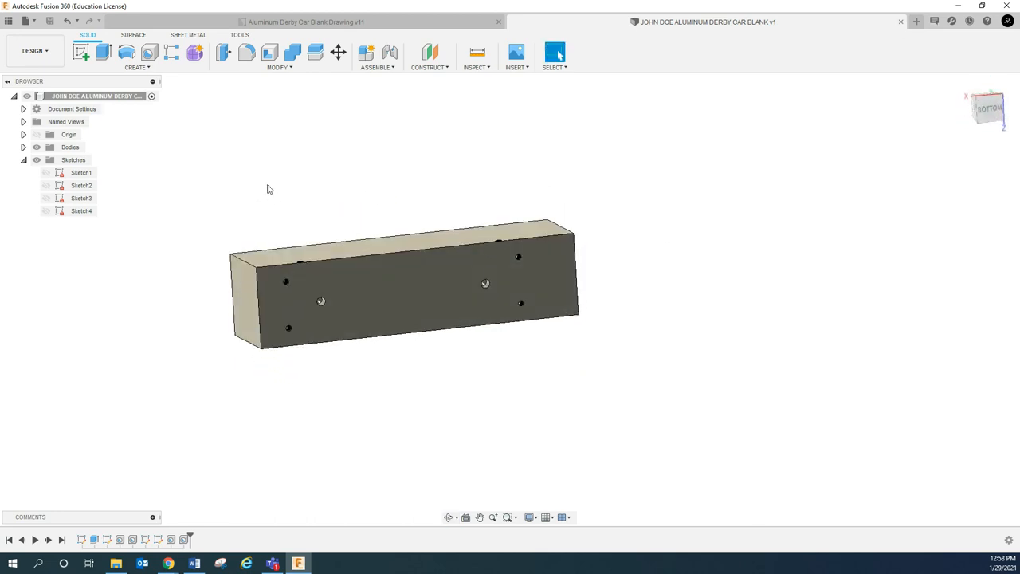
pyautogui.moveTo(245, 494)
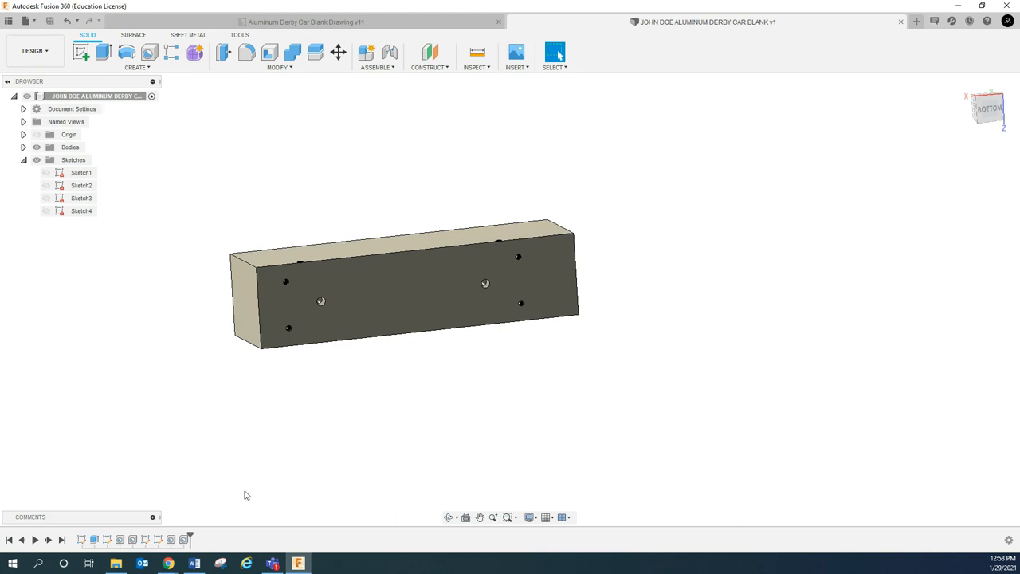